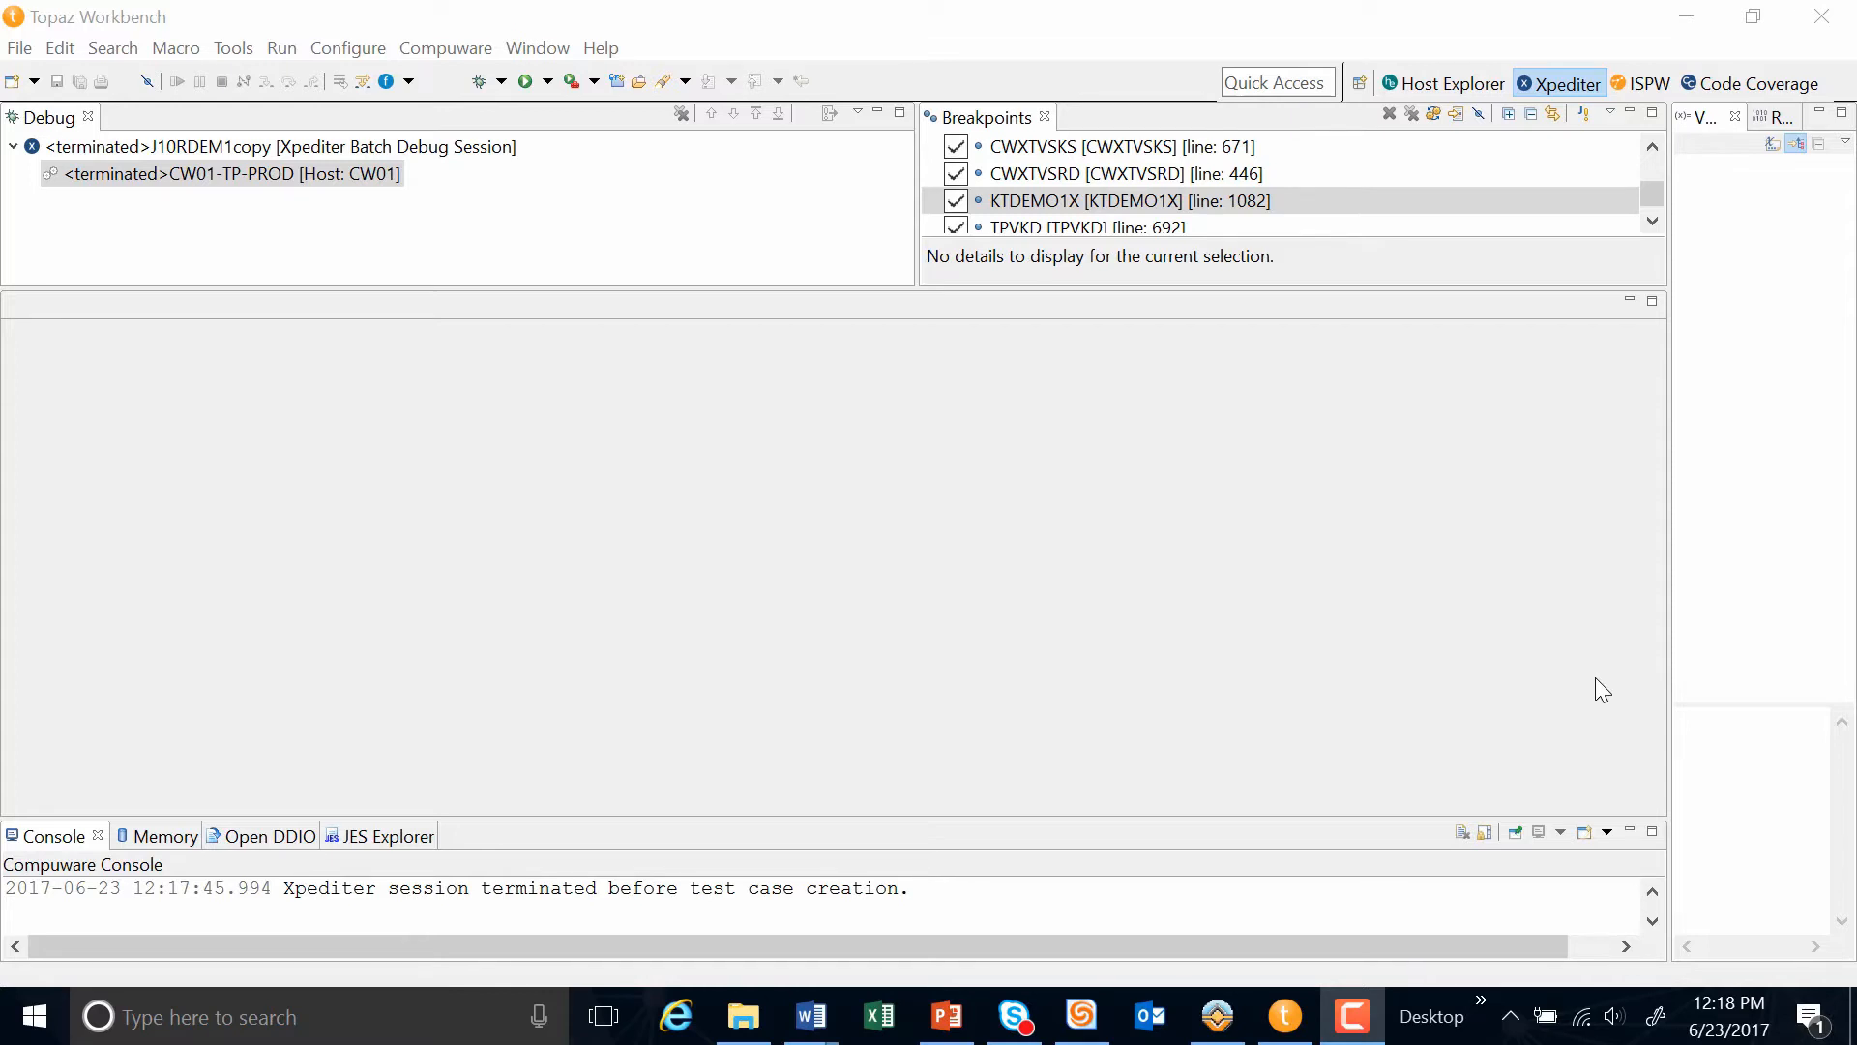
{"action": "mouse_move", "coordinate": [291, 50]}
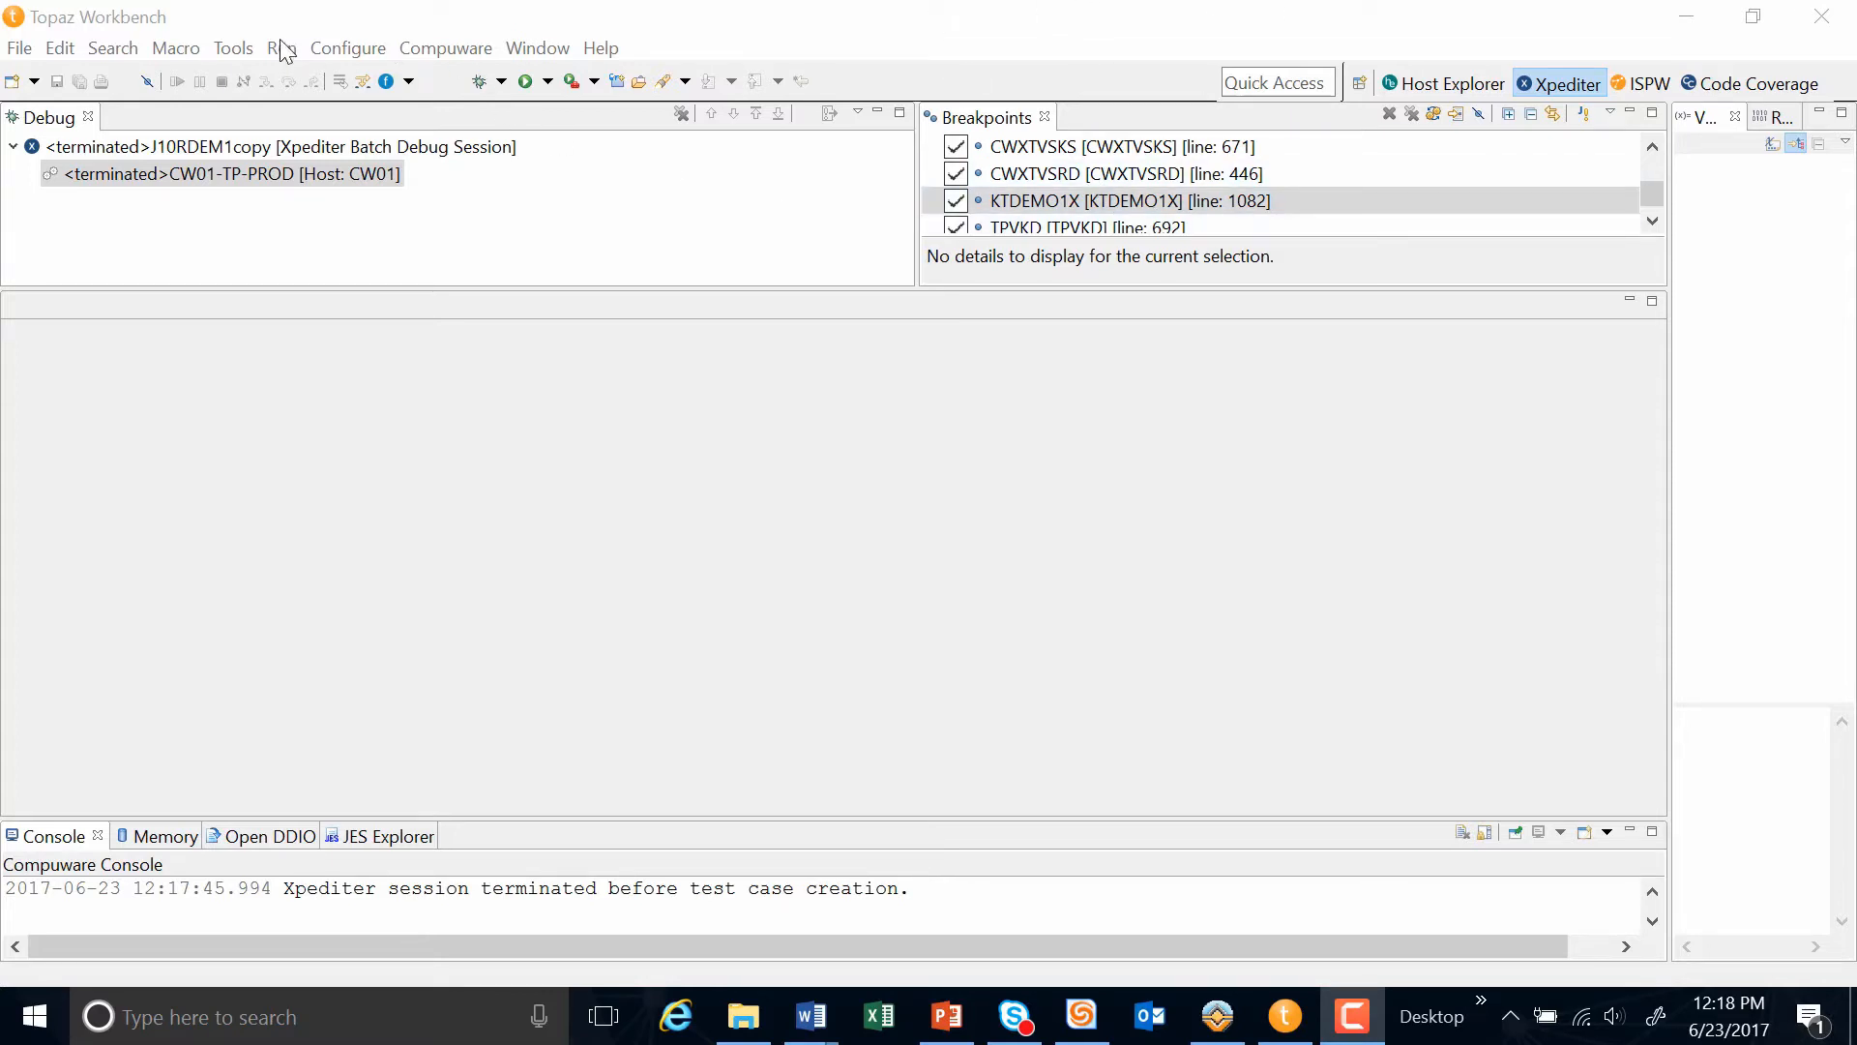
Step: Open the J10RDEM1copy Xpediter batch debug configuration from the Run menu
{"action": "left_click", "coordinate": [279, 47]}
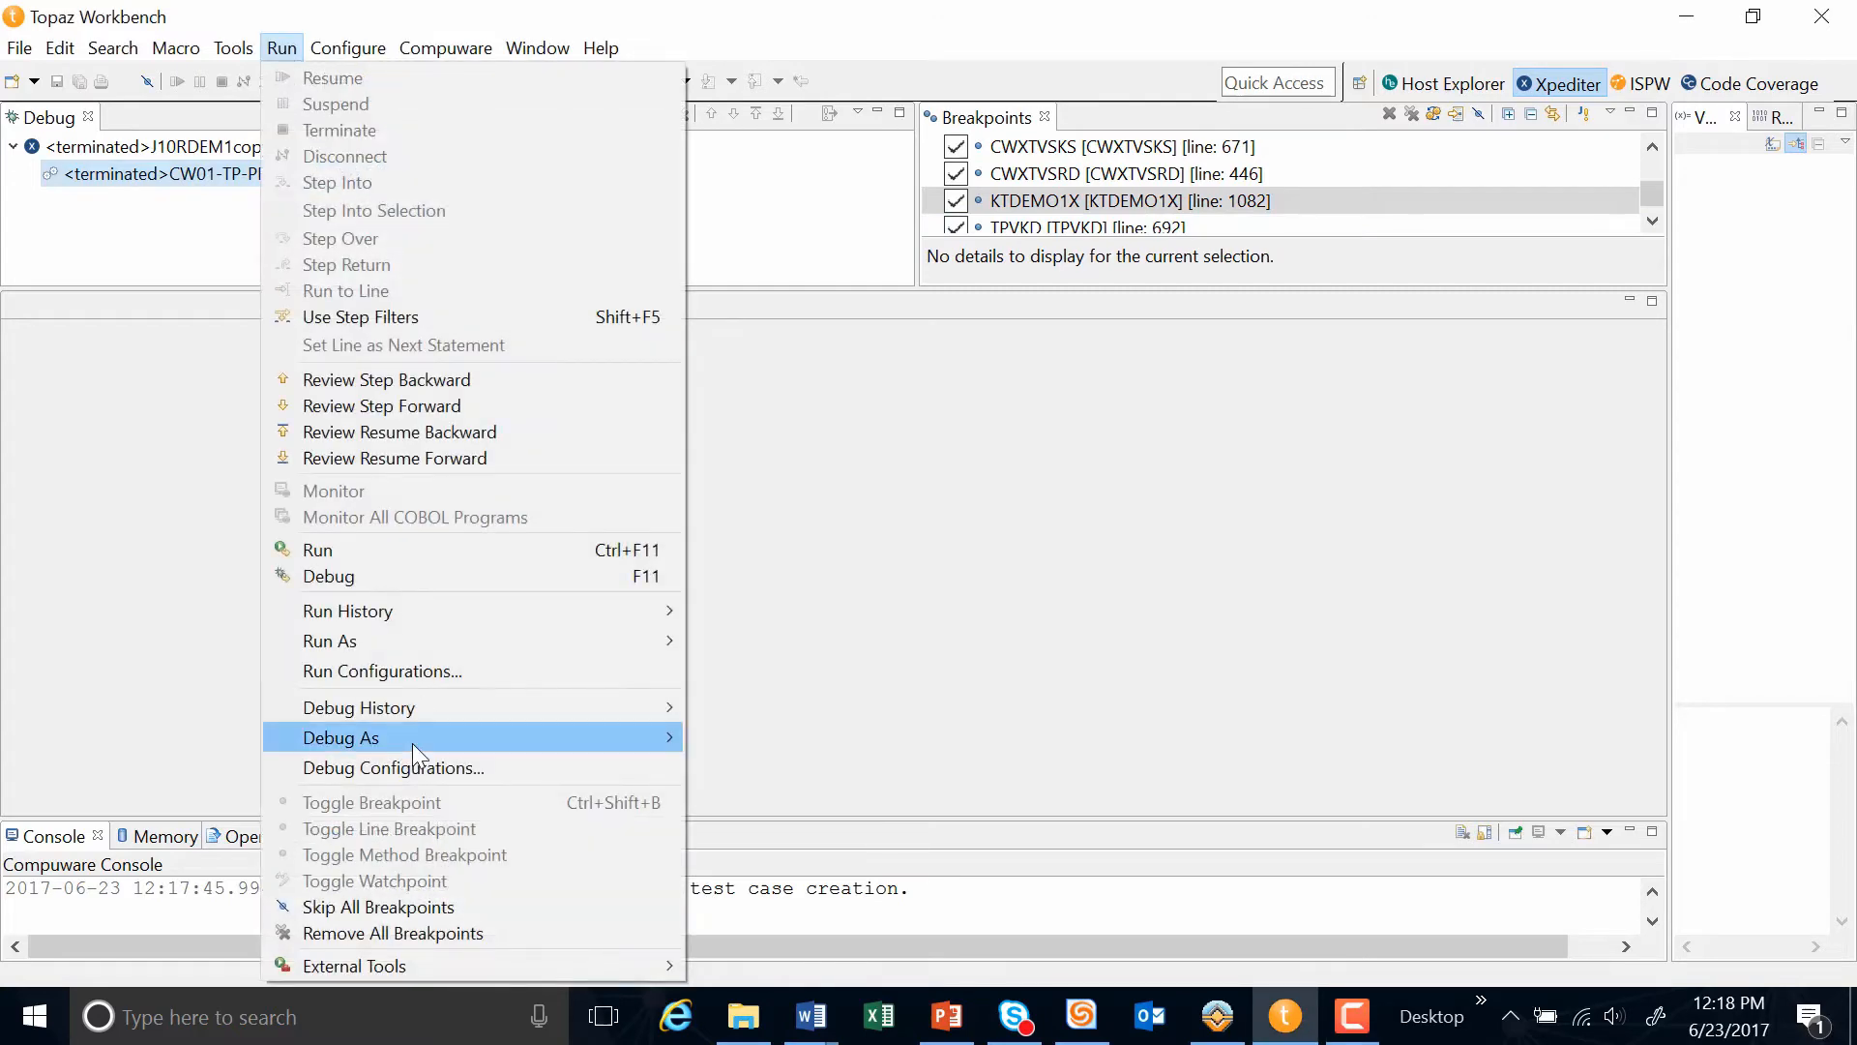
{"action": "left_click", "coordinate": [393, 768]}
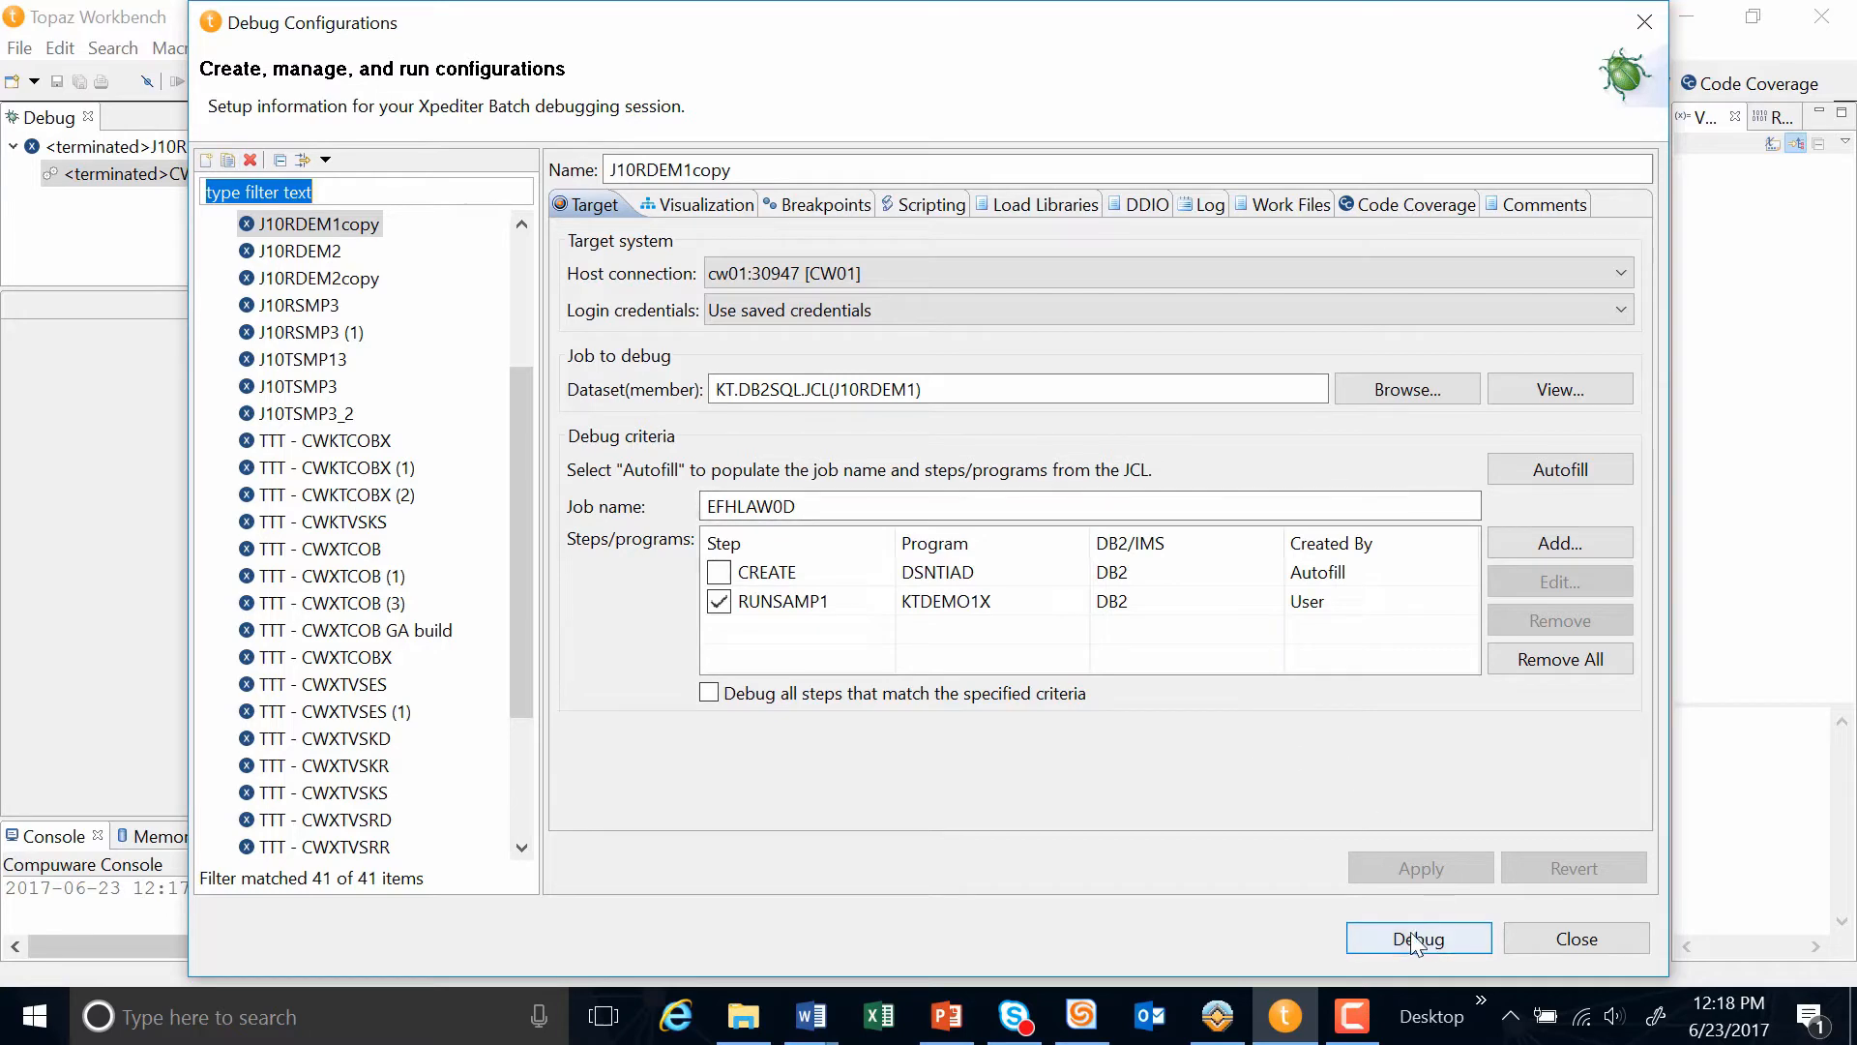
Step: Launch the J10RDEM1copy debug session, stopping KTDEMO1X at line 1082
{"action": "left_click", "coordinate": [1419, 938]}
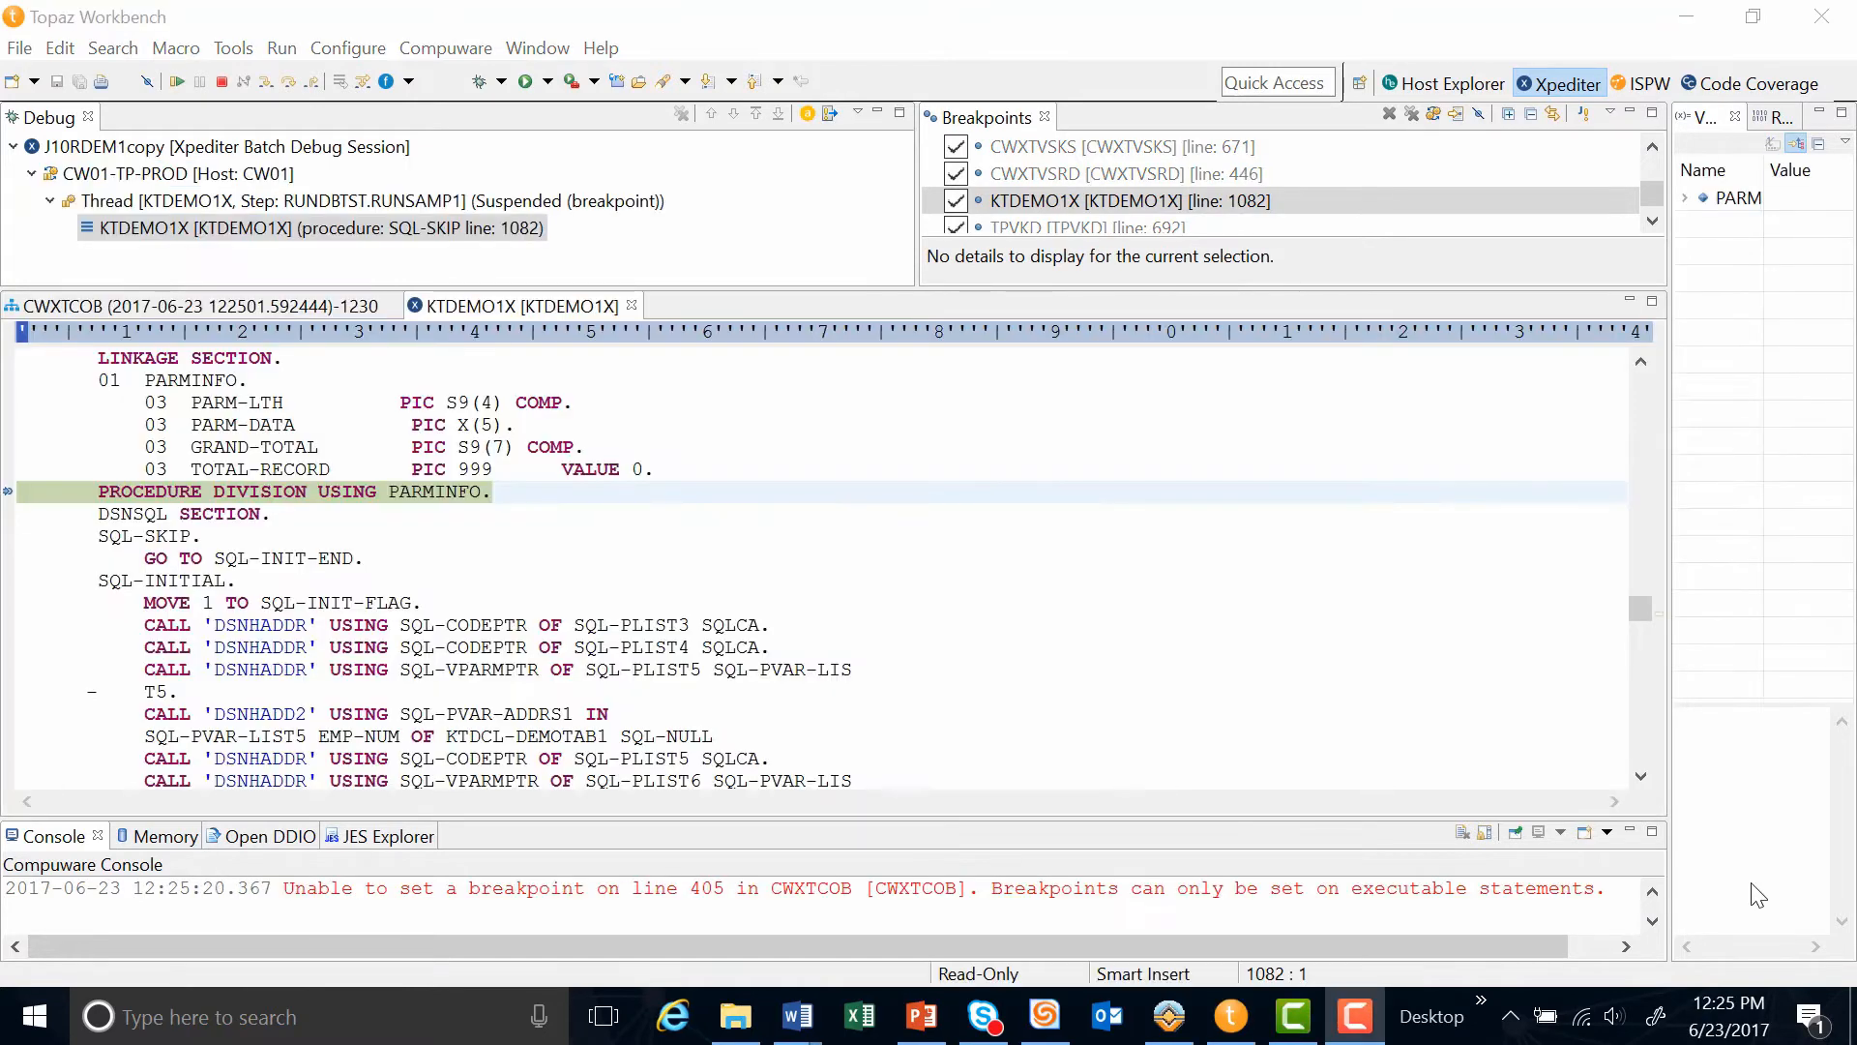
{"action": "mouse_move", "coordinate": [383, 437]}
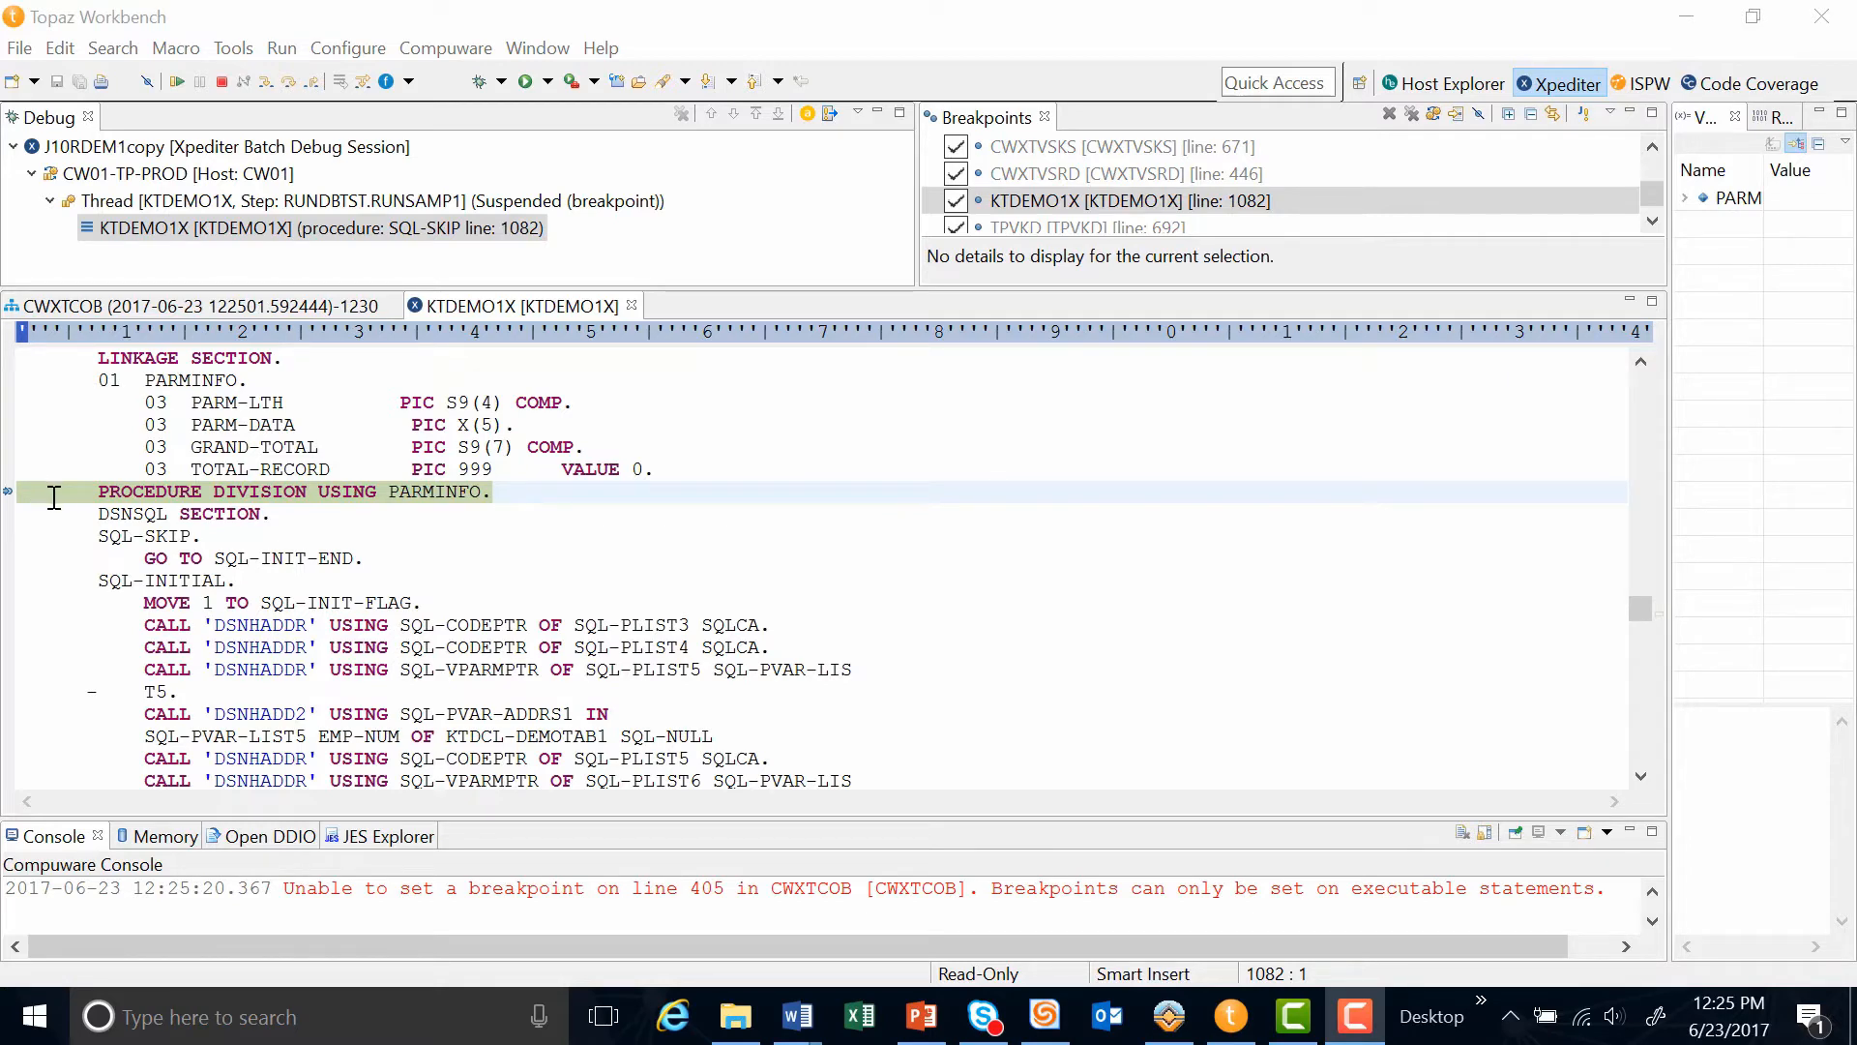
Step: Choose Generate Unit Test from the KTDEMO1X source editor's context menu
{"action": "right_click", "coordinate": [53, 491]}
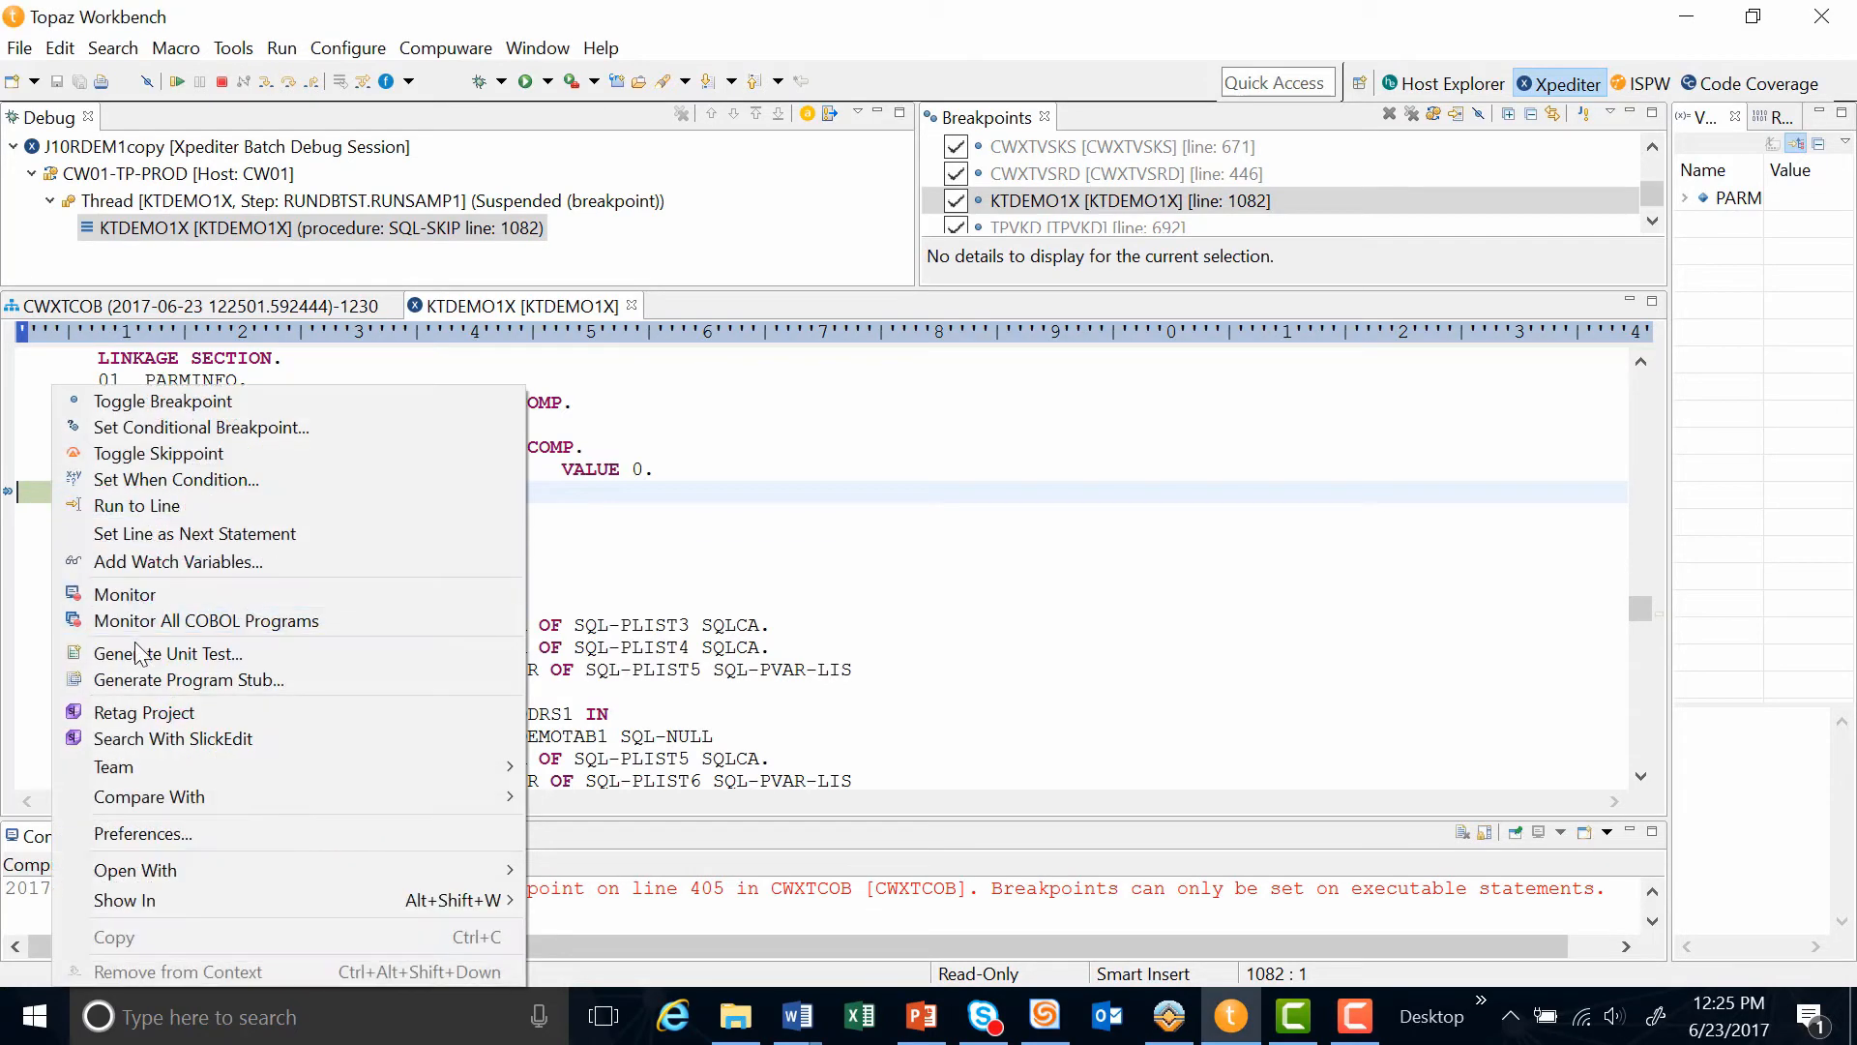
{"action": "left_click", "coordinate": [167, 653]}
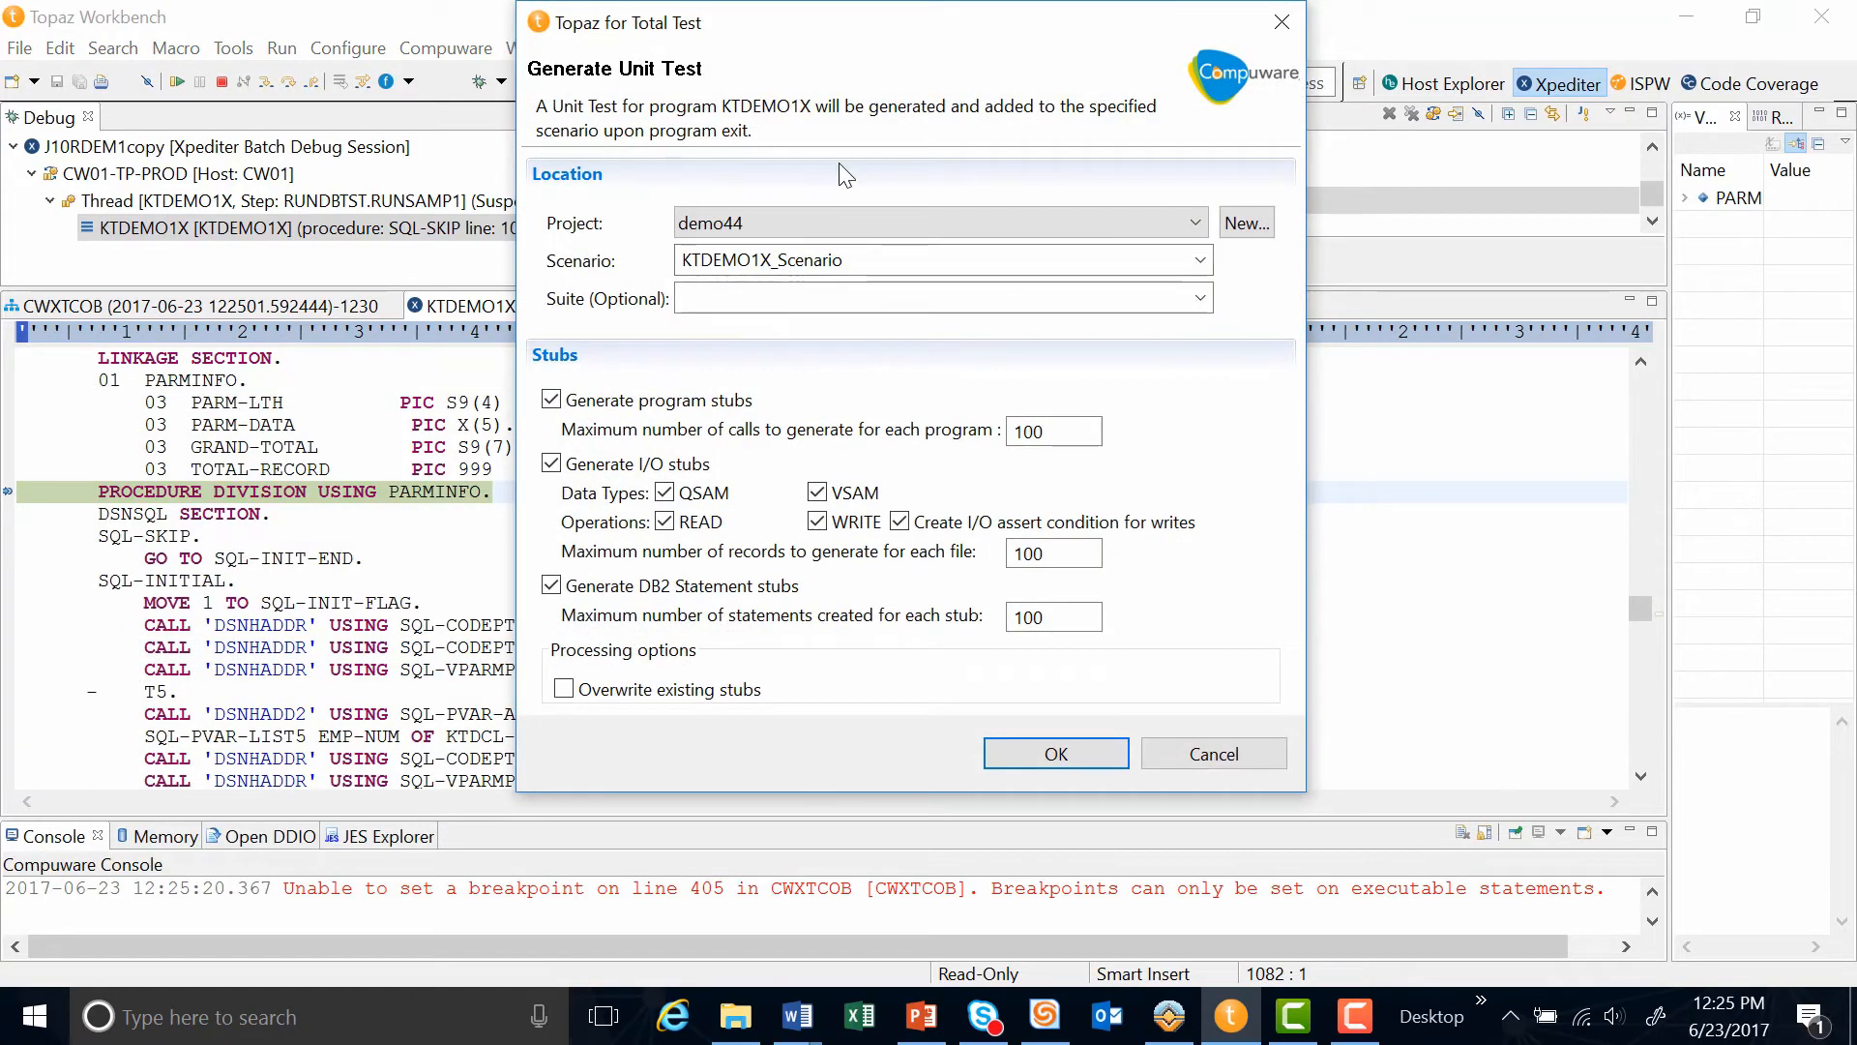
{"action": "mouse_move", "coordinate": [692, 106]}
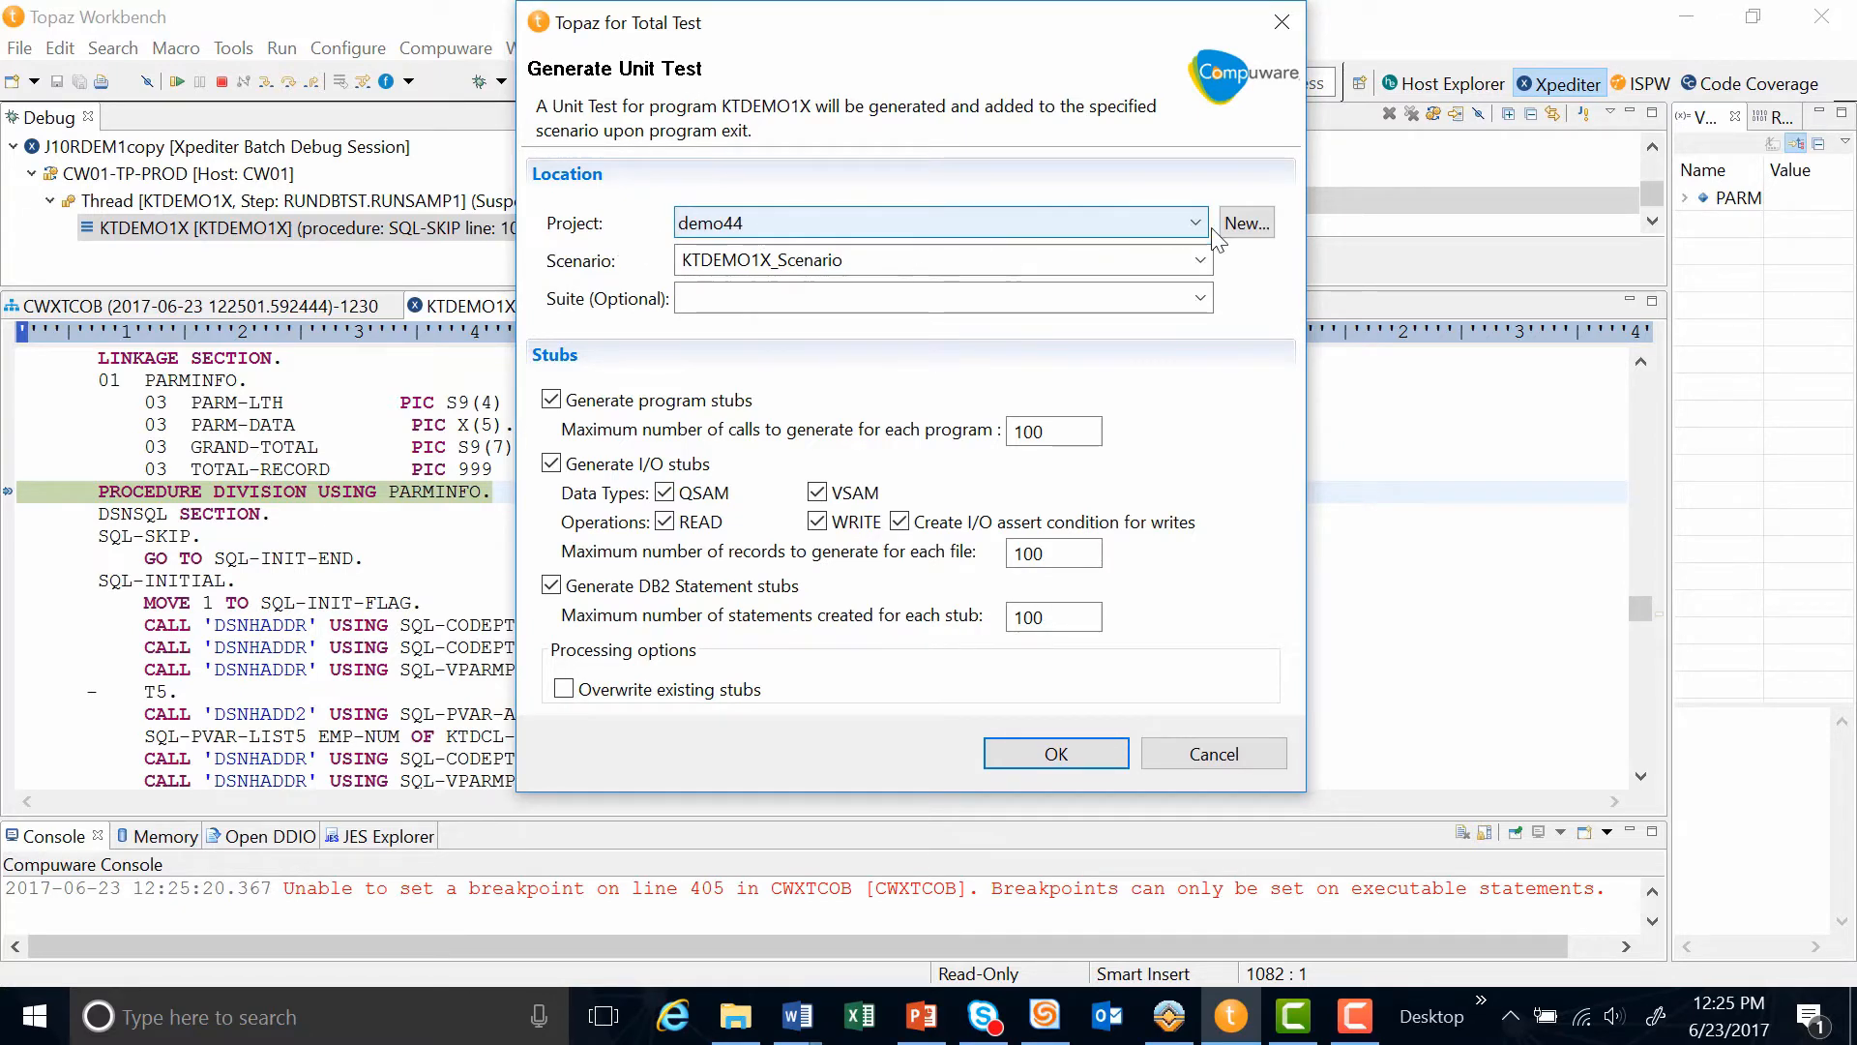
Step: Create the Total Test project 'demo45' and use it for the unit test
{"action": "left_click", "coordinate": [1246, 223]}
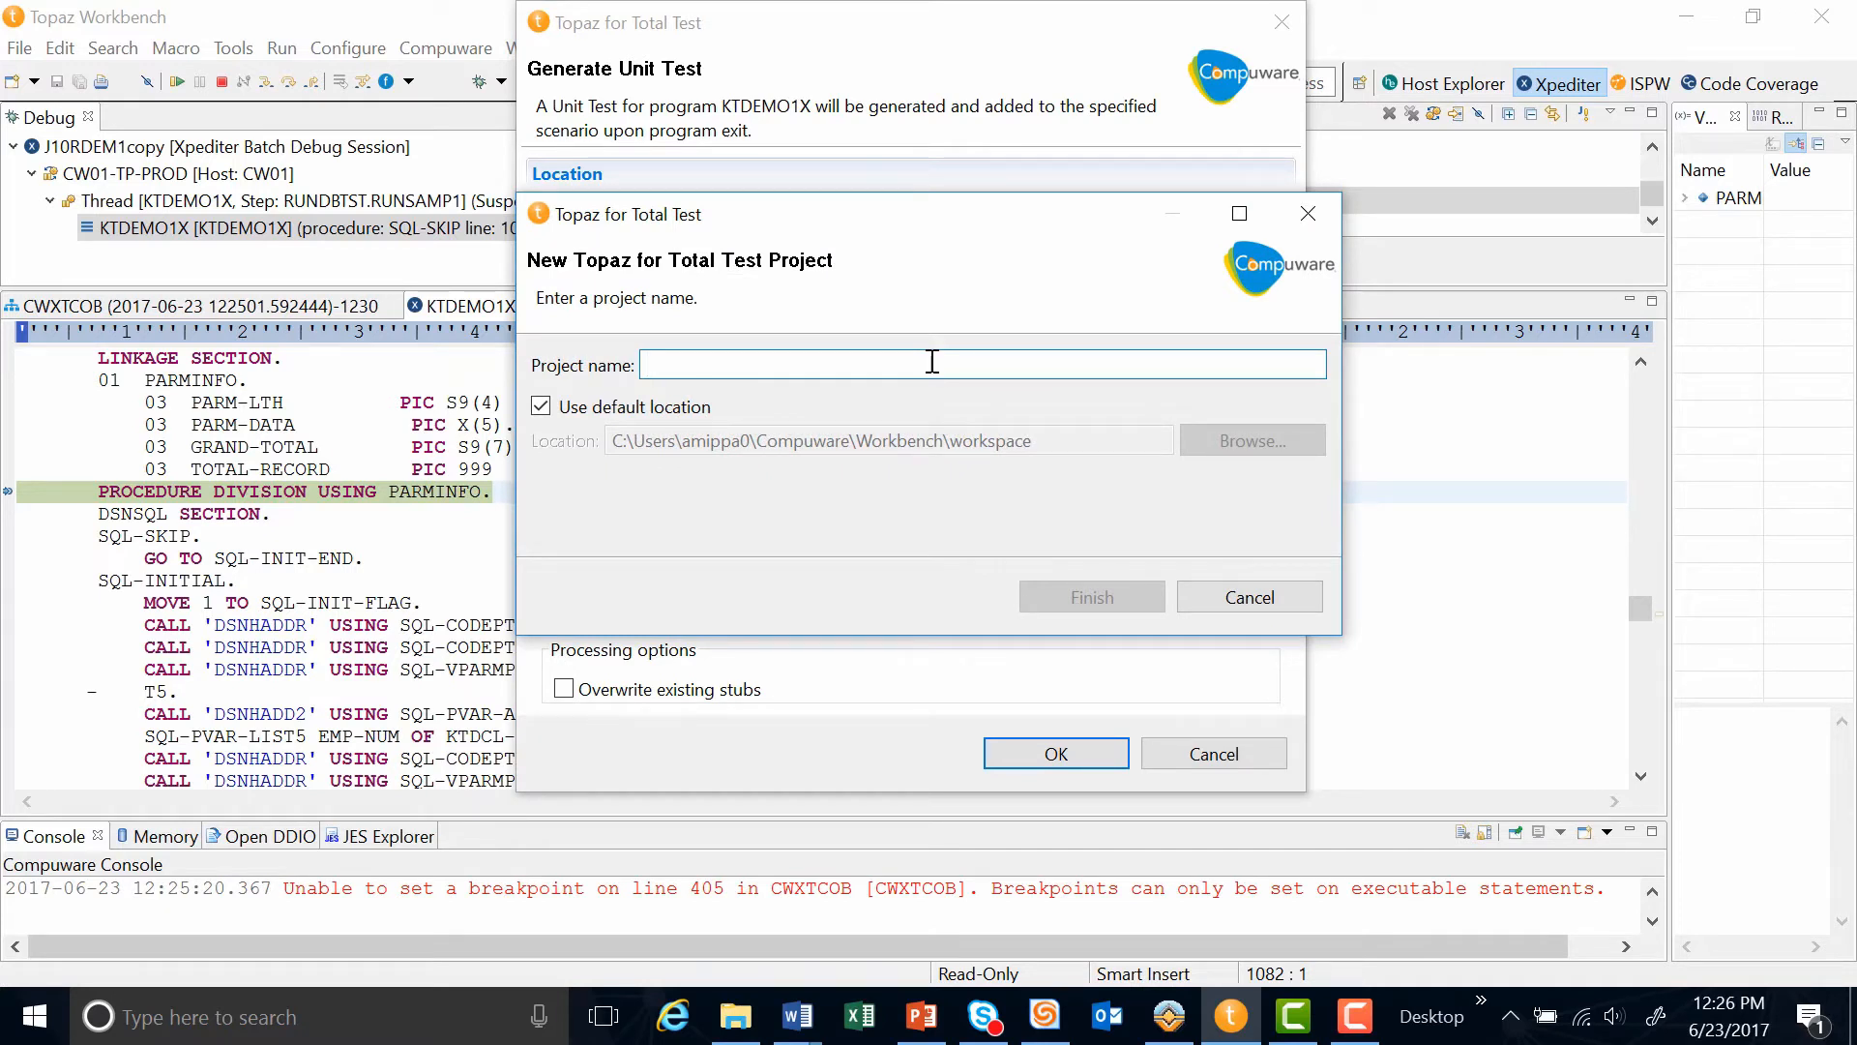
{"action": "type", "text": "demo4"}
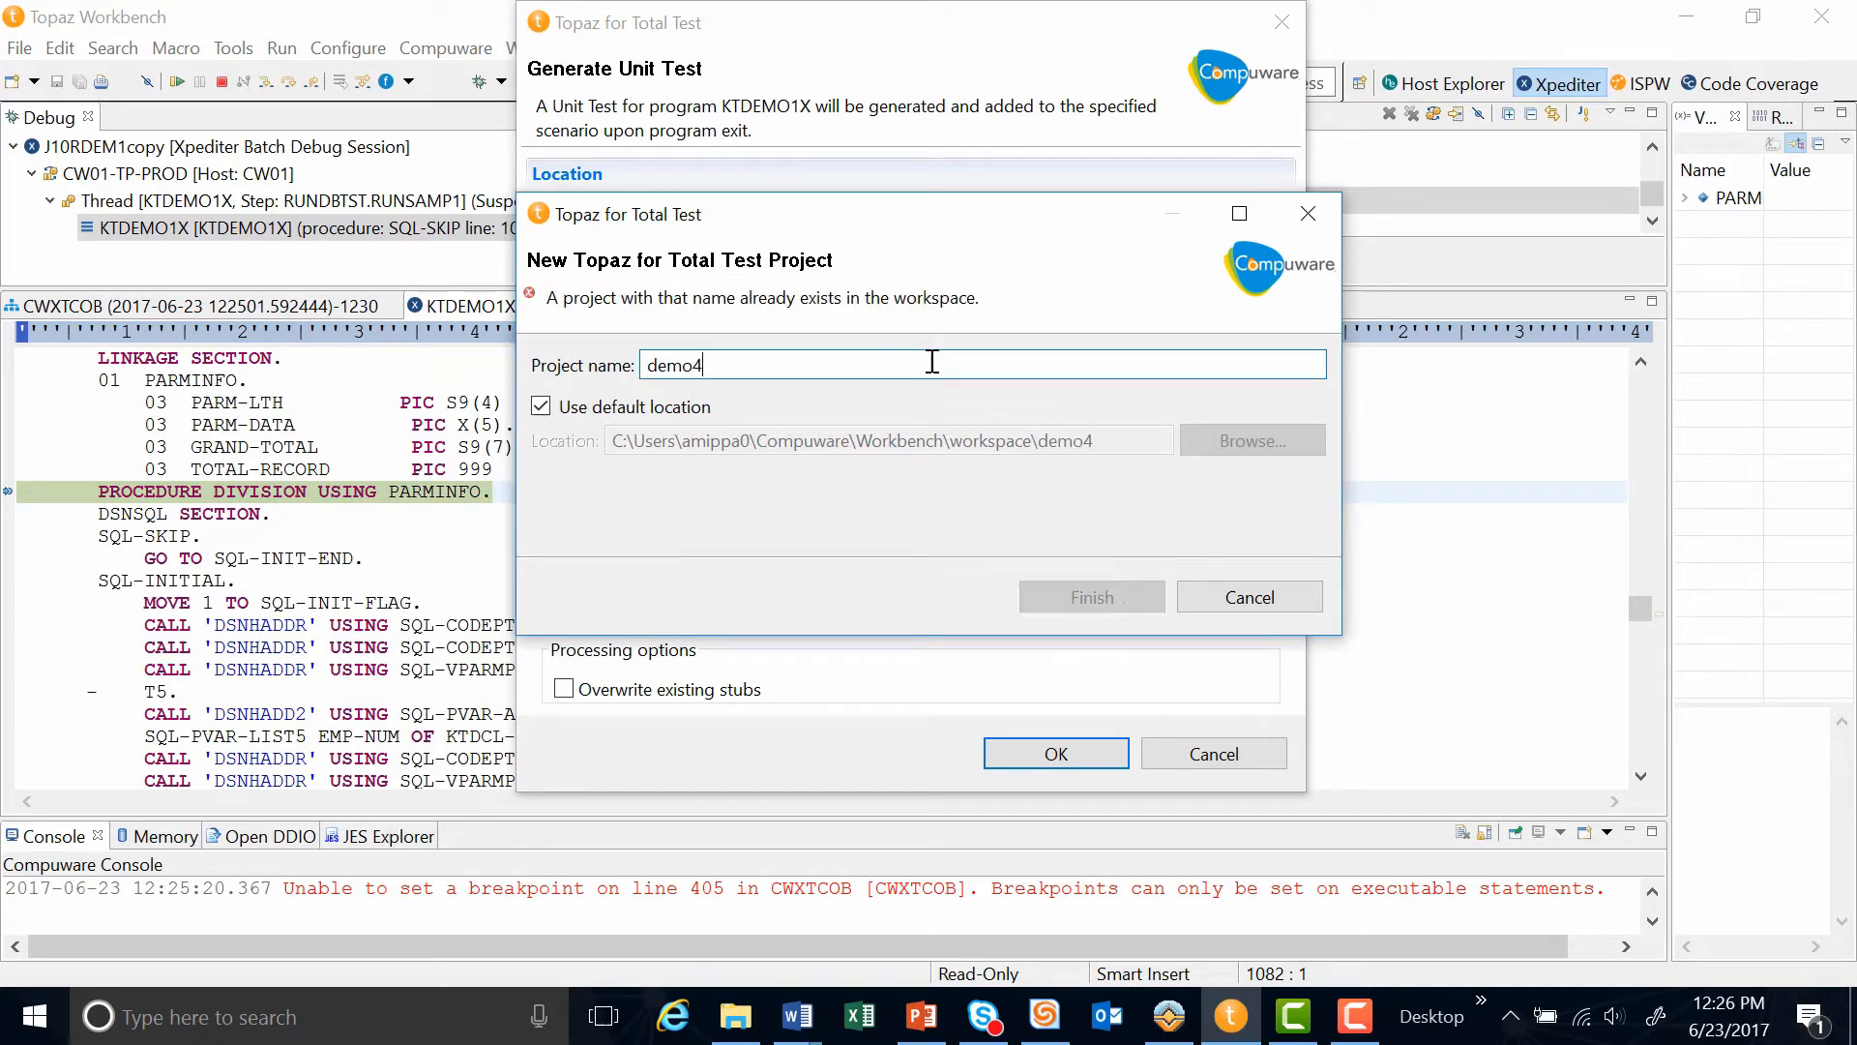
{"action": "type", "text": "5"}
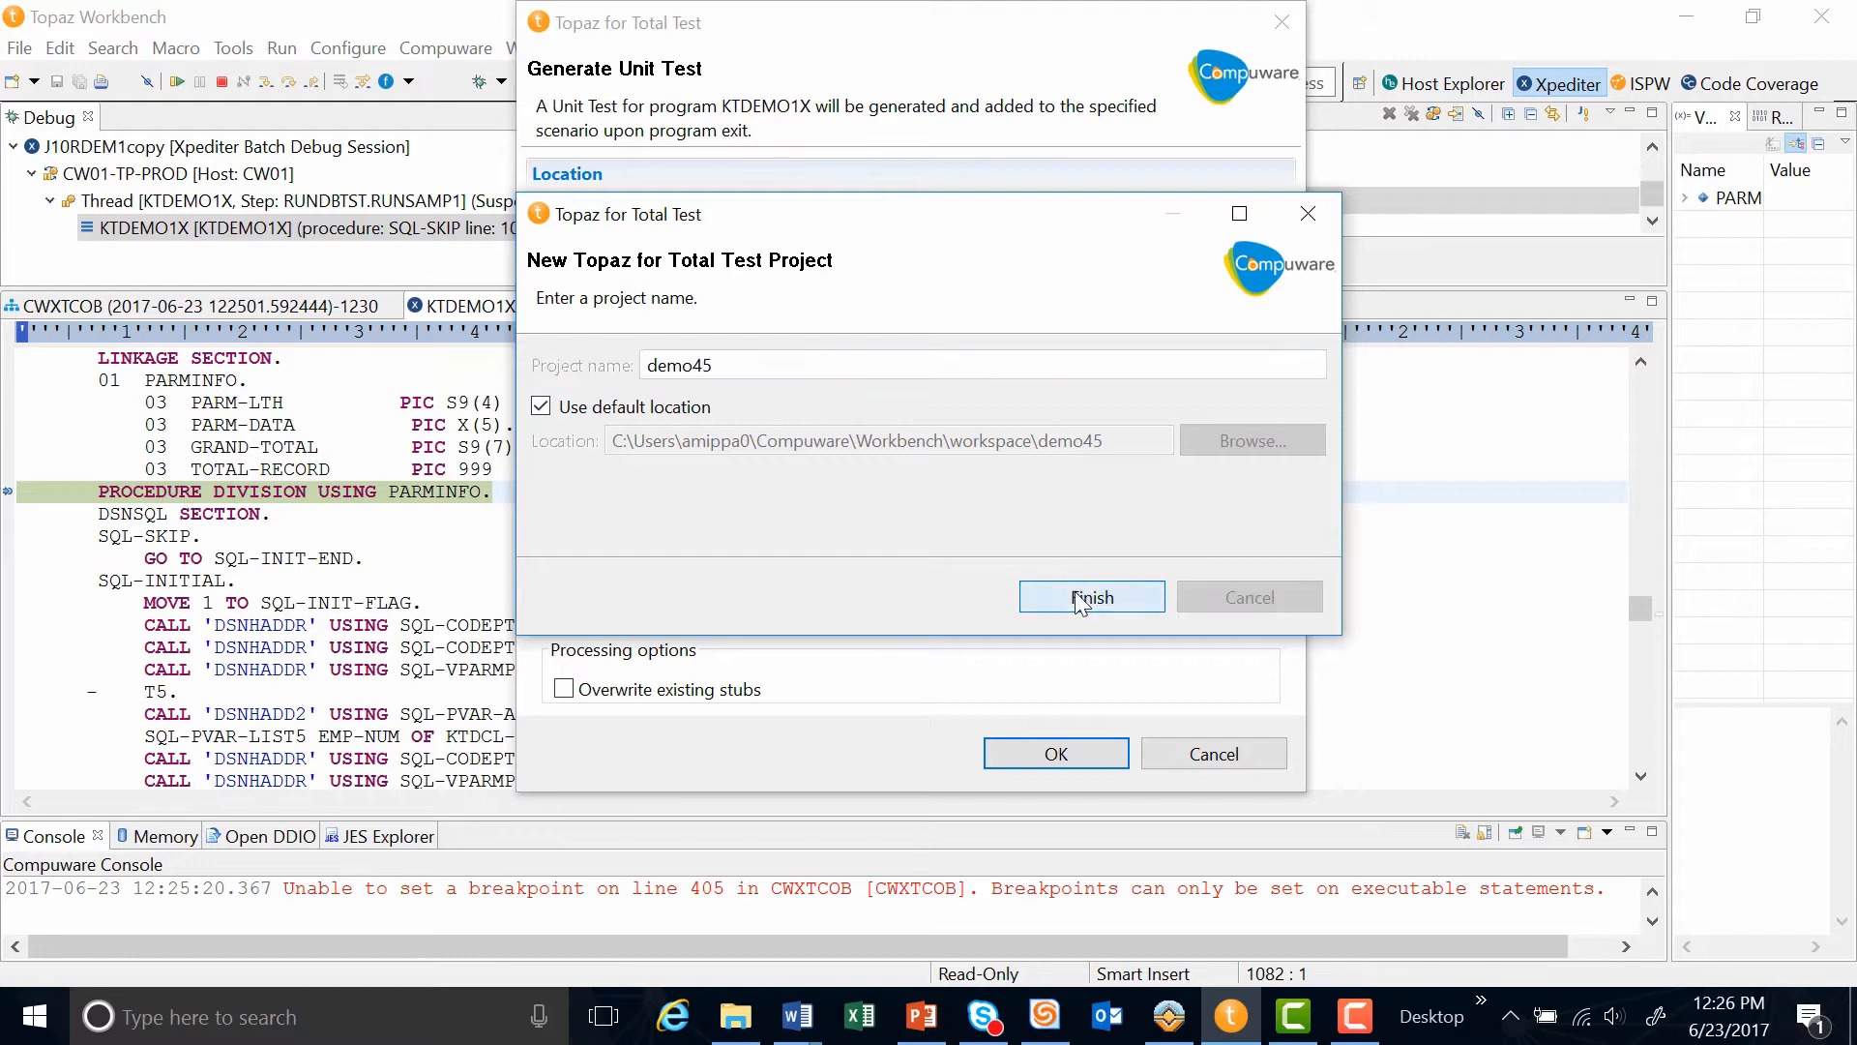
{"action": "left_click", "coordinate": [1092, 596]}
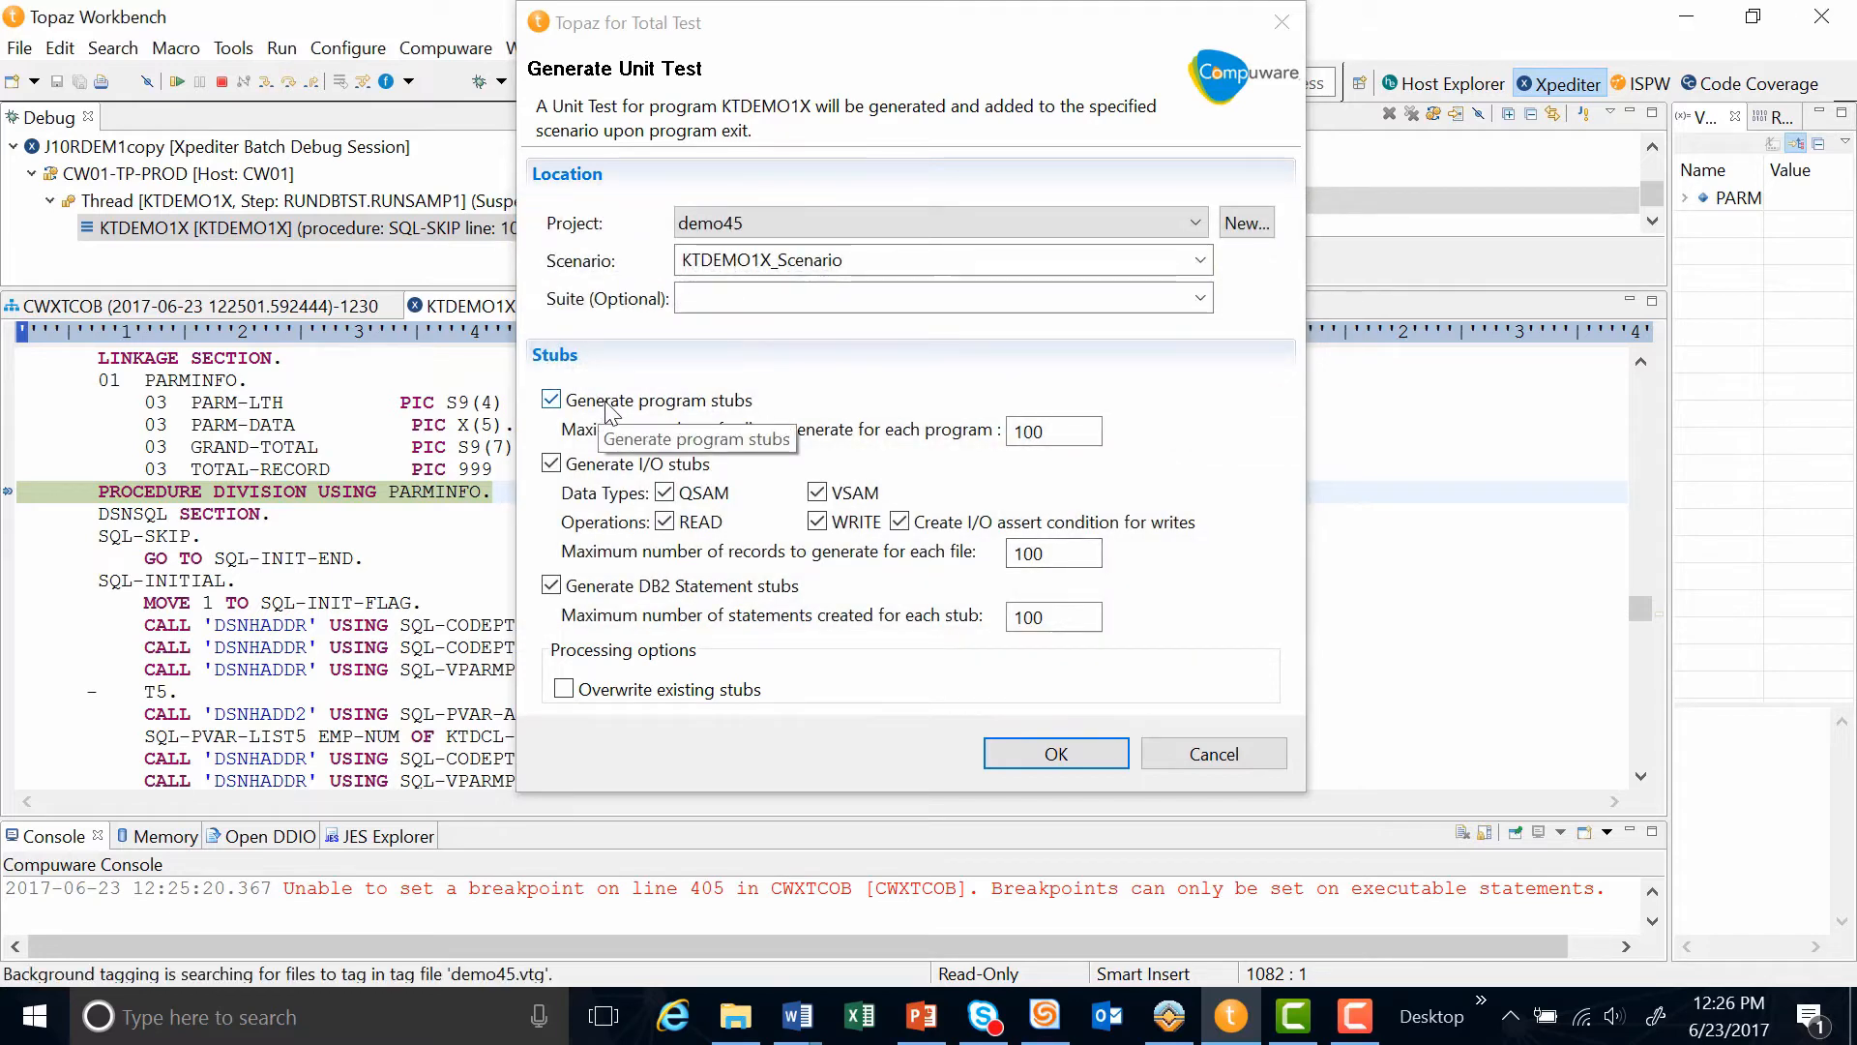
{"action": "mouse_move", "coordinate": [606, 602]}
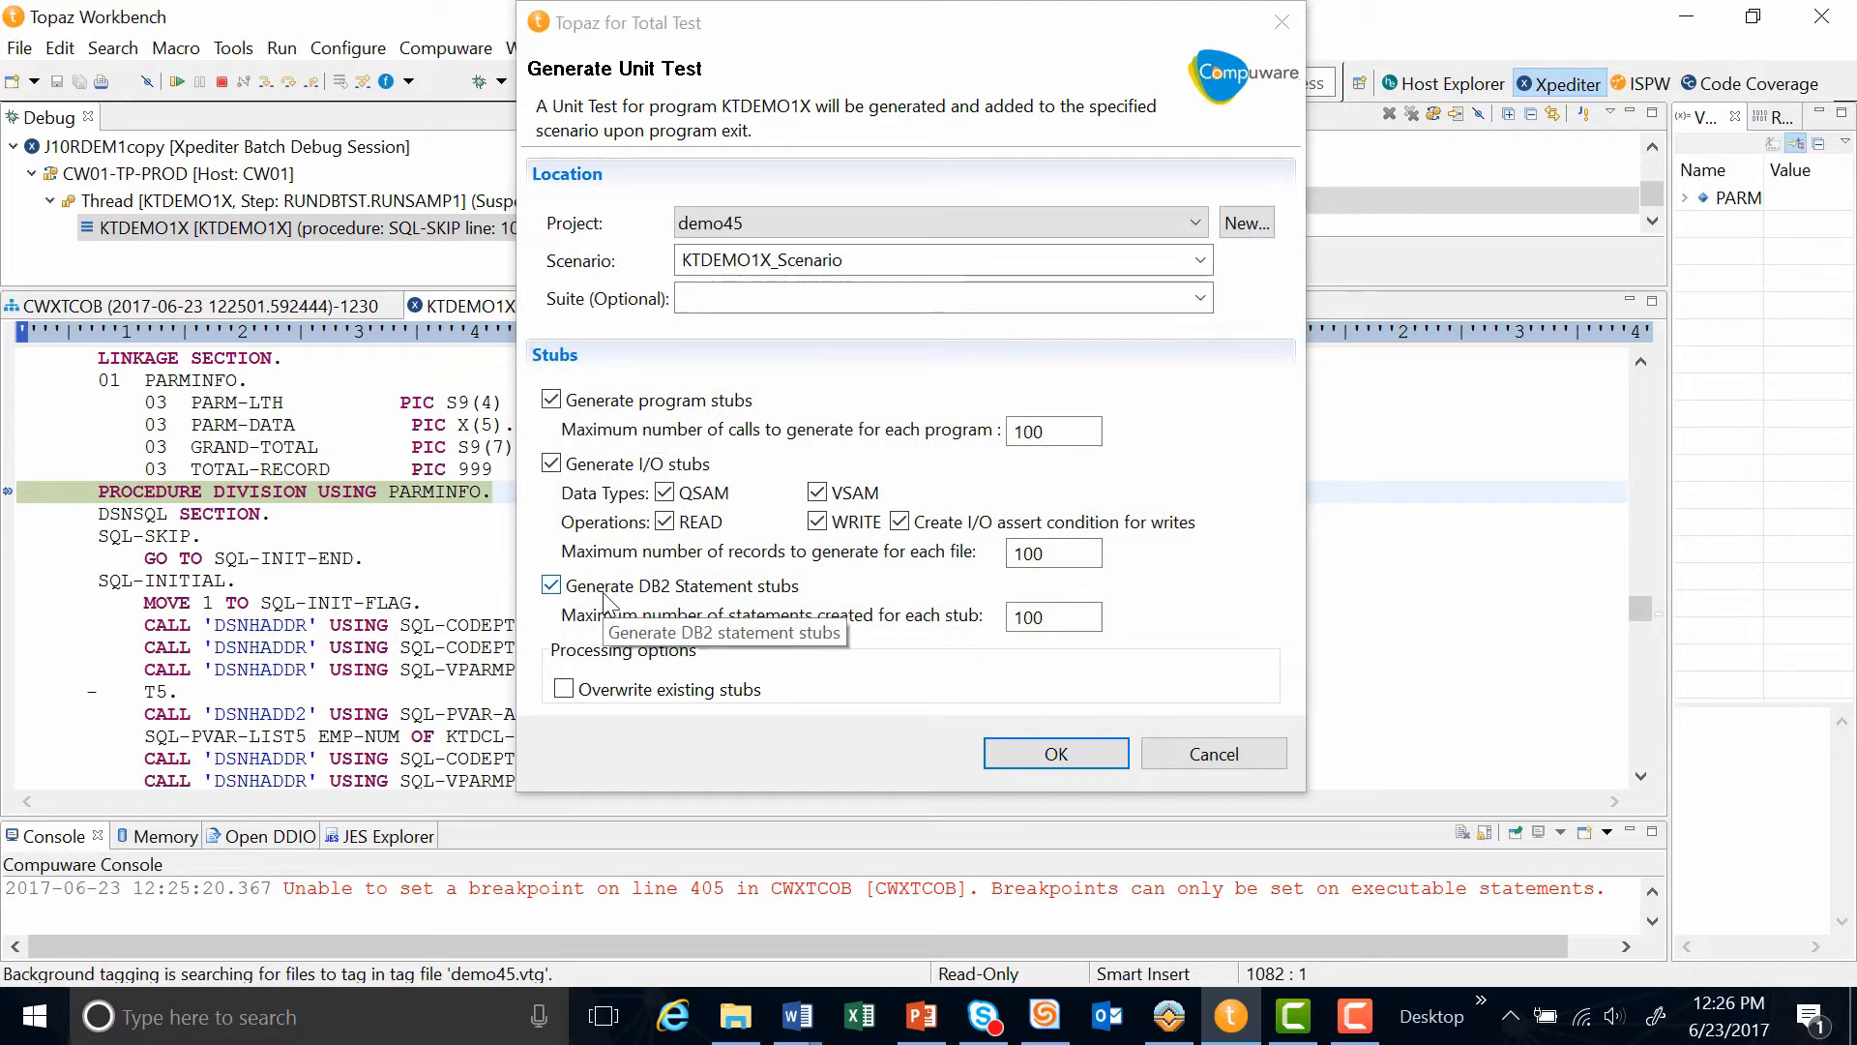
{"action": "mouse_move", "coordinate": [586, 629]}
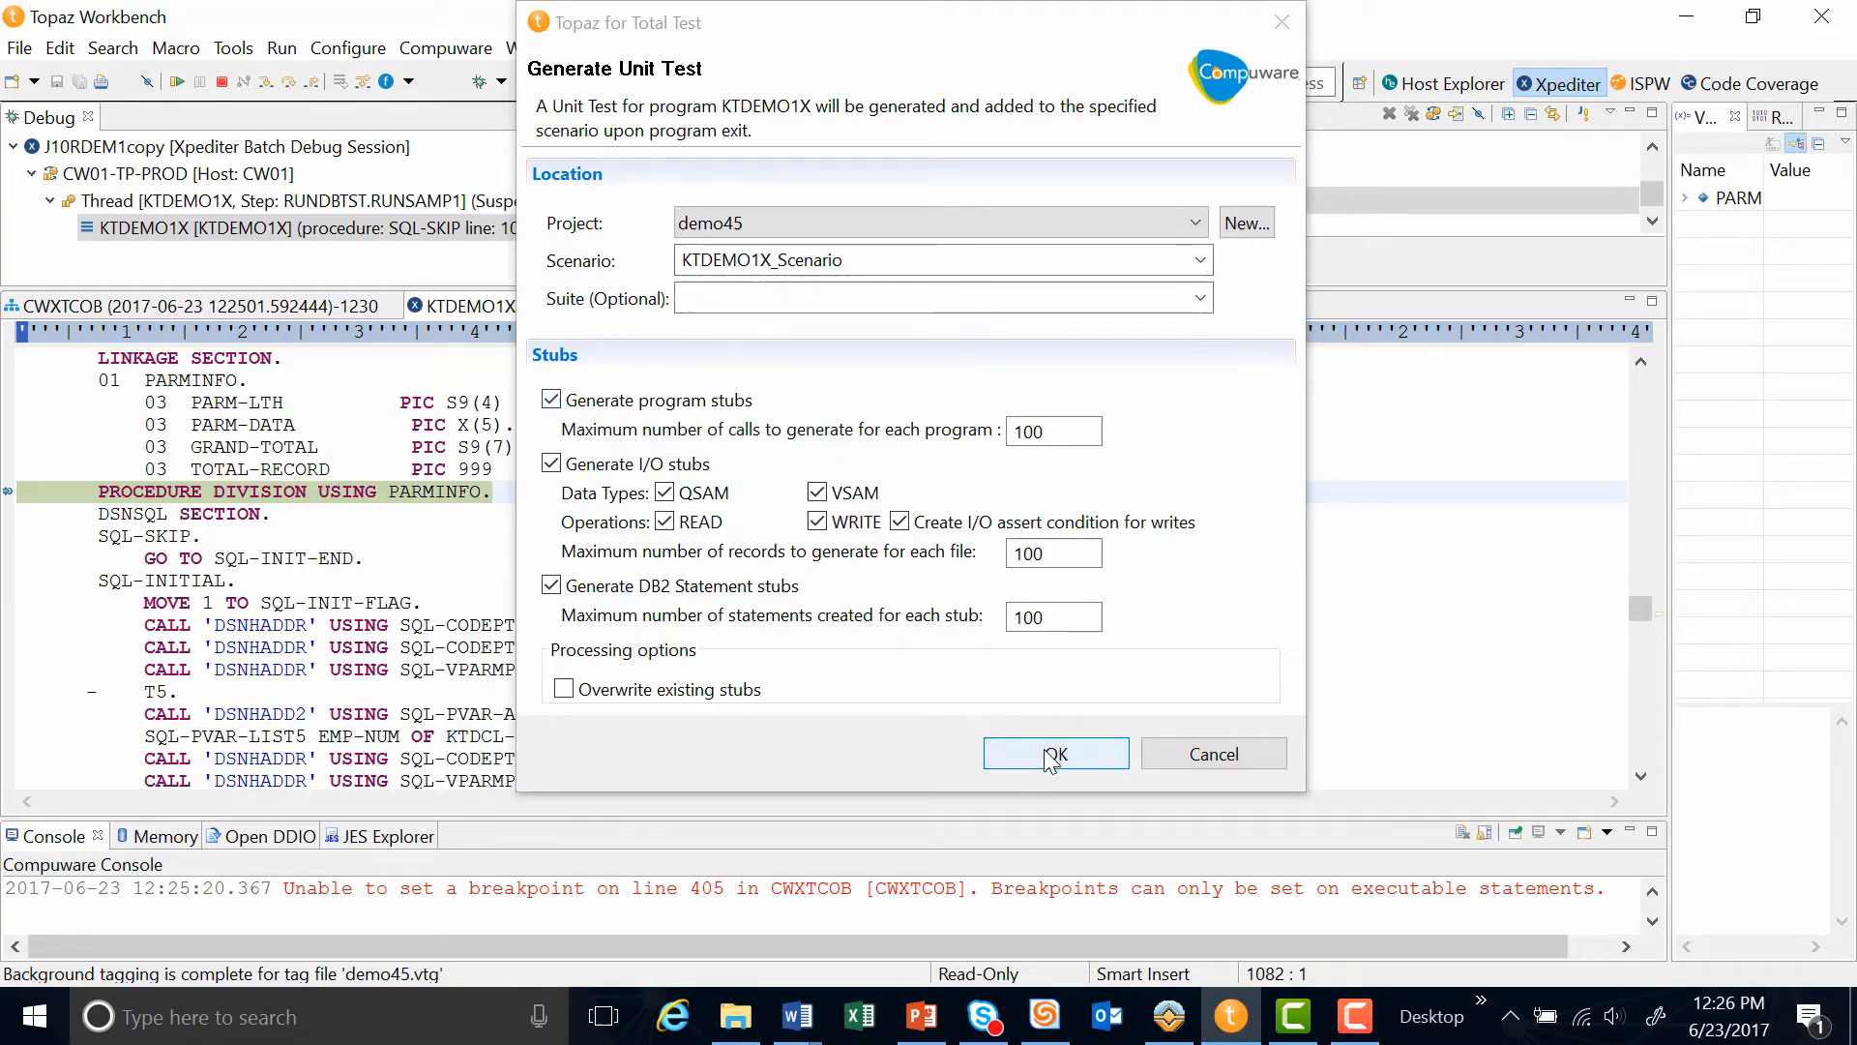
Step: Confirm unit test generation with stubs so the debug session finishes
{"action": "left_click", "coordinate": [1056, 754]}
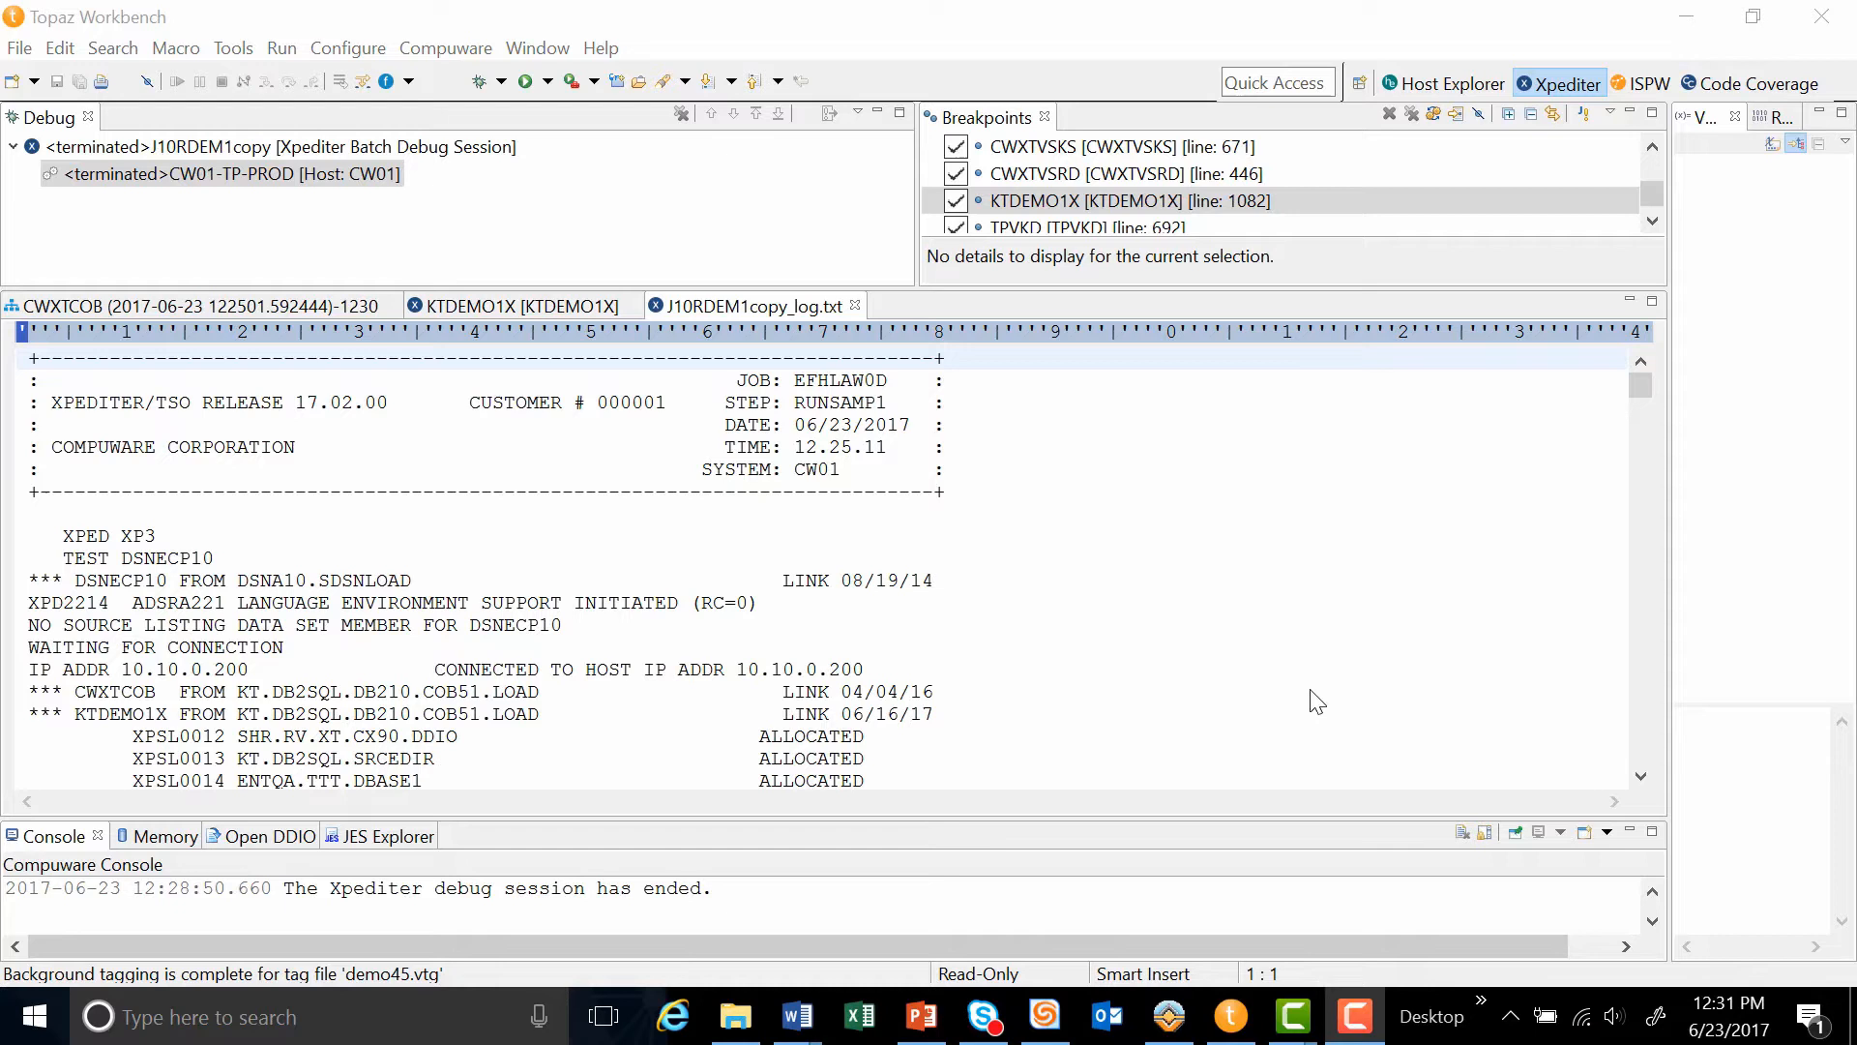
{"action": "mouse_move", "coordinate": [1291, 681]}
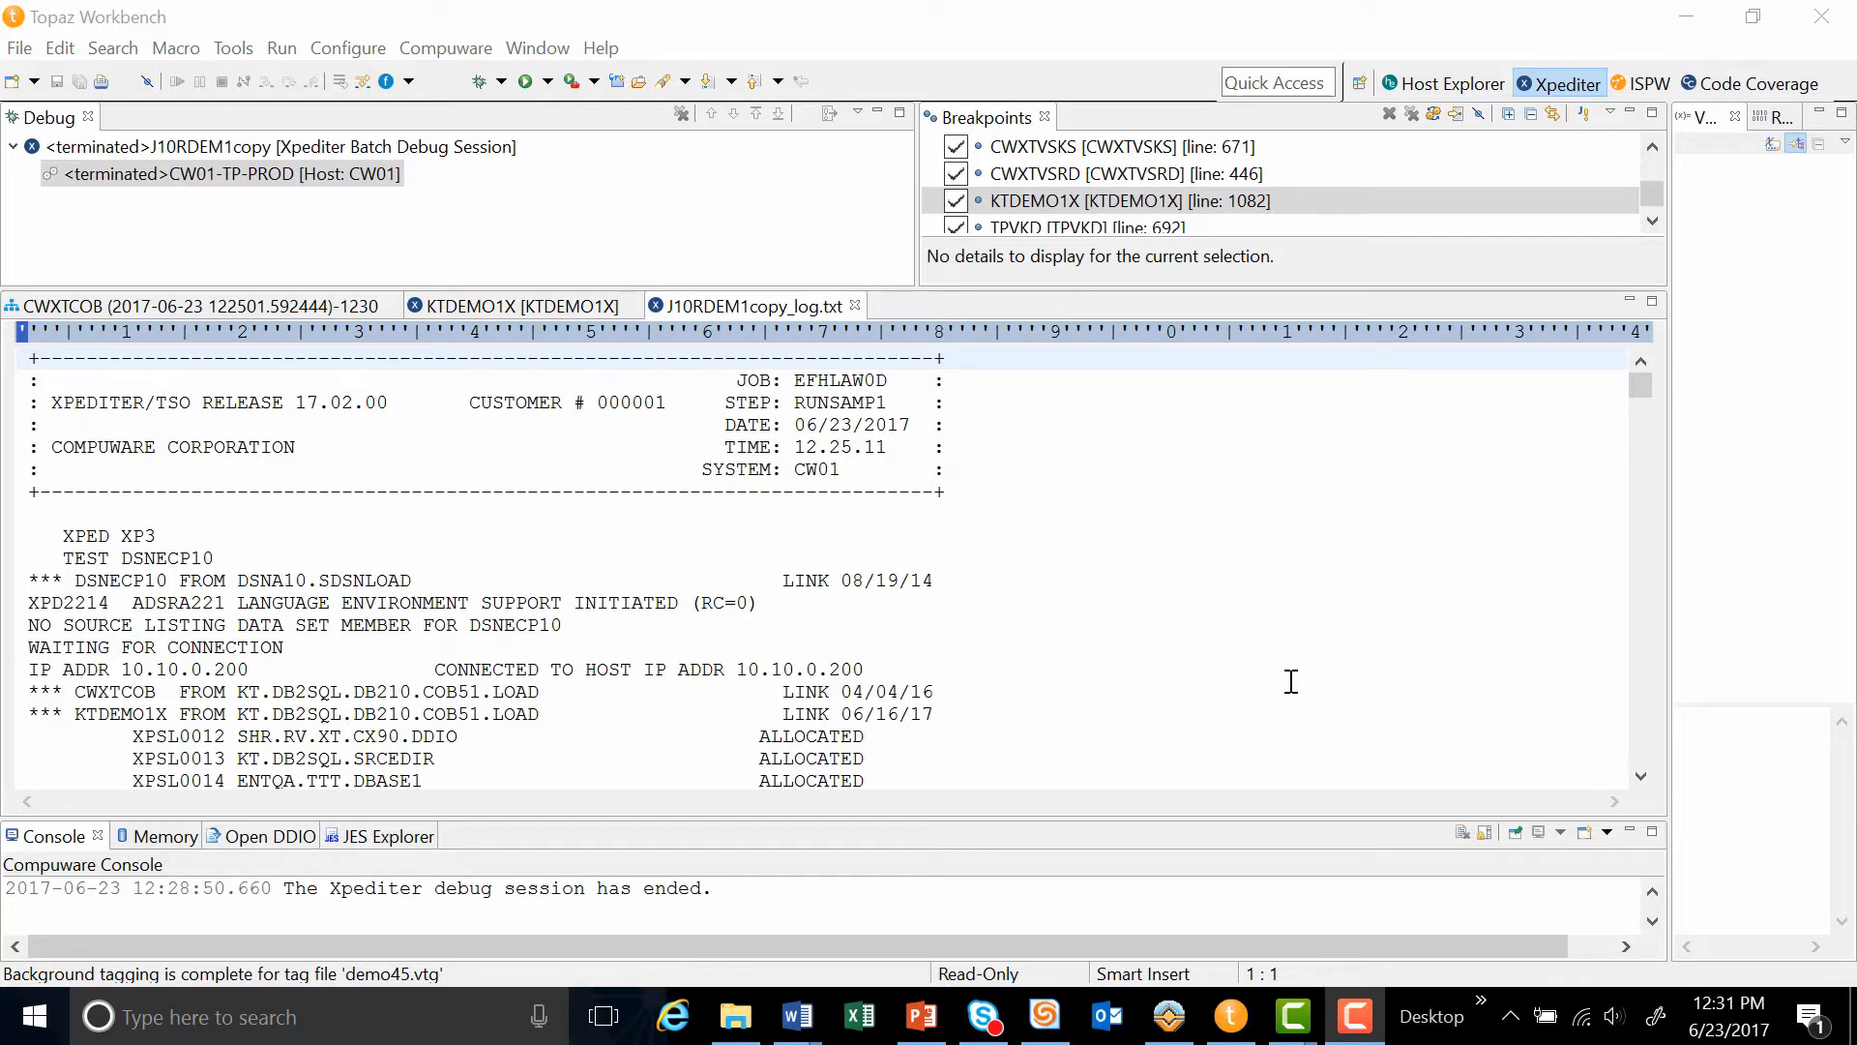
{"action": "mouse_move", "coordinate": [1524, 99]}
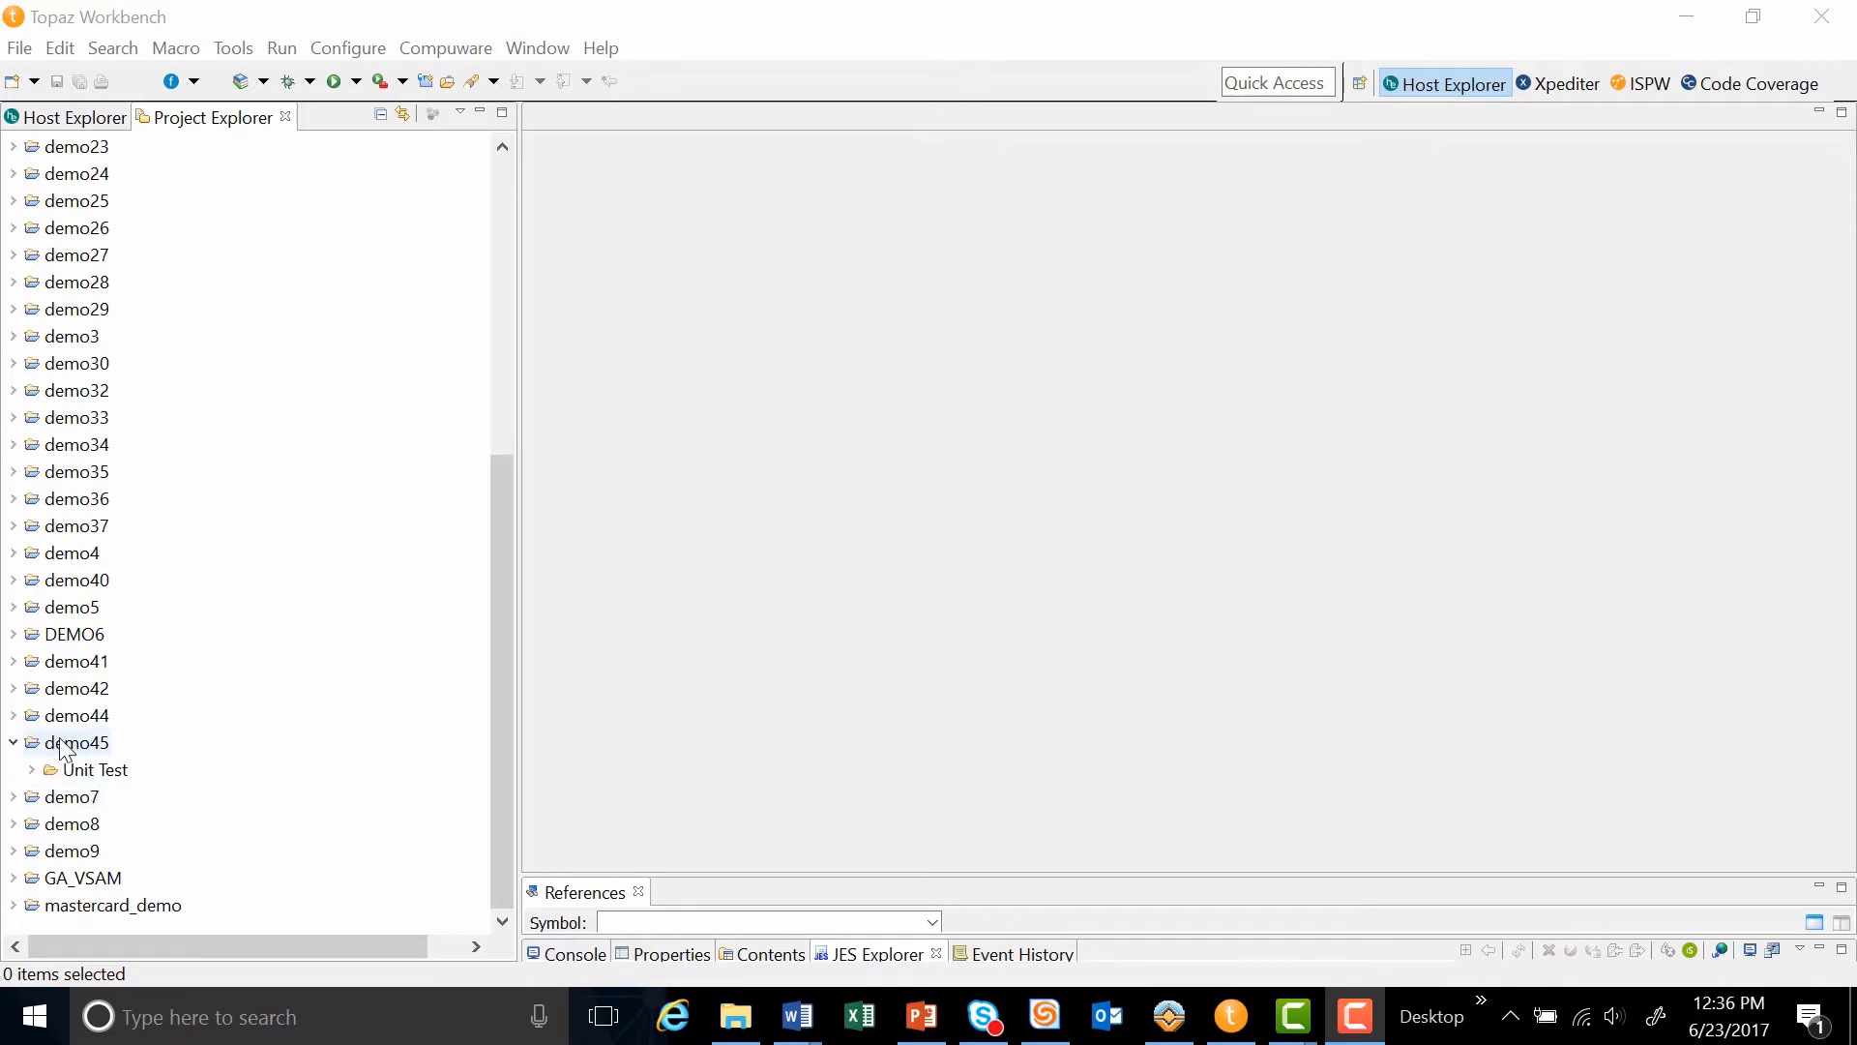
Step: Open the EMPFILE_READ stub and KTDEMO1X_EMPLOYEE_CURSOR_SQL_01.stub from demo45's Unit Test folder
{"action": "left_click", "coordinate": [32, 770]}
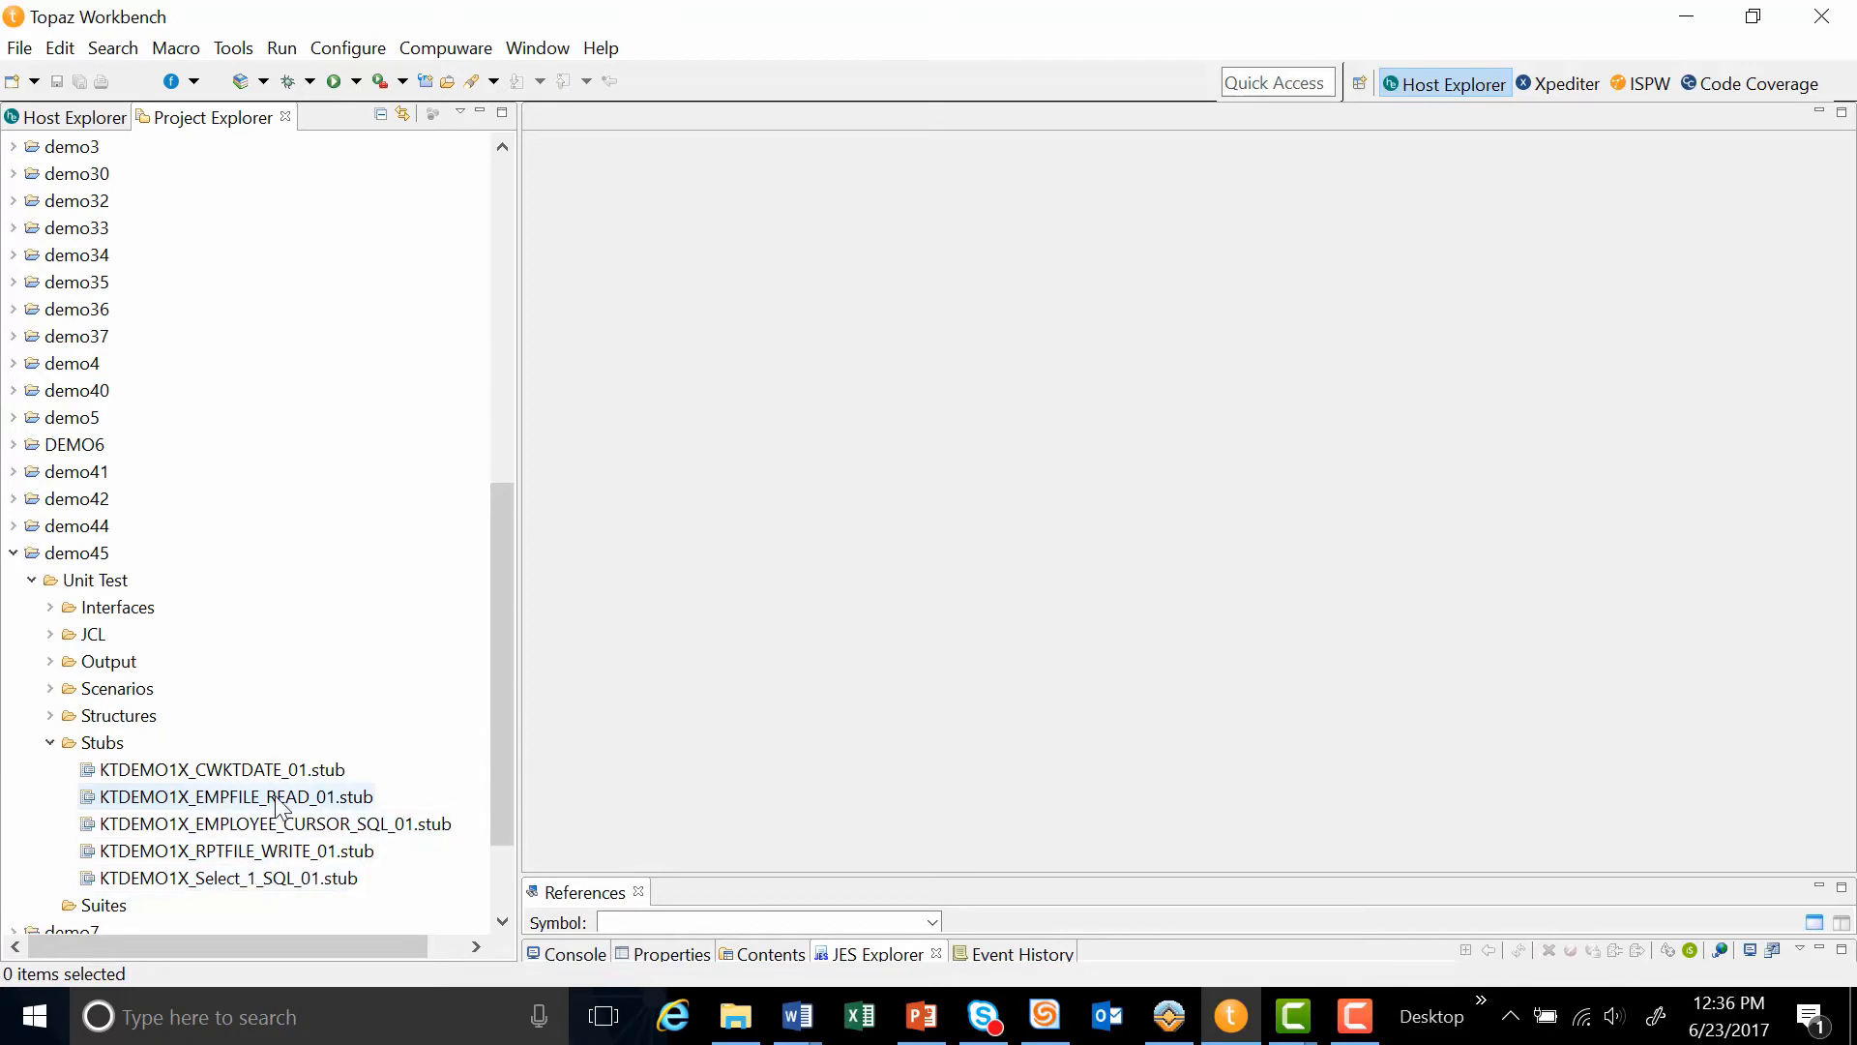
{"action": "double_click", "coordinate": [225, 796]}
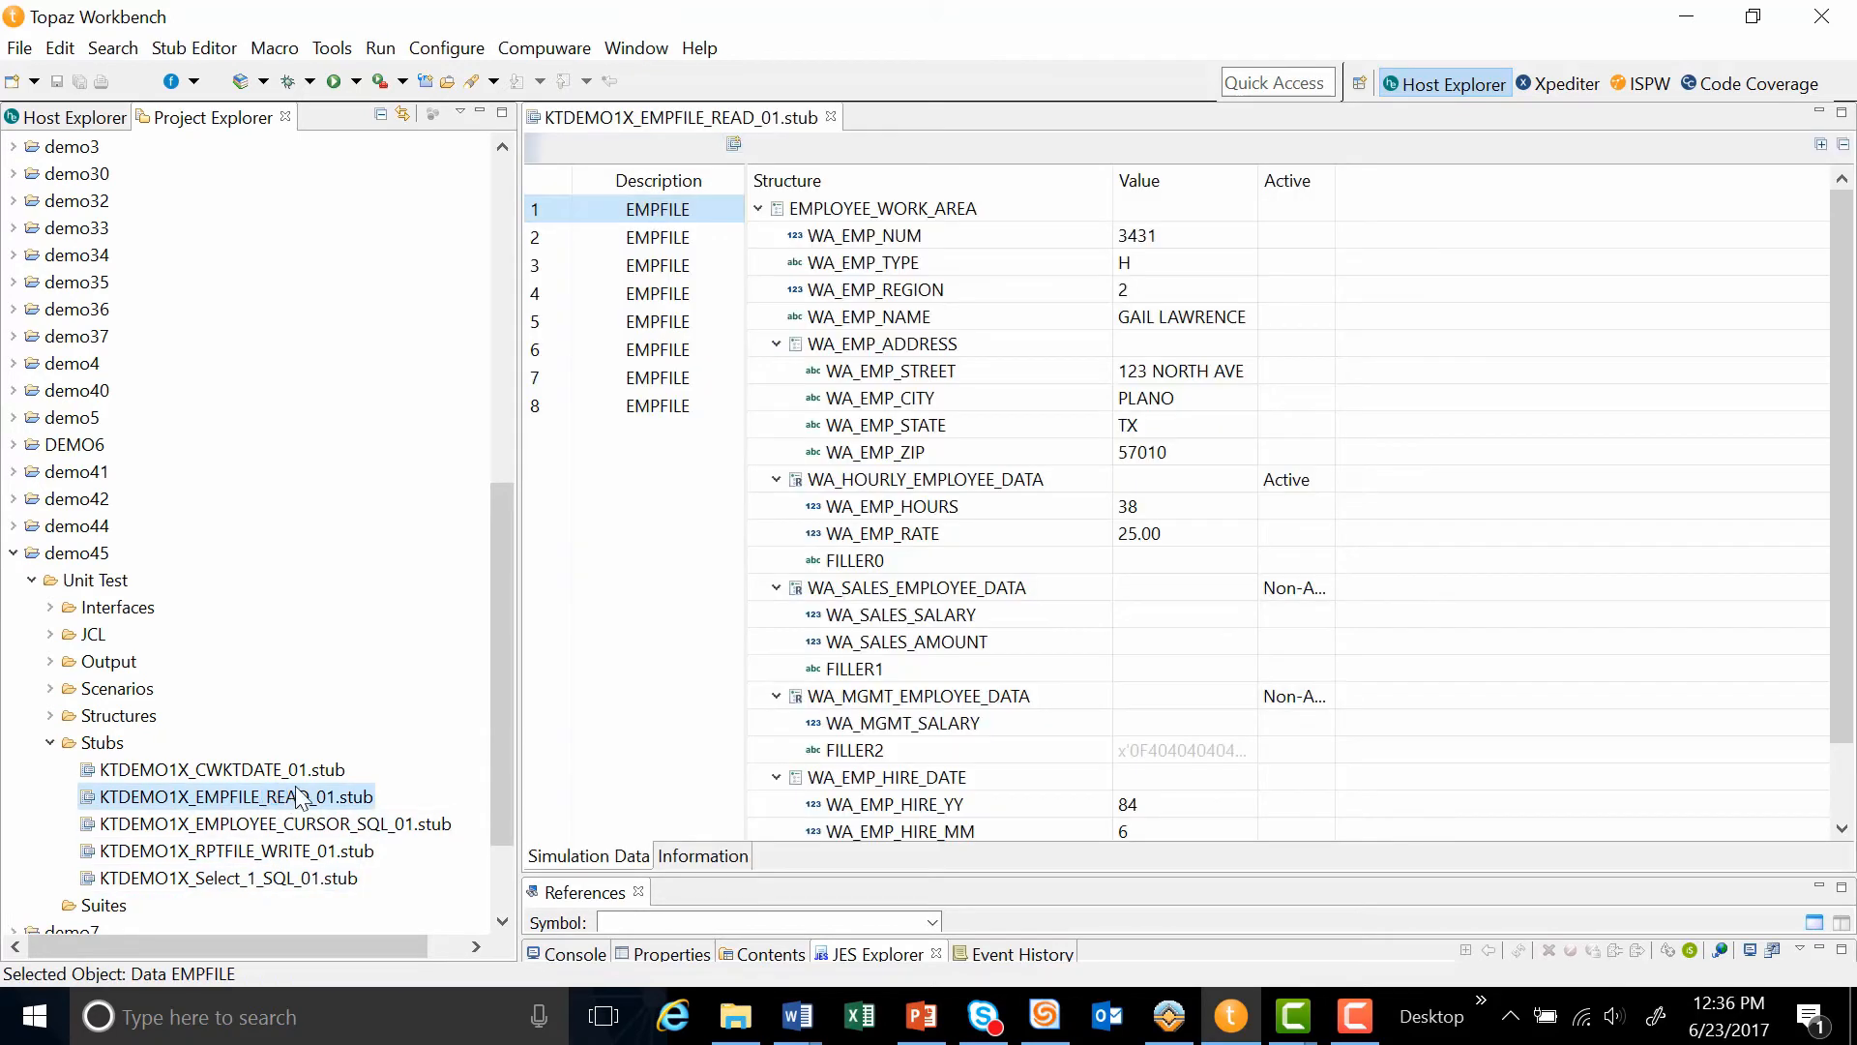
{"action": "mouse_move", "coordinate": [676, 256]}
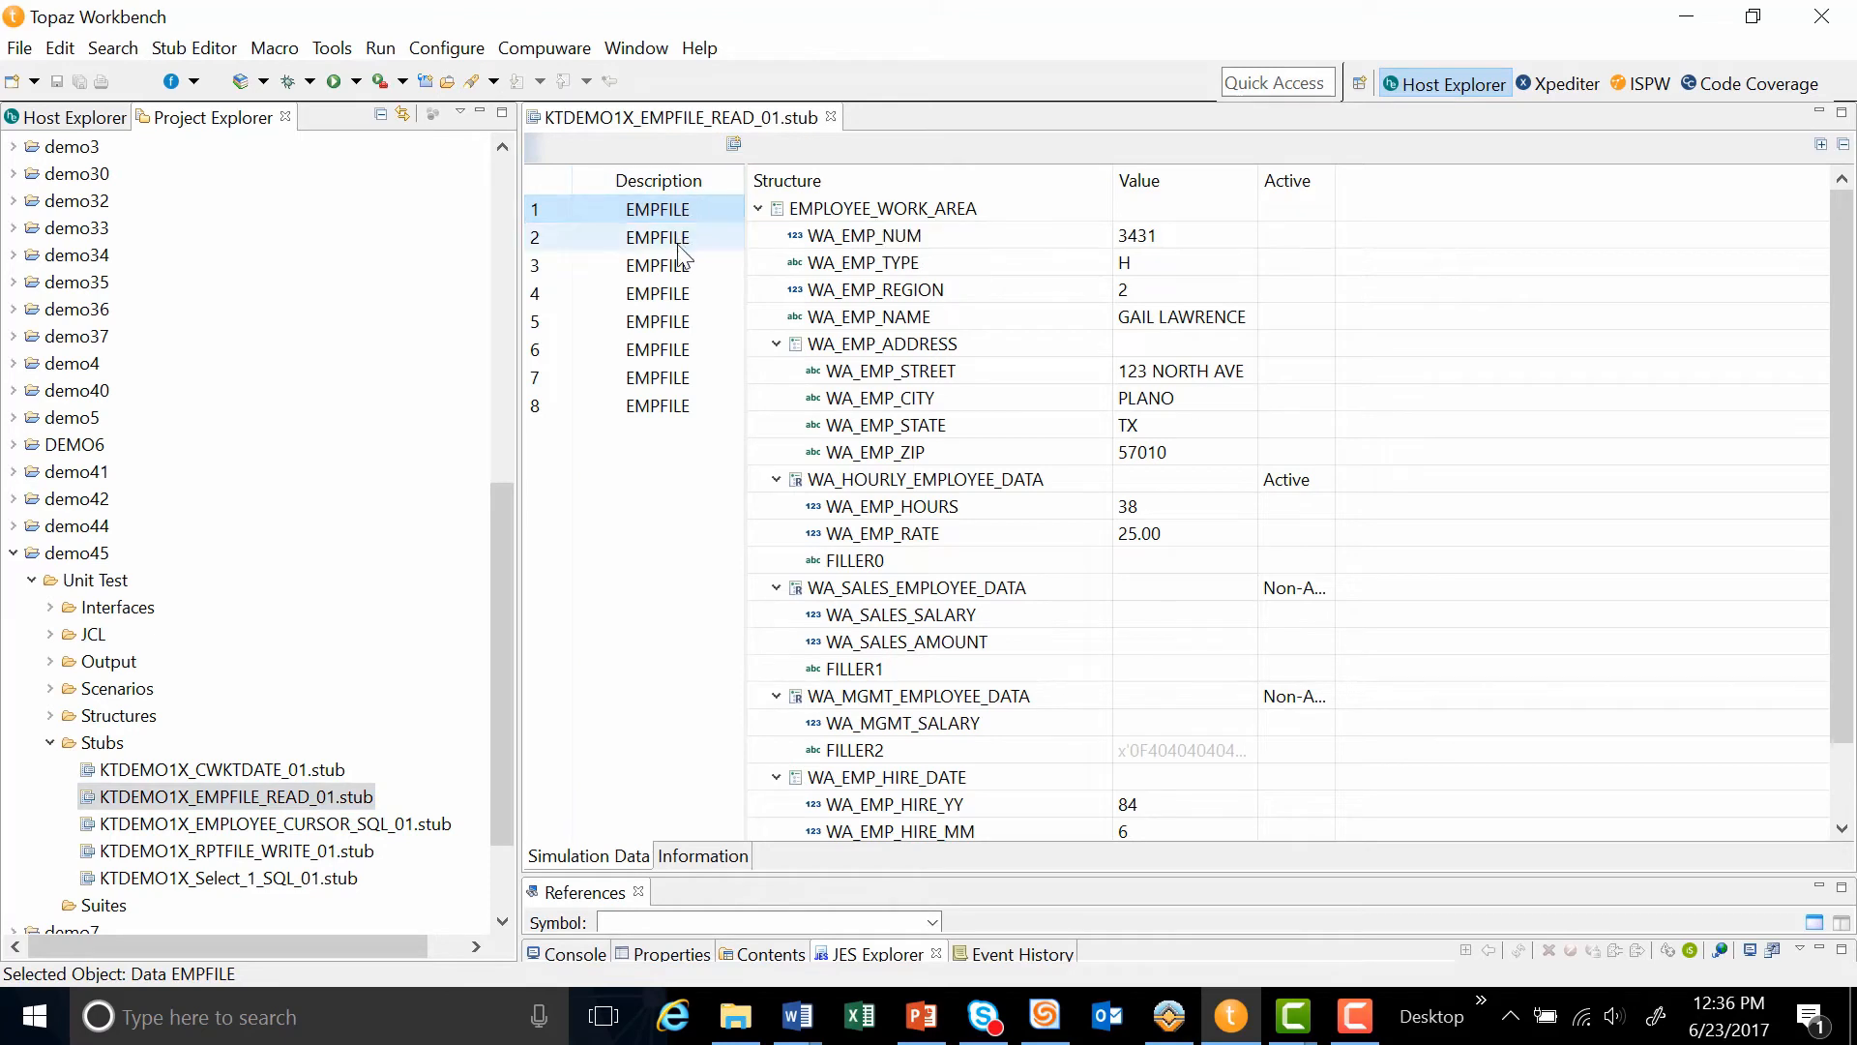
{"action": "mouse_move", "coordinate": [656, 414]}
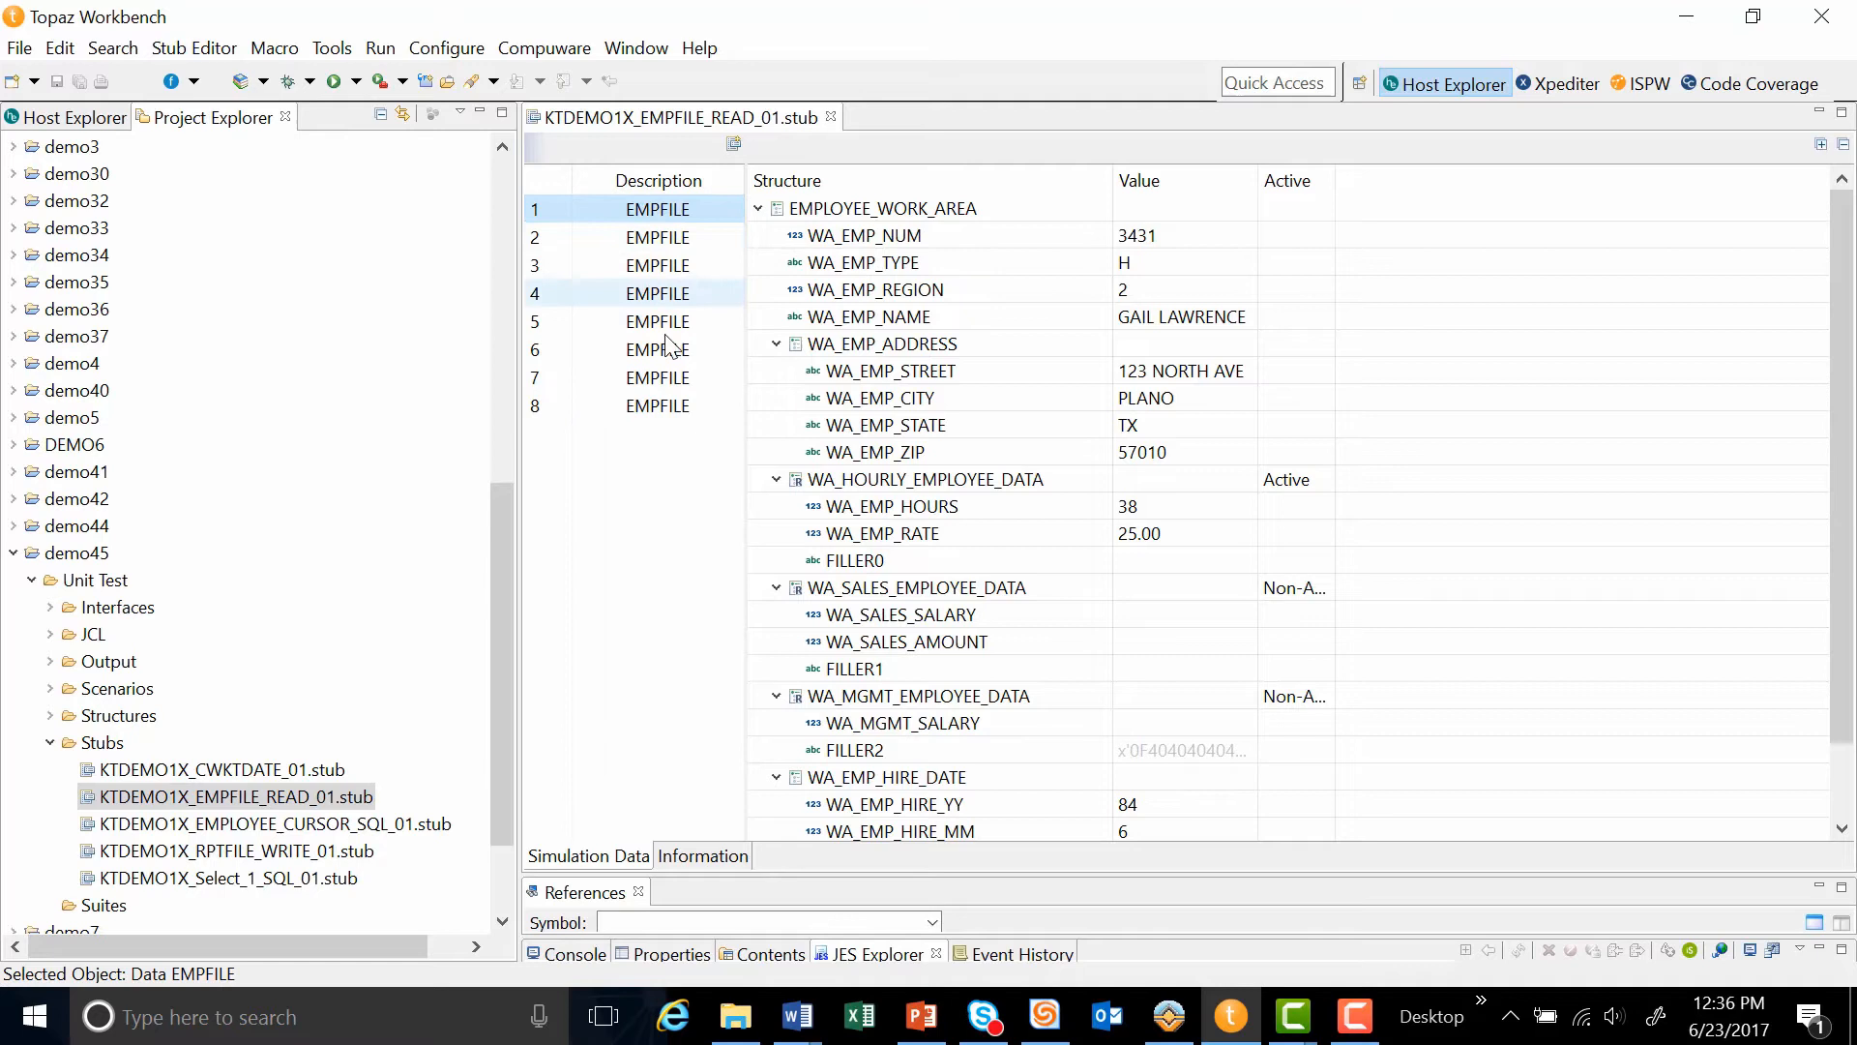
{"action": "mouse_move", "coordinate": [661, 413]}
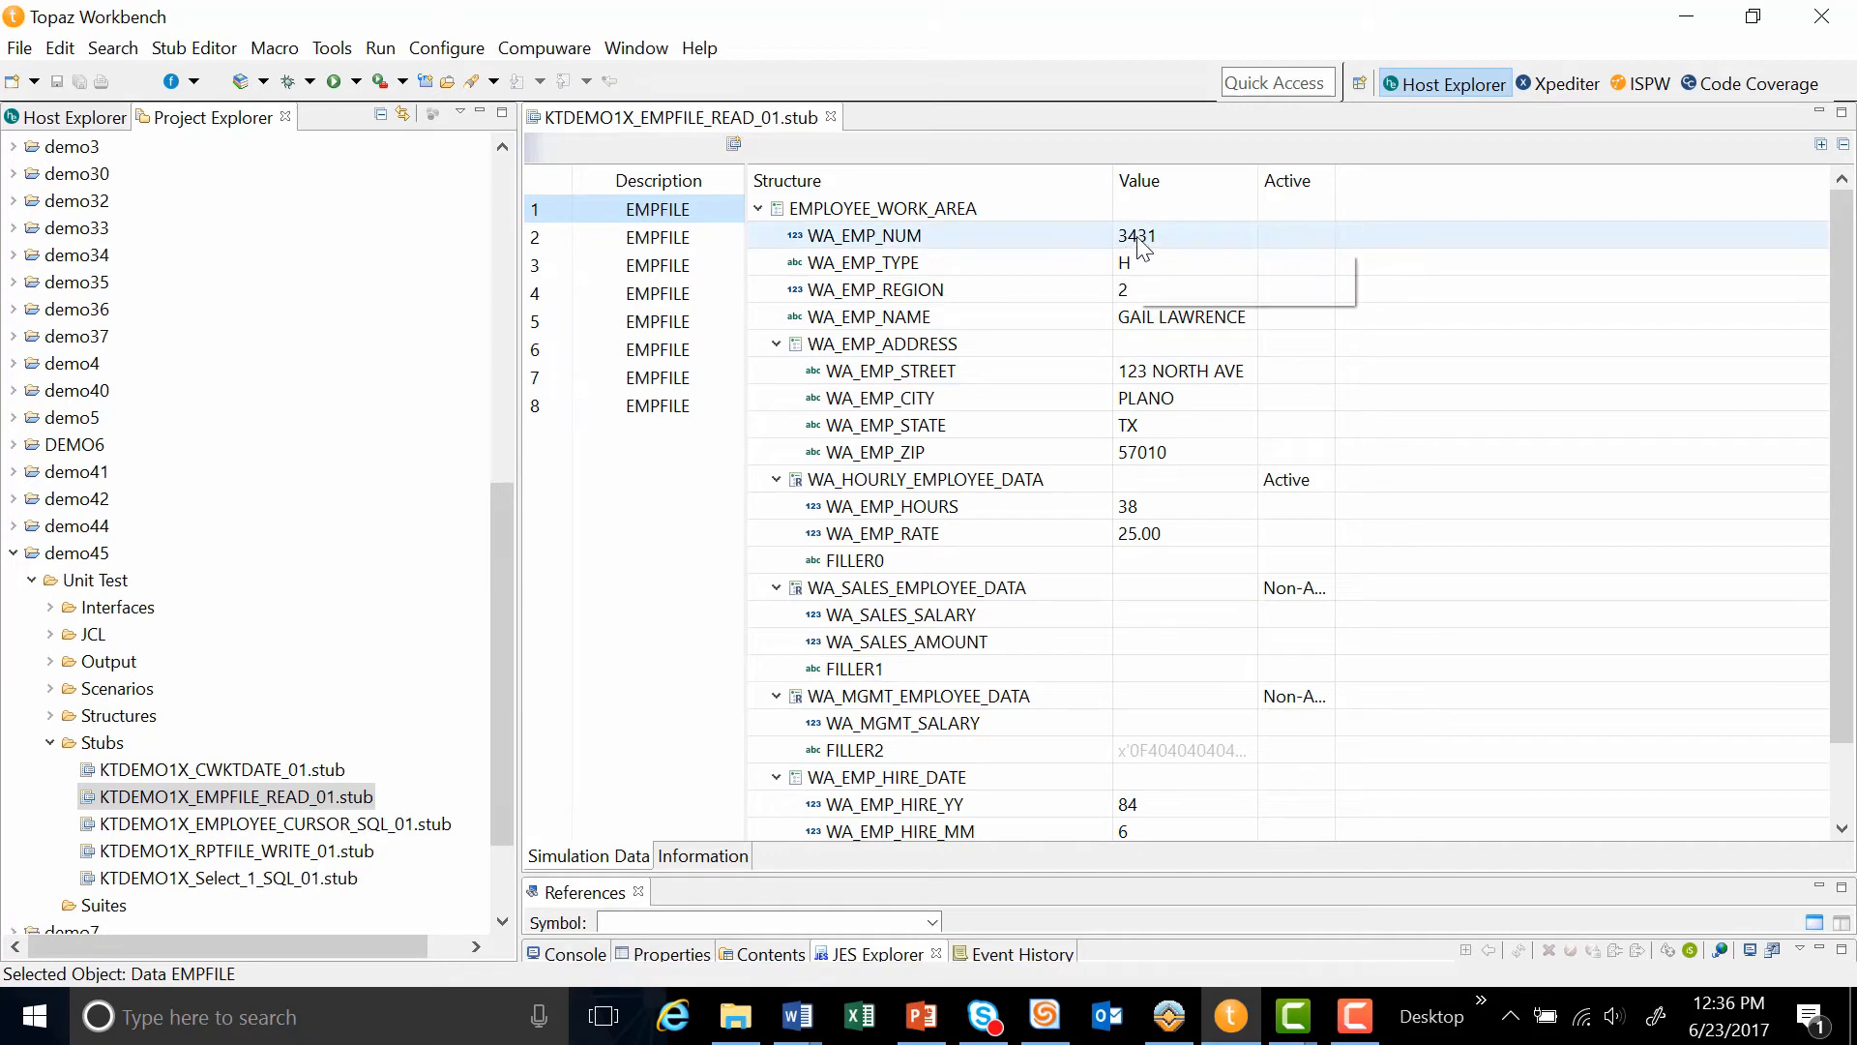
{"action": "mouse_move", "coordinate": [1144, 249]}
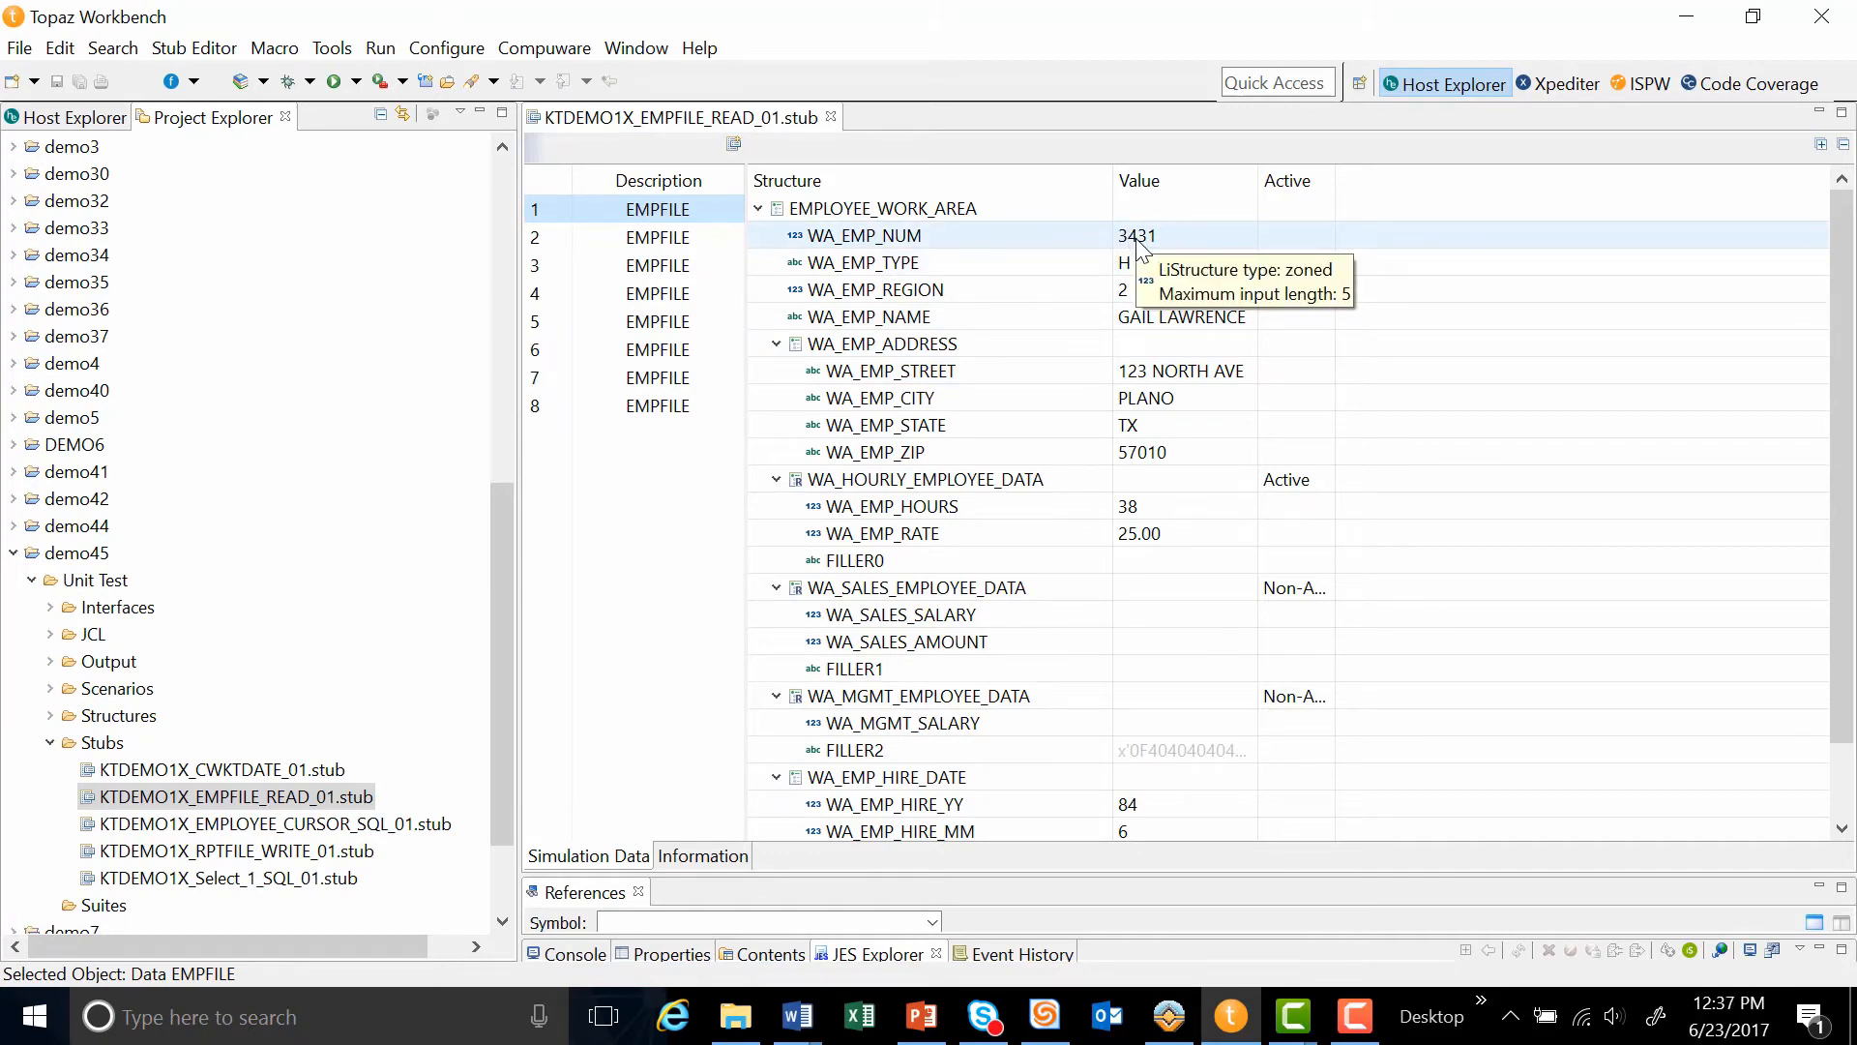
{"action": "mouse_move", "coordinate": [399, 793]}
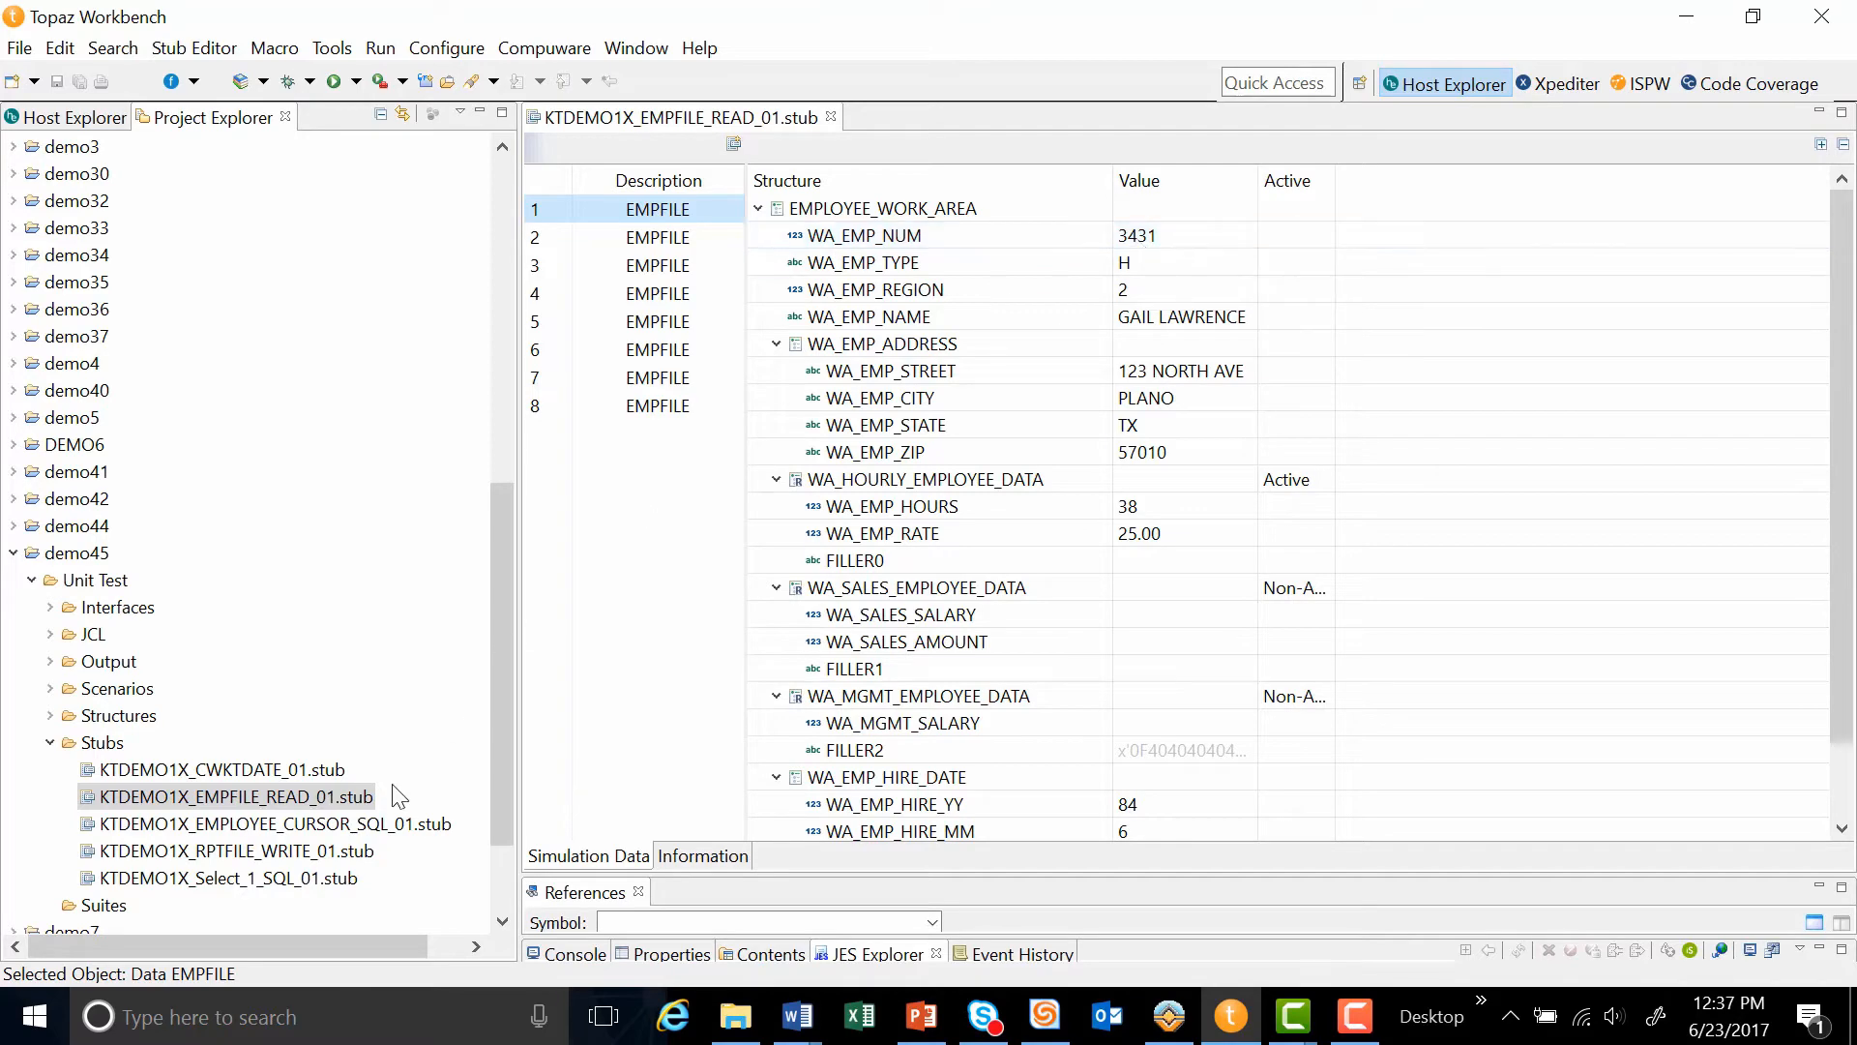
{"action": "double_click", "coordinate": [274, 823]}
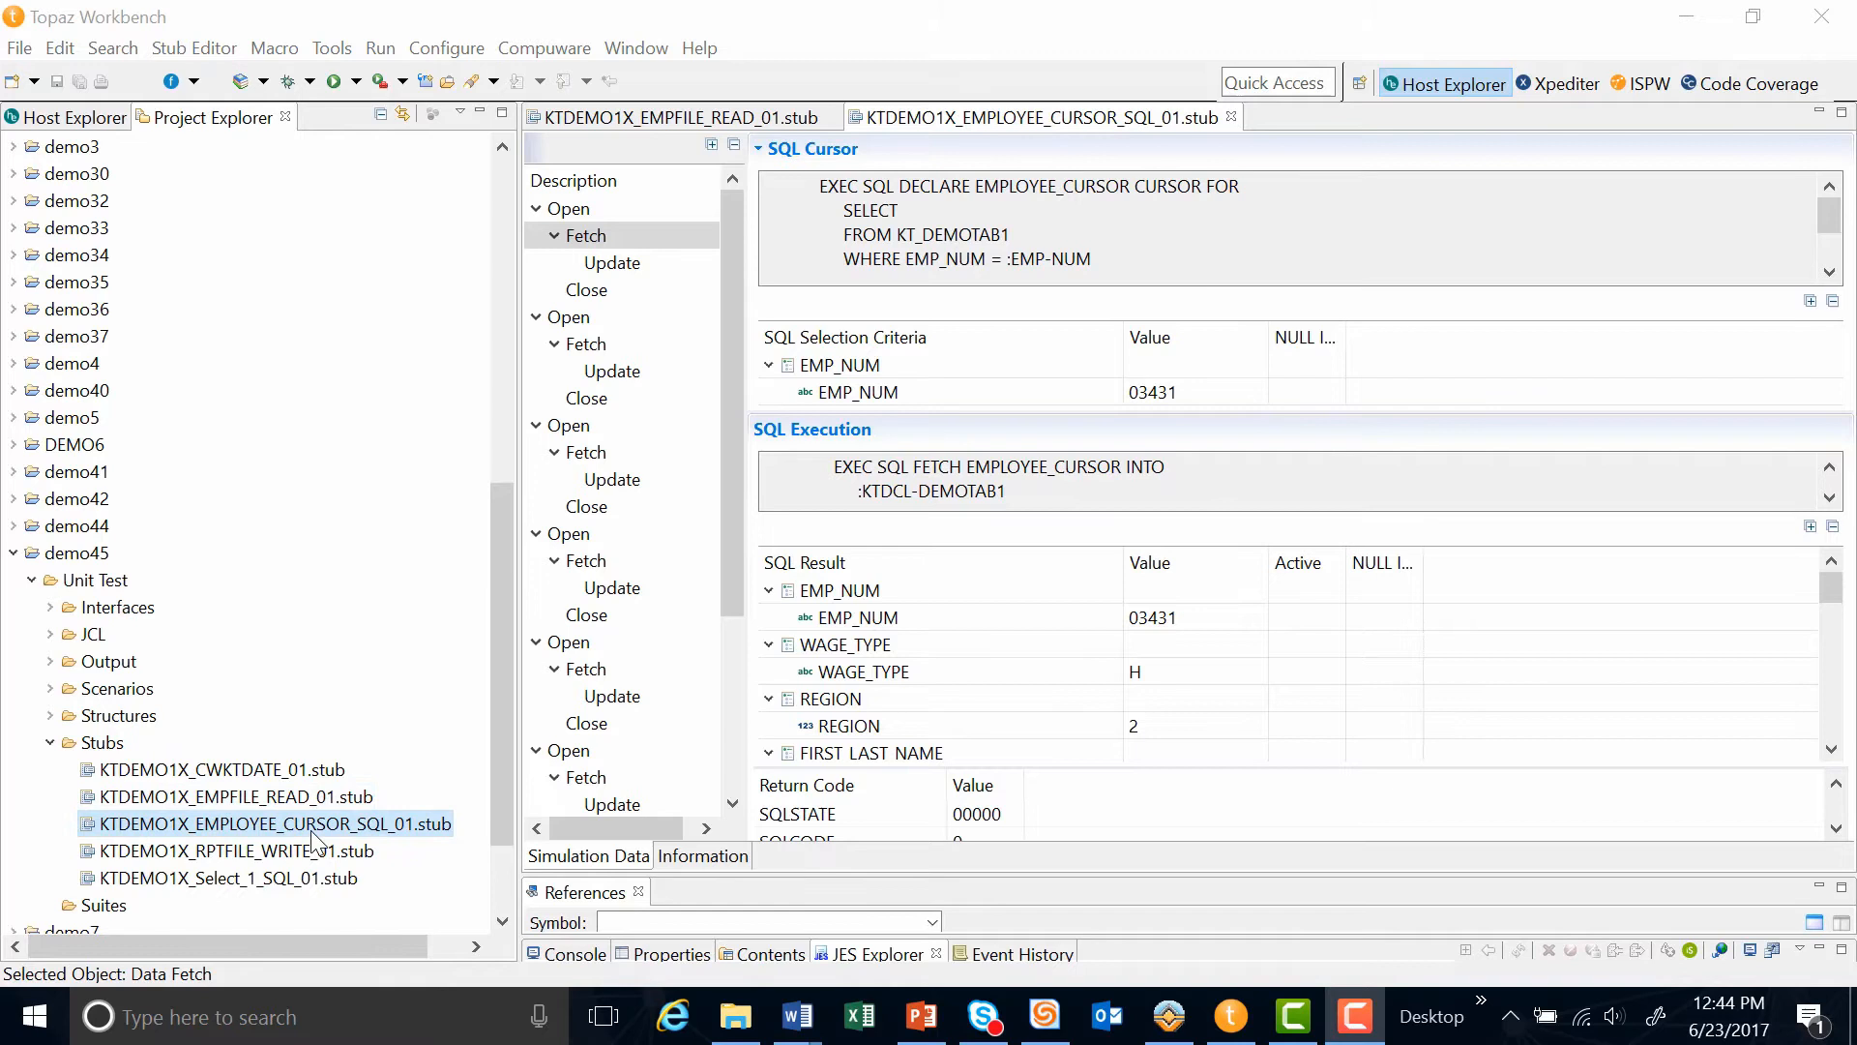
{"action": "mouse_move", "coordinate": [380, 841]}
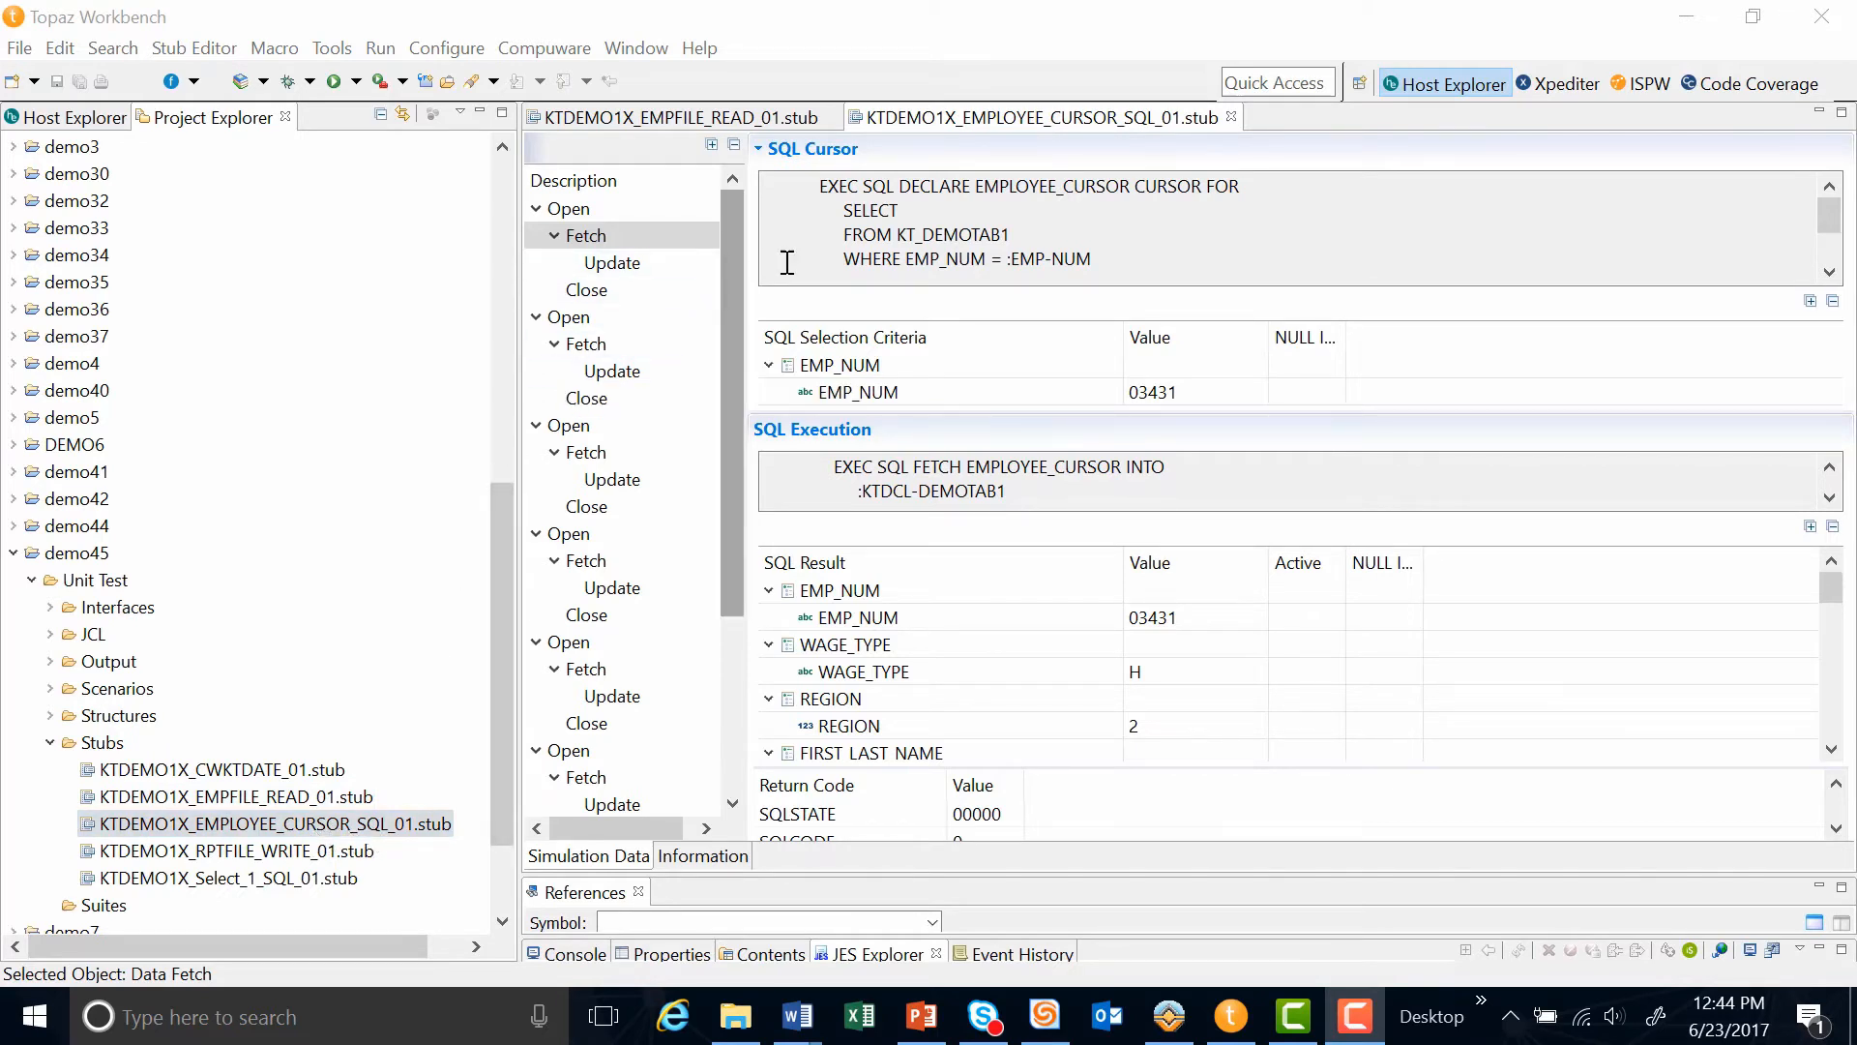
{"action": "mouse_move", "coordinate": [933, 206]}
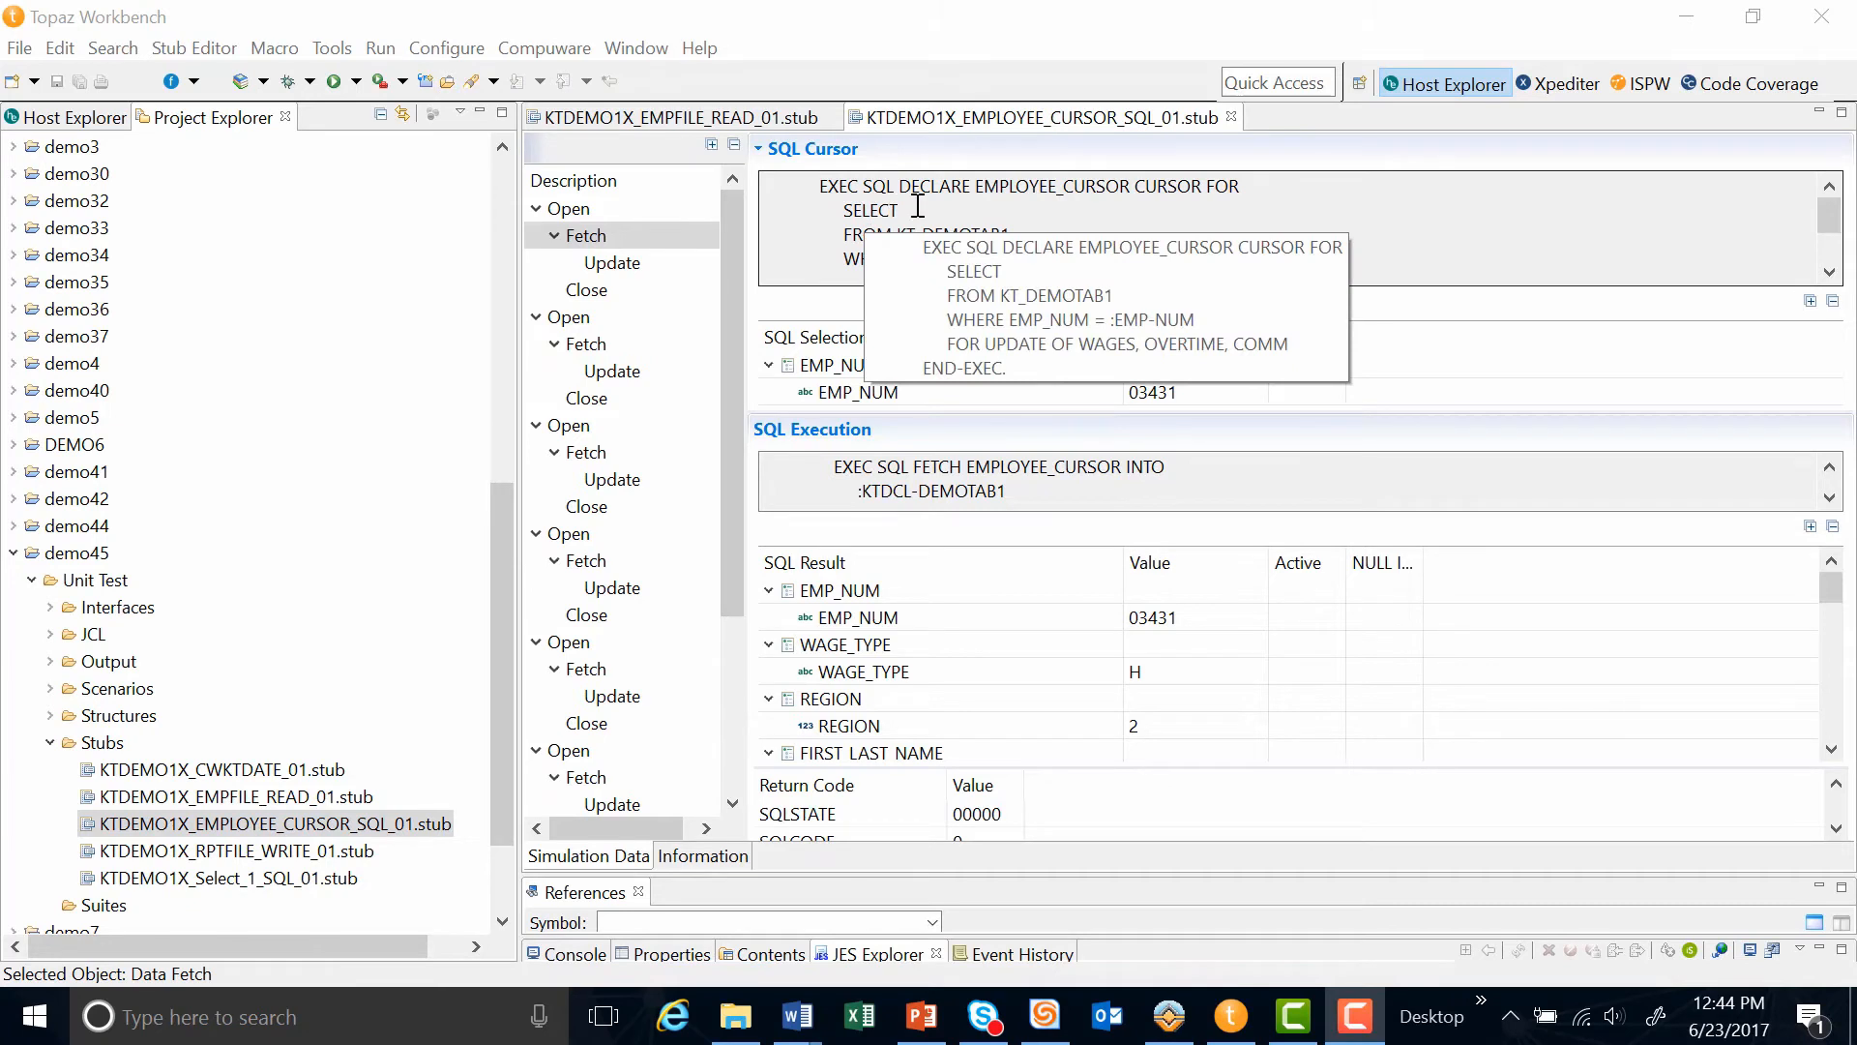
{"action": "mouse_move", "coordinate": [1011, 218]}
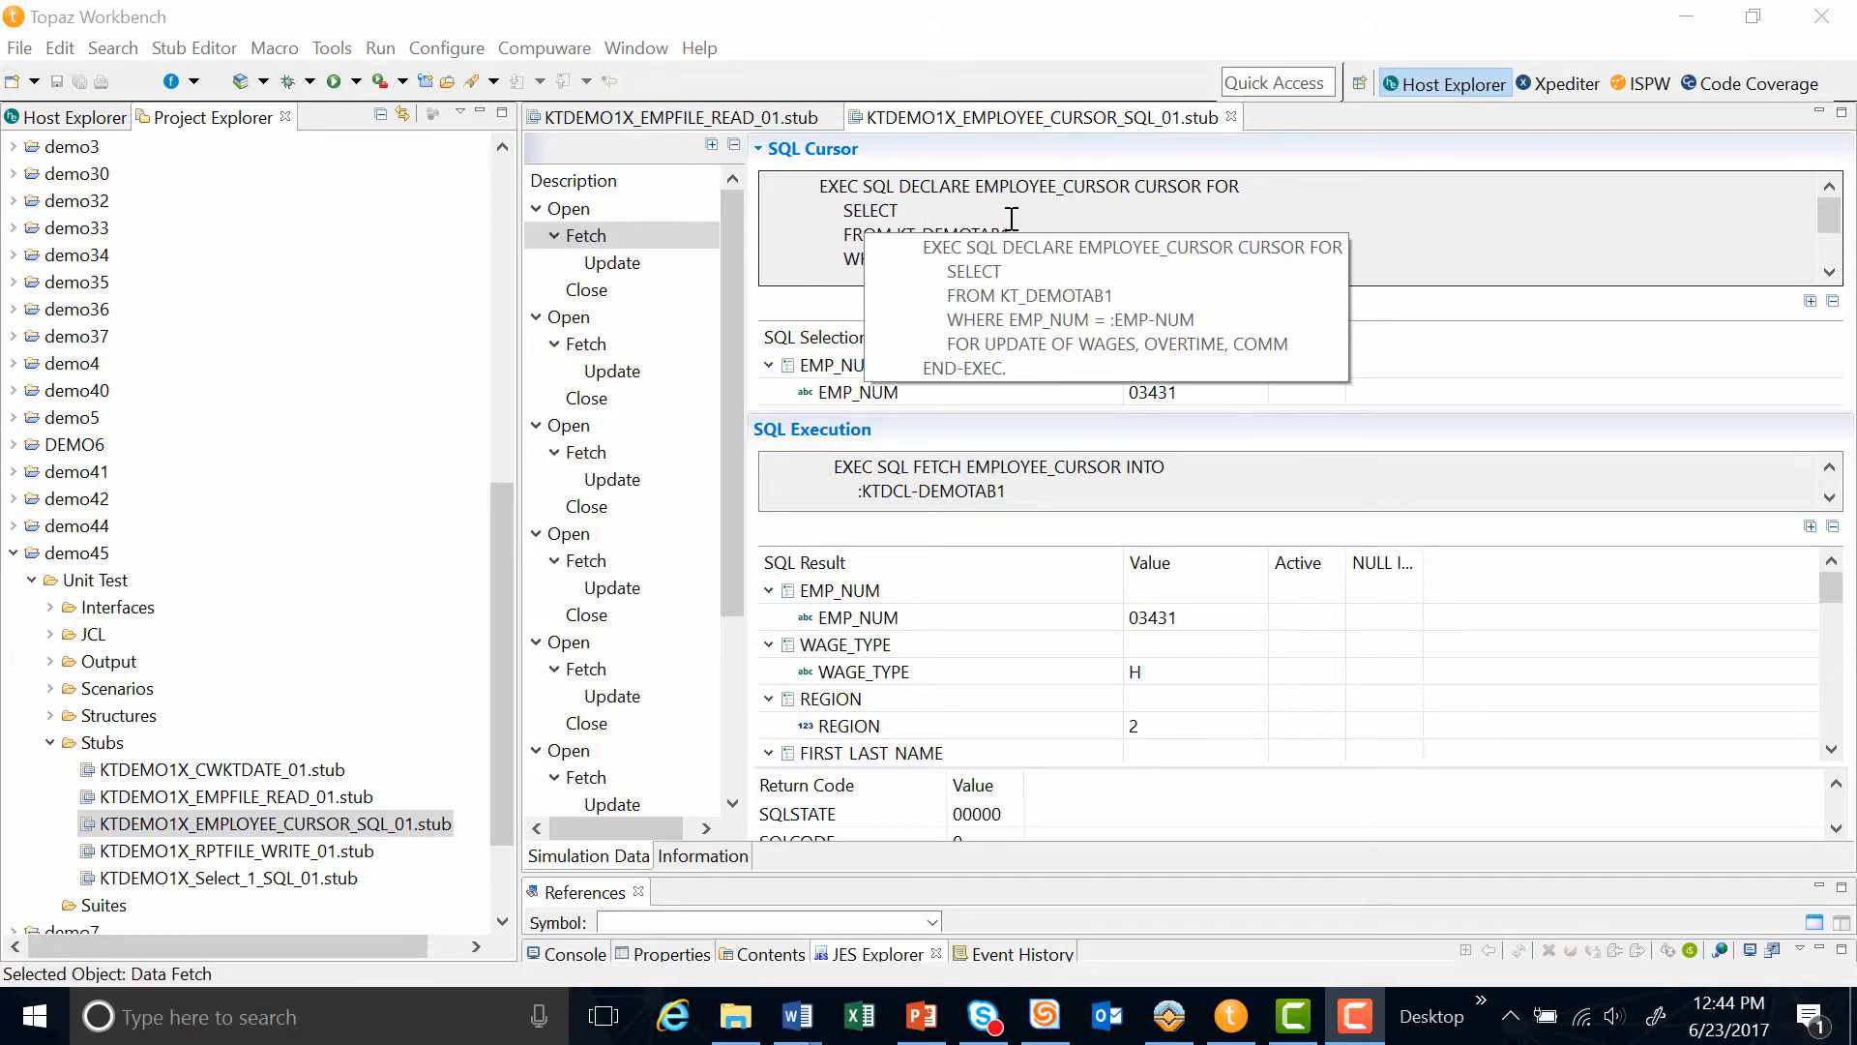
{"action": "mouse_move", "coordinate": [973, 356]}
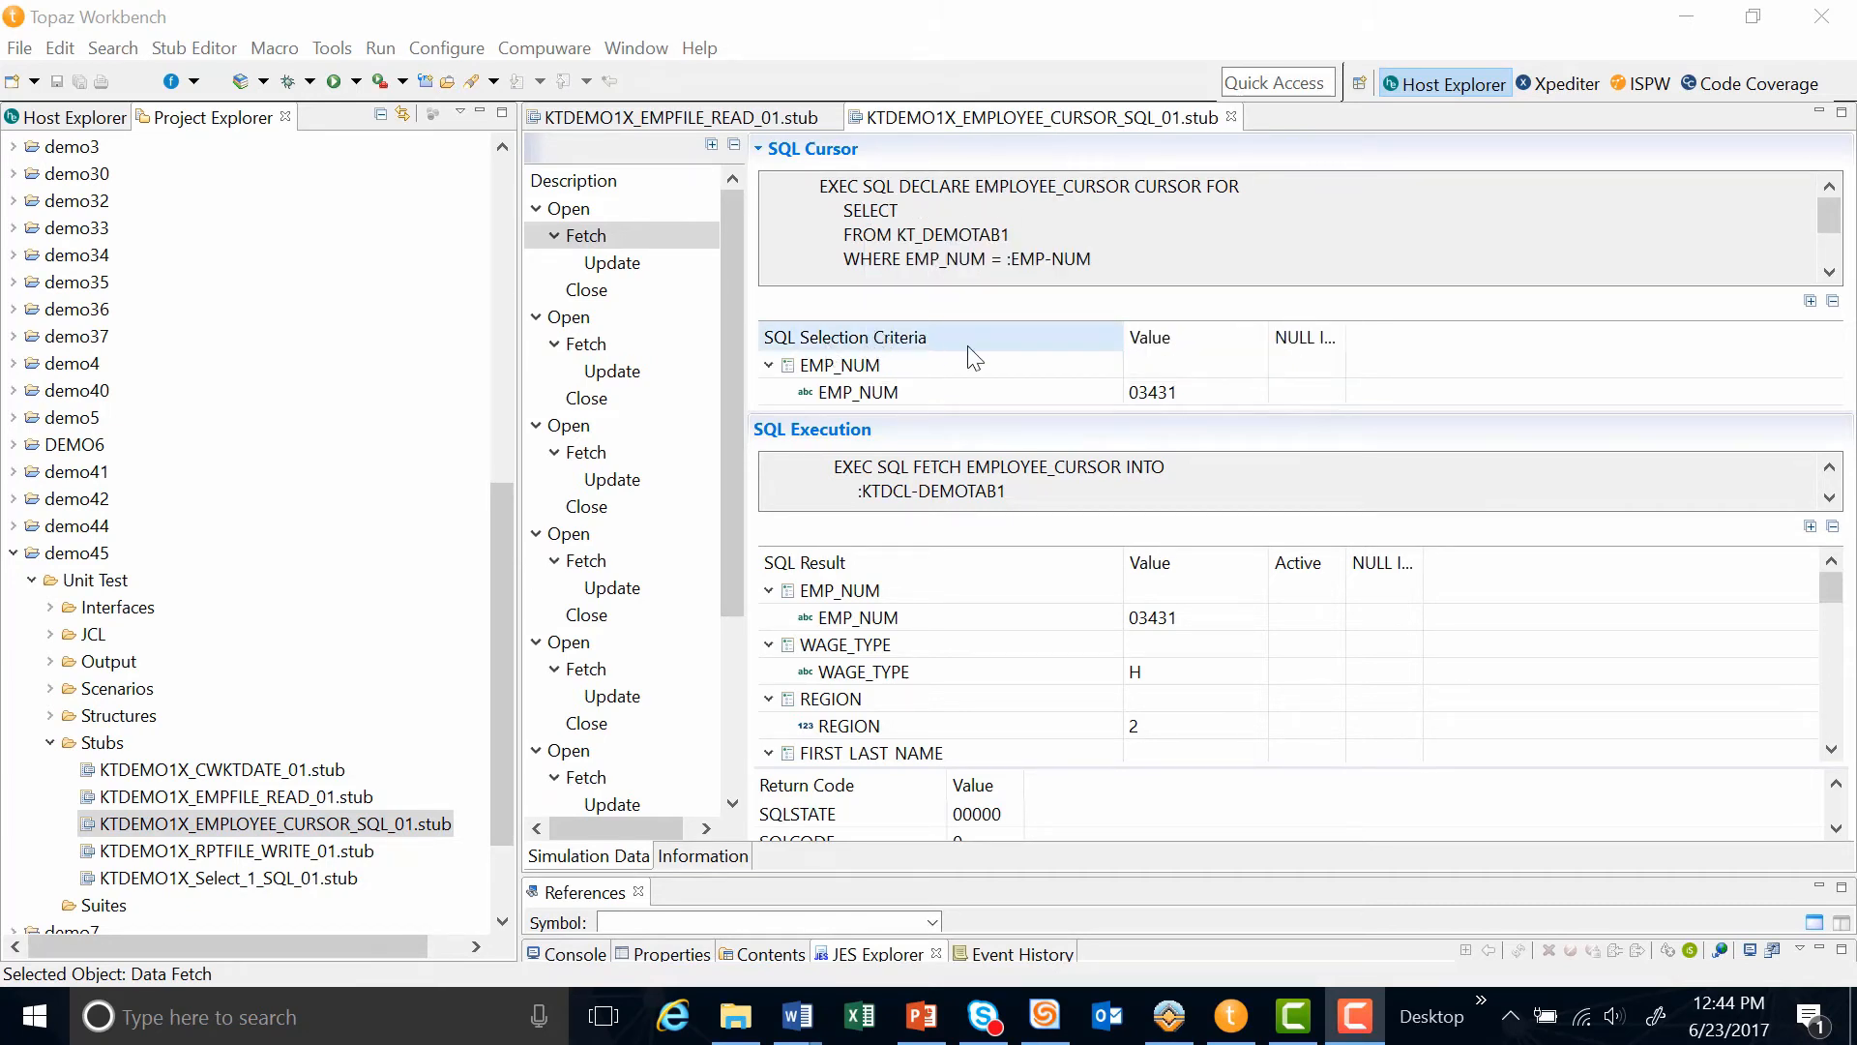
Step: Inspect the cursor stub's first fetch record and EMP_NUM criterion, then reveal the scenario file
{"action": "left_click", "coordinate": [586, 235]}
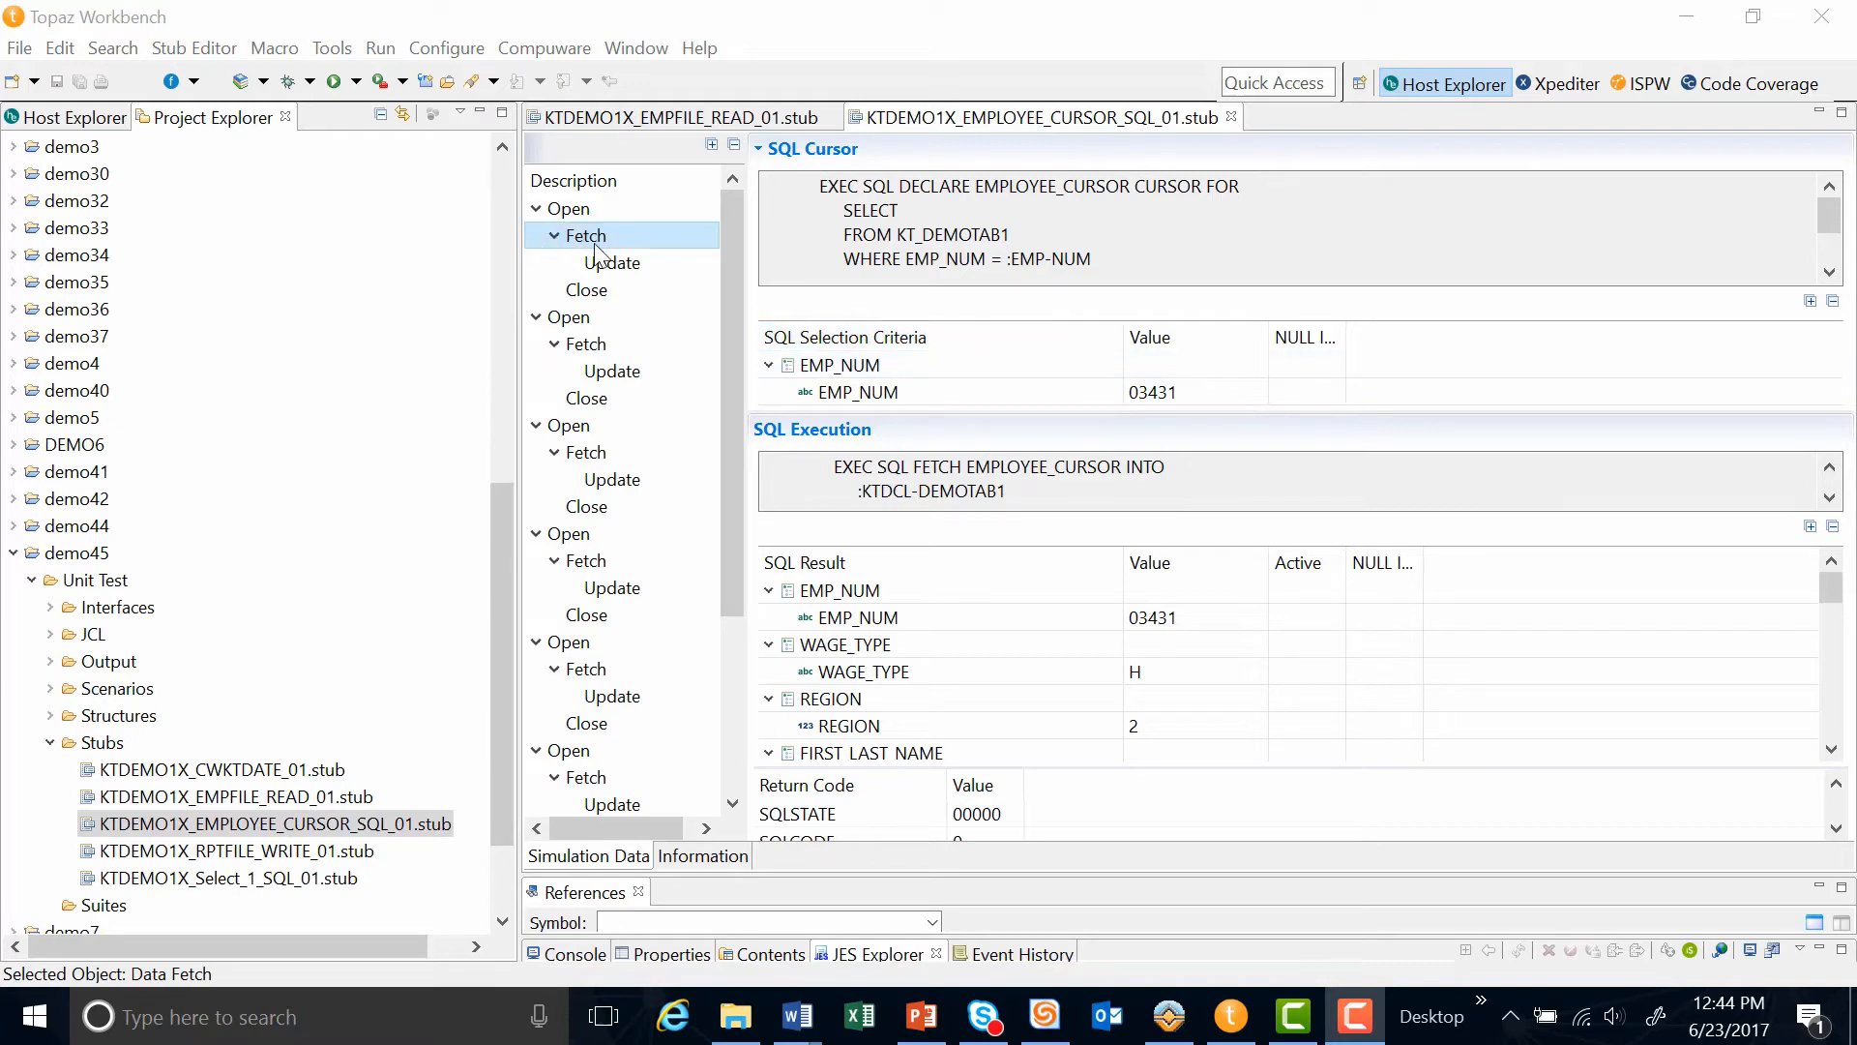
{"action": "left_click", "coordinate": [858, 391]}
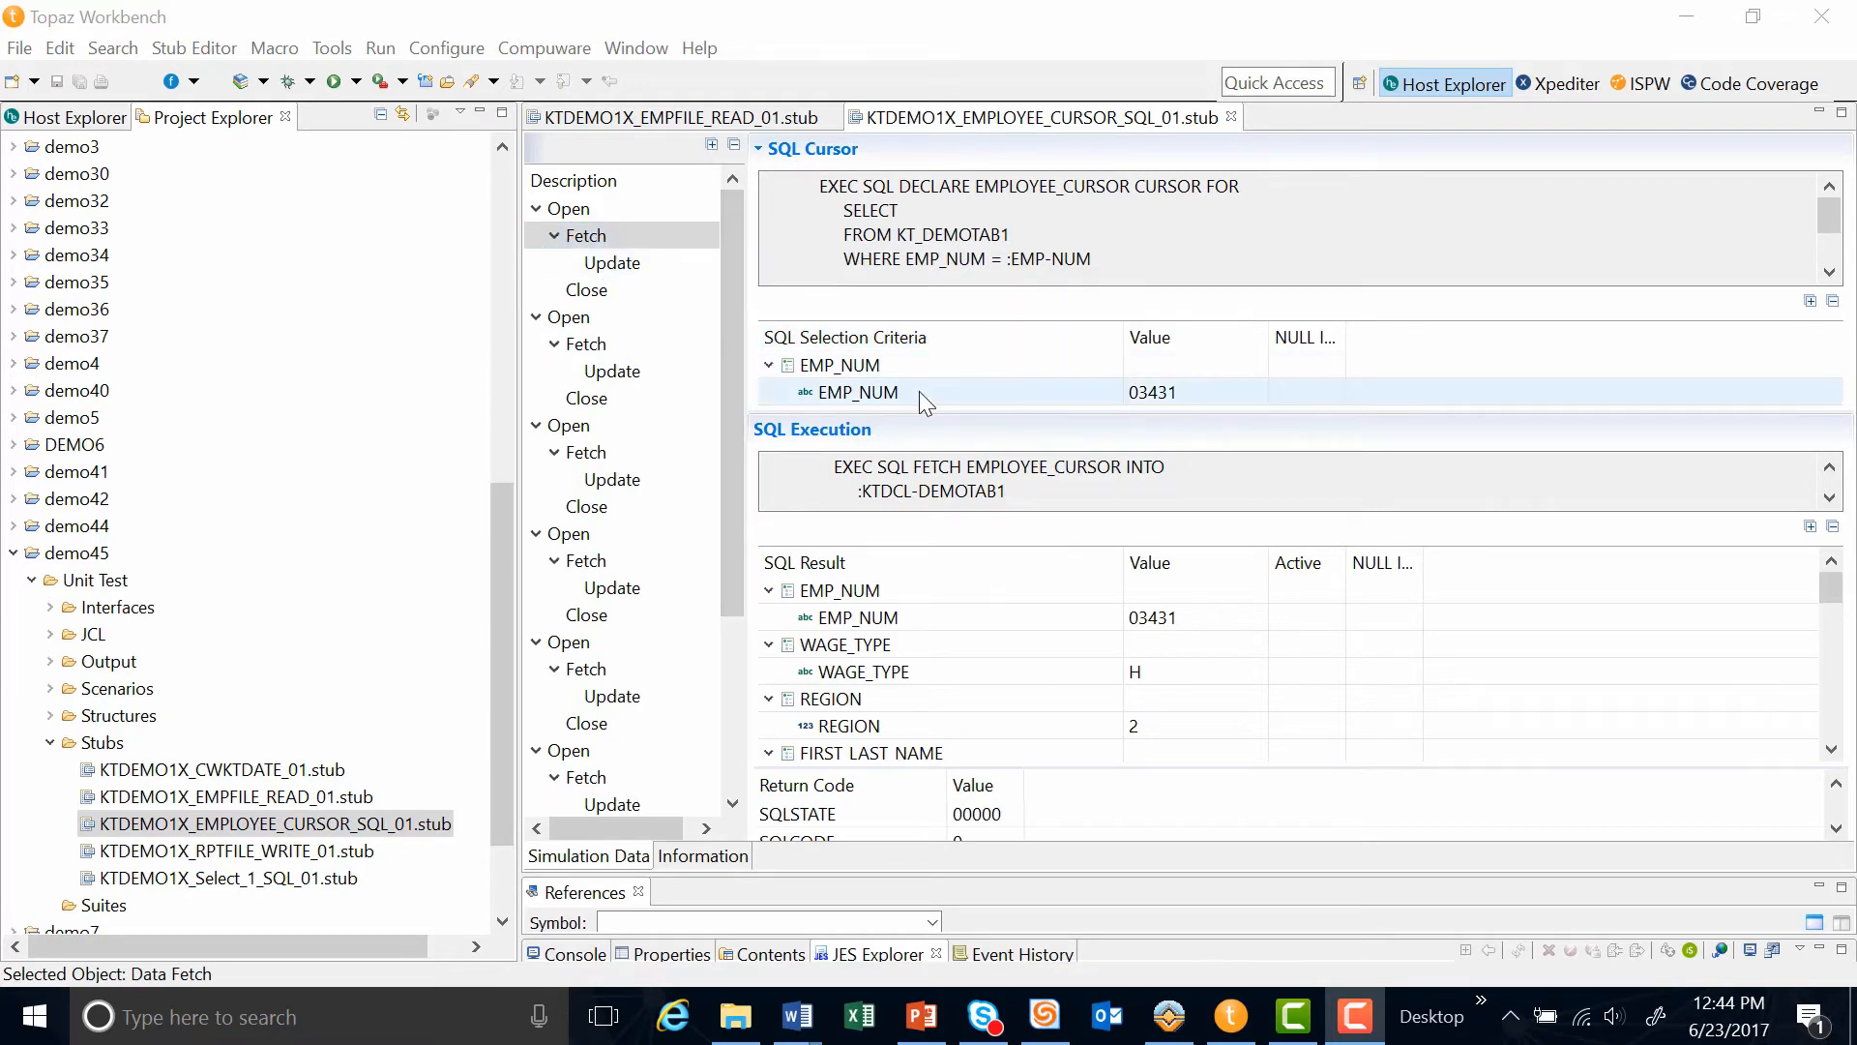
{"action": "mouse_move", "coordinate": [1152, 396]}
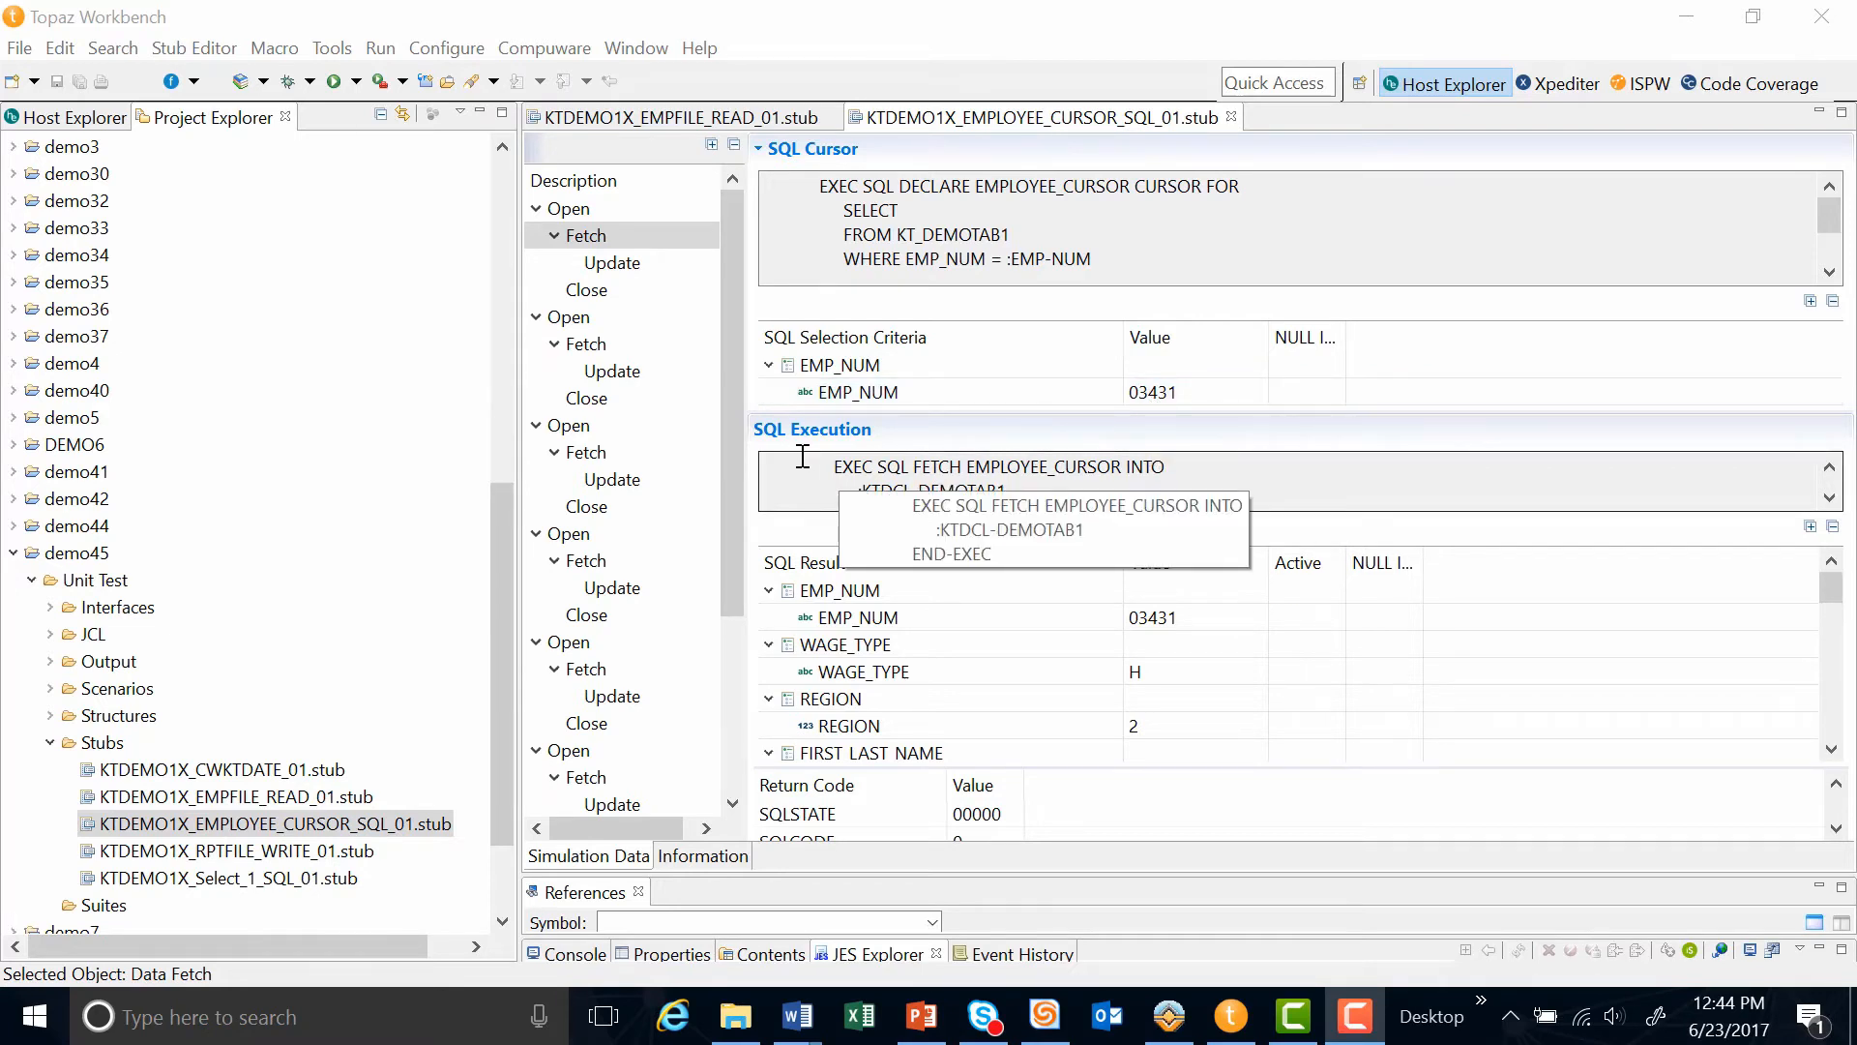
{"action": "mouse_move", "coordinate": [1011, 491]}
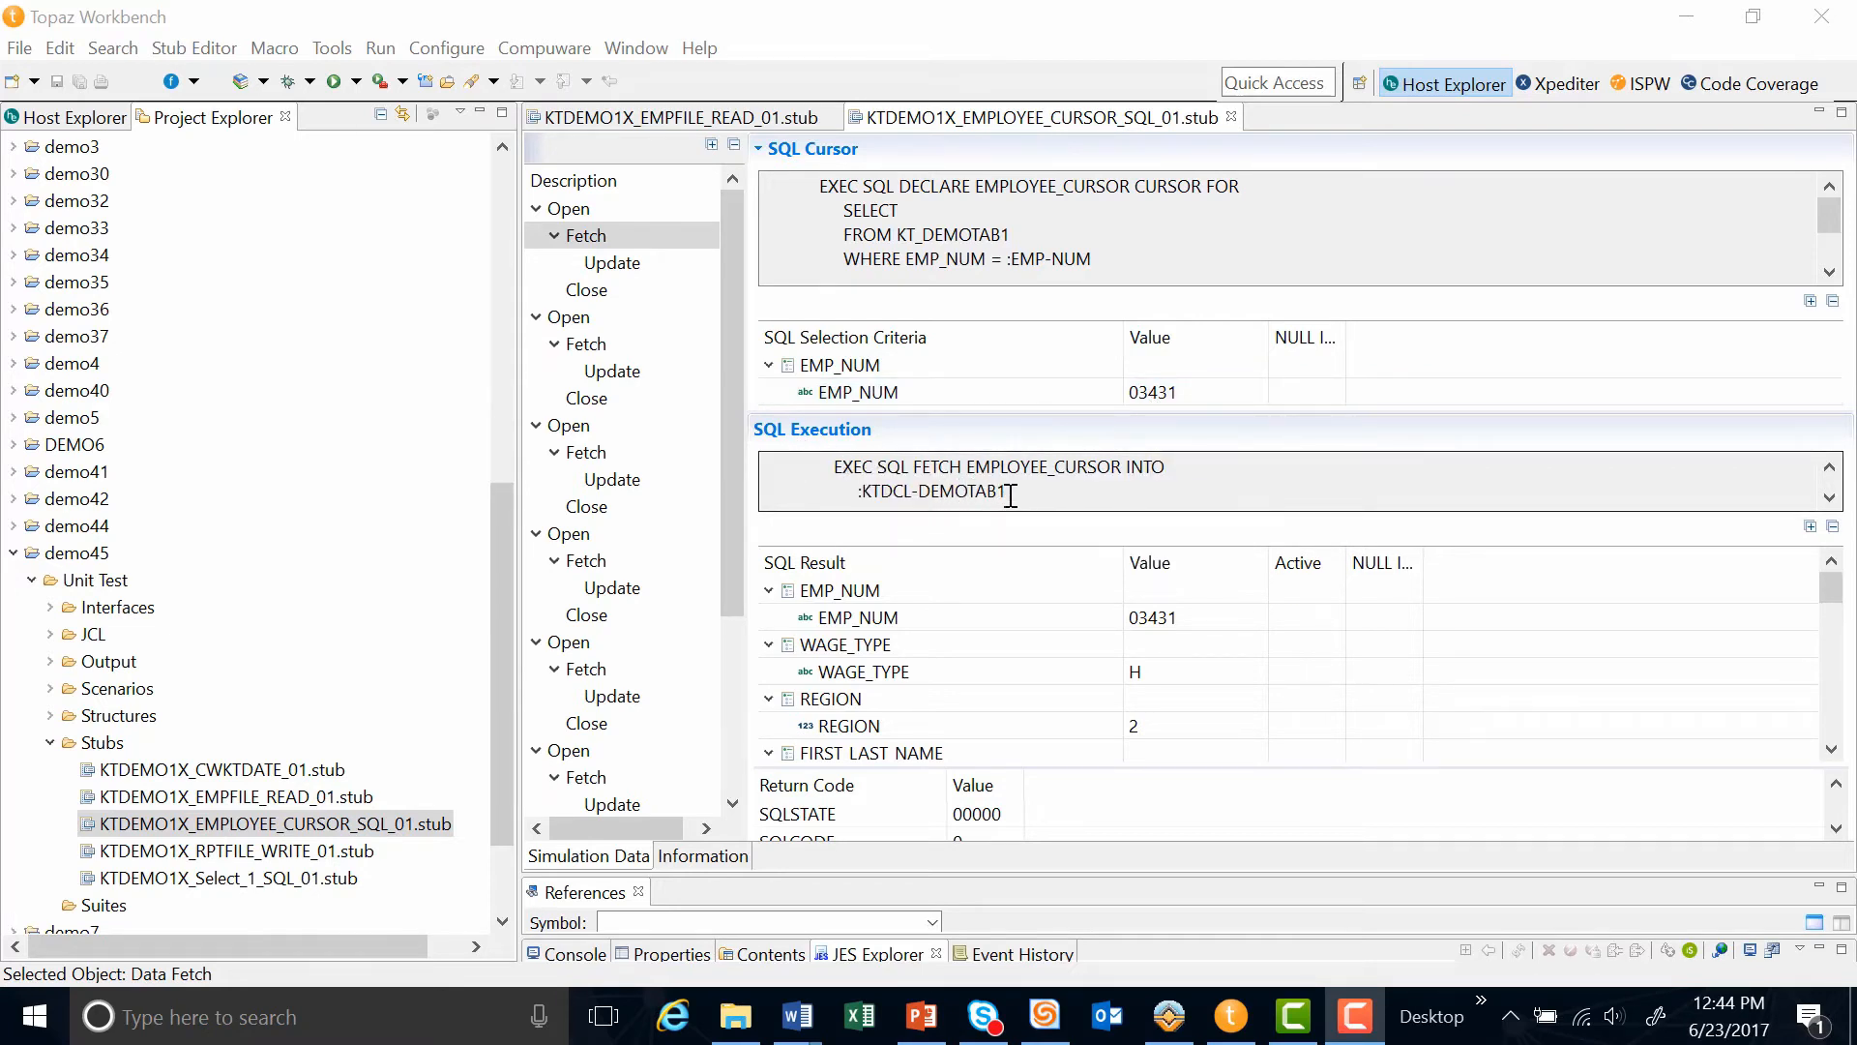
{"action": "mouse_move", "coordinate": [898, 559]}
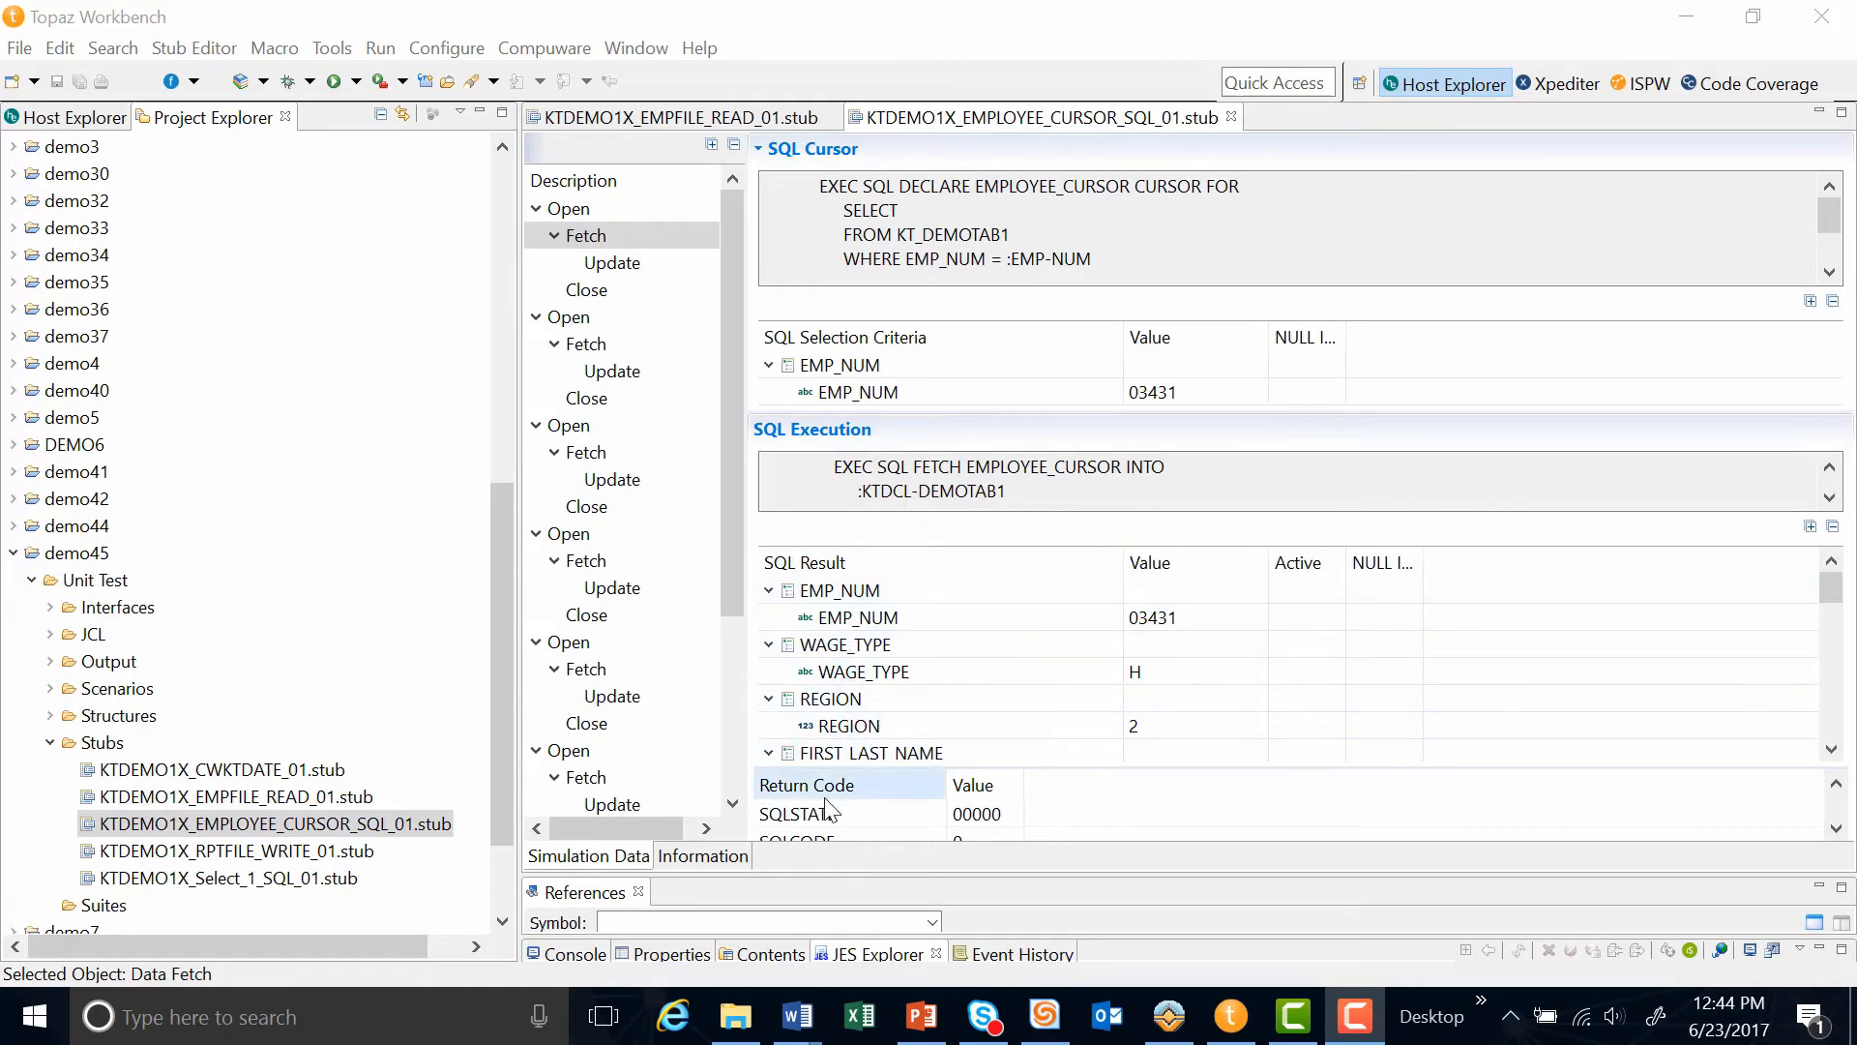
{"action": "left_click", "coordinate": [797, 813]}
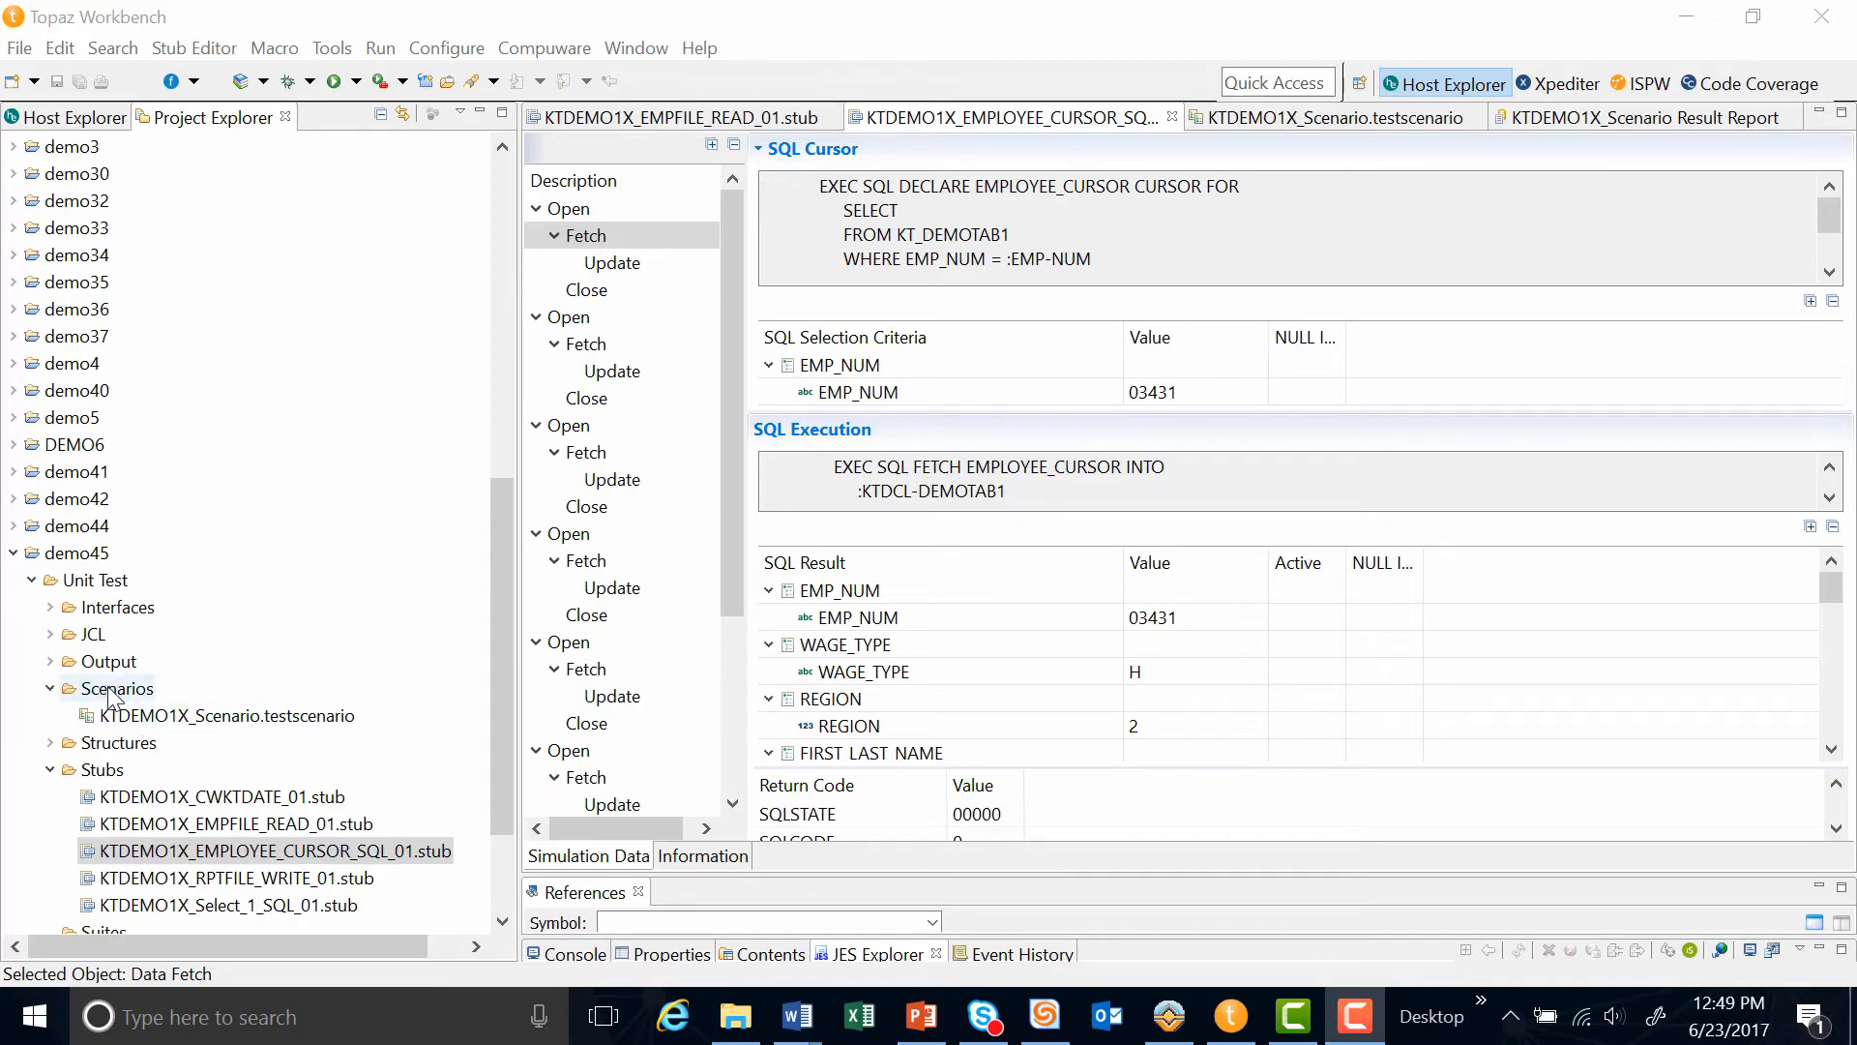
Step: Open KTDEMO1X_Scenario and bring up its Test Run settings targeting cw01
{"action": "left_click", "coordinate": [1331, 117]}
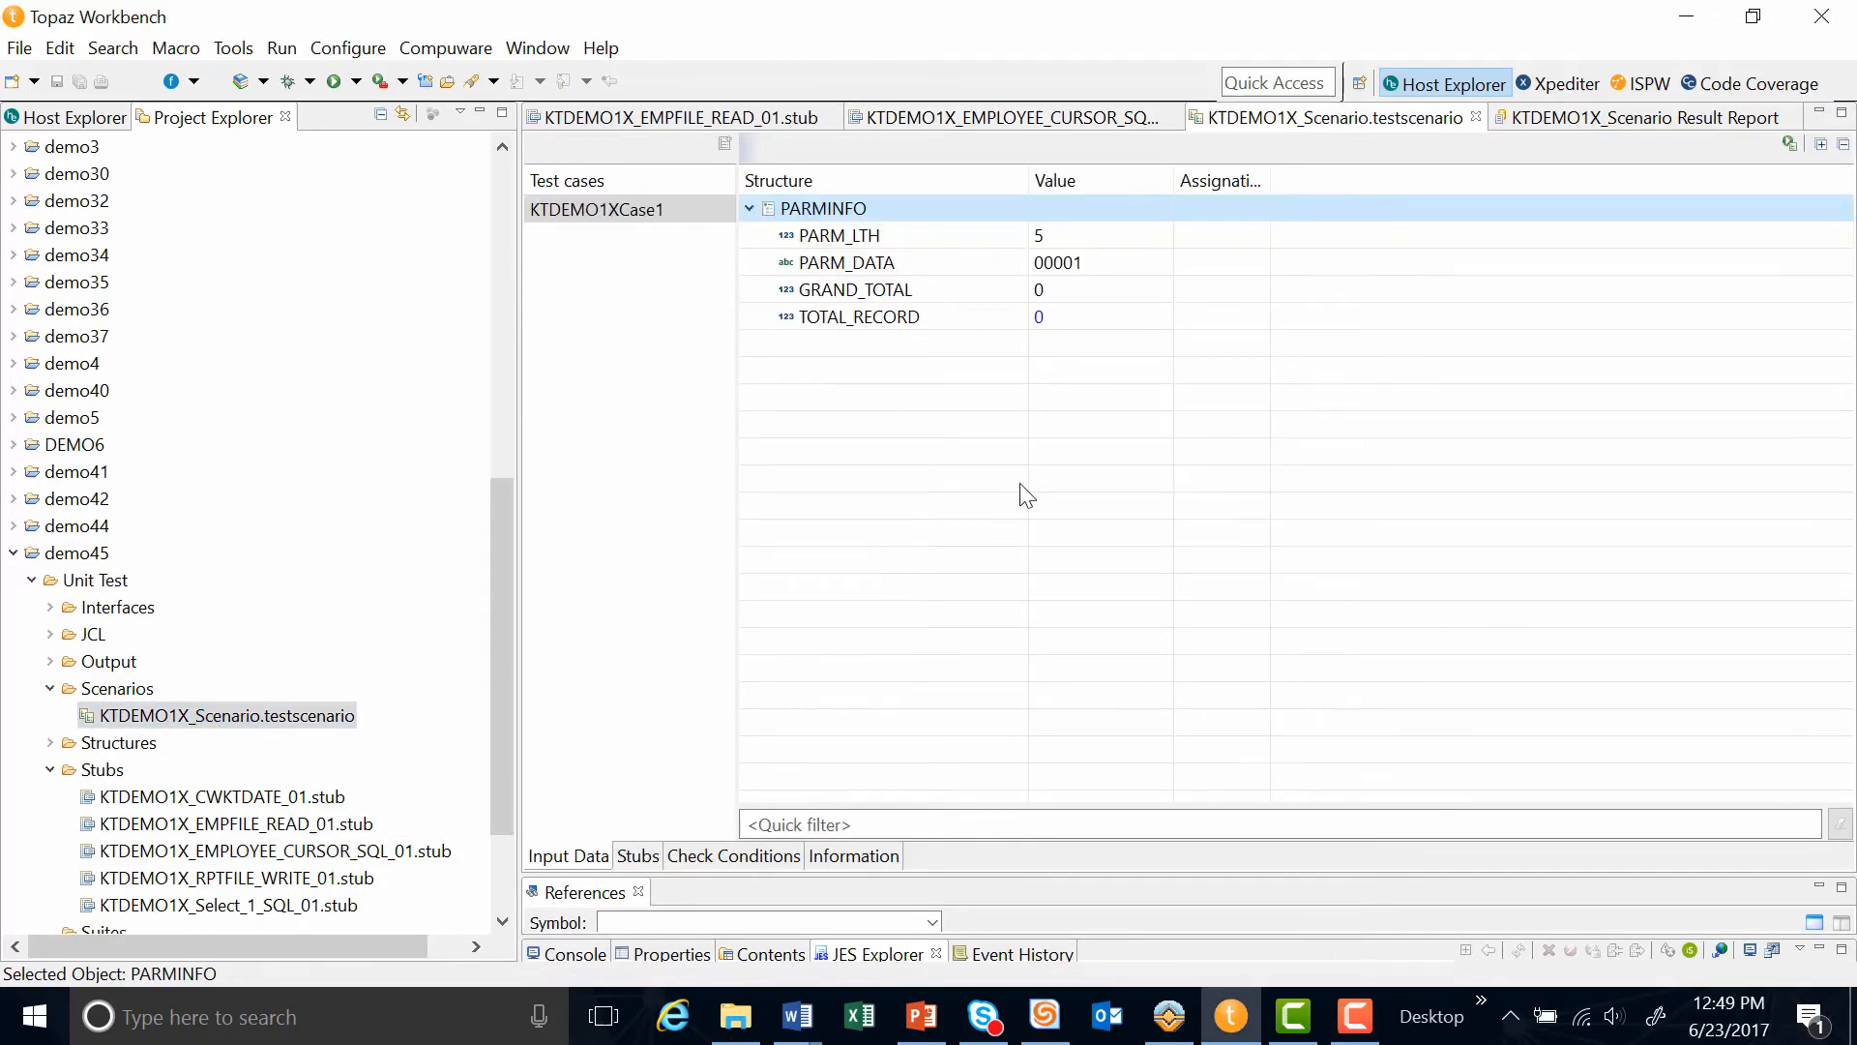
{"action": "mouse_move", "coordinate": [1785, 144]}
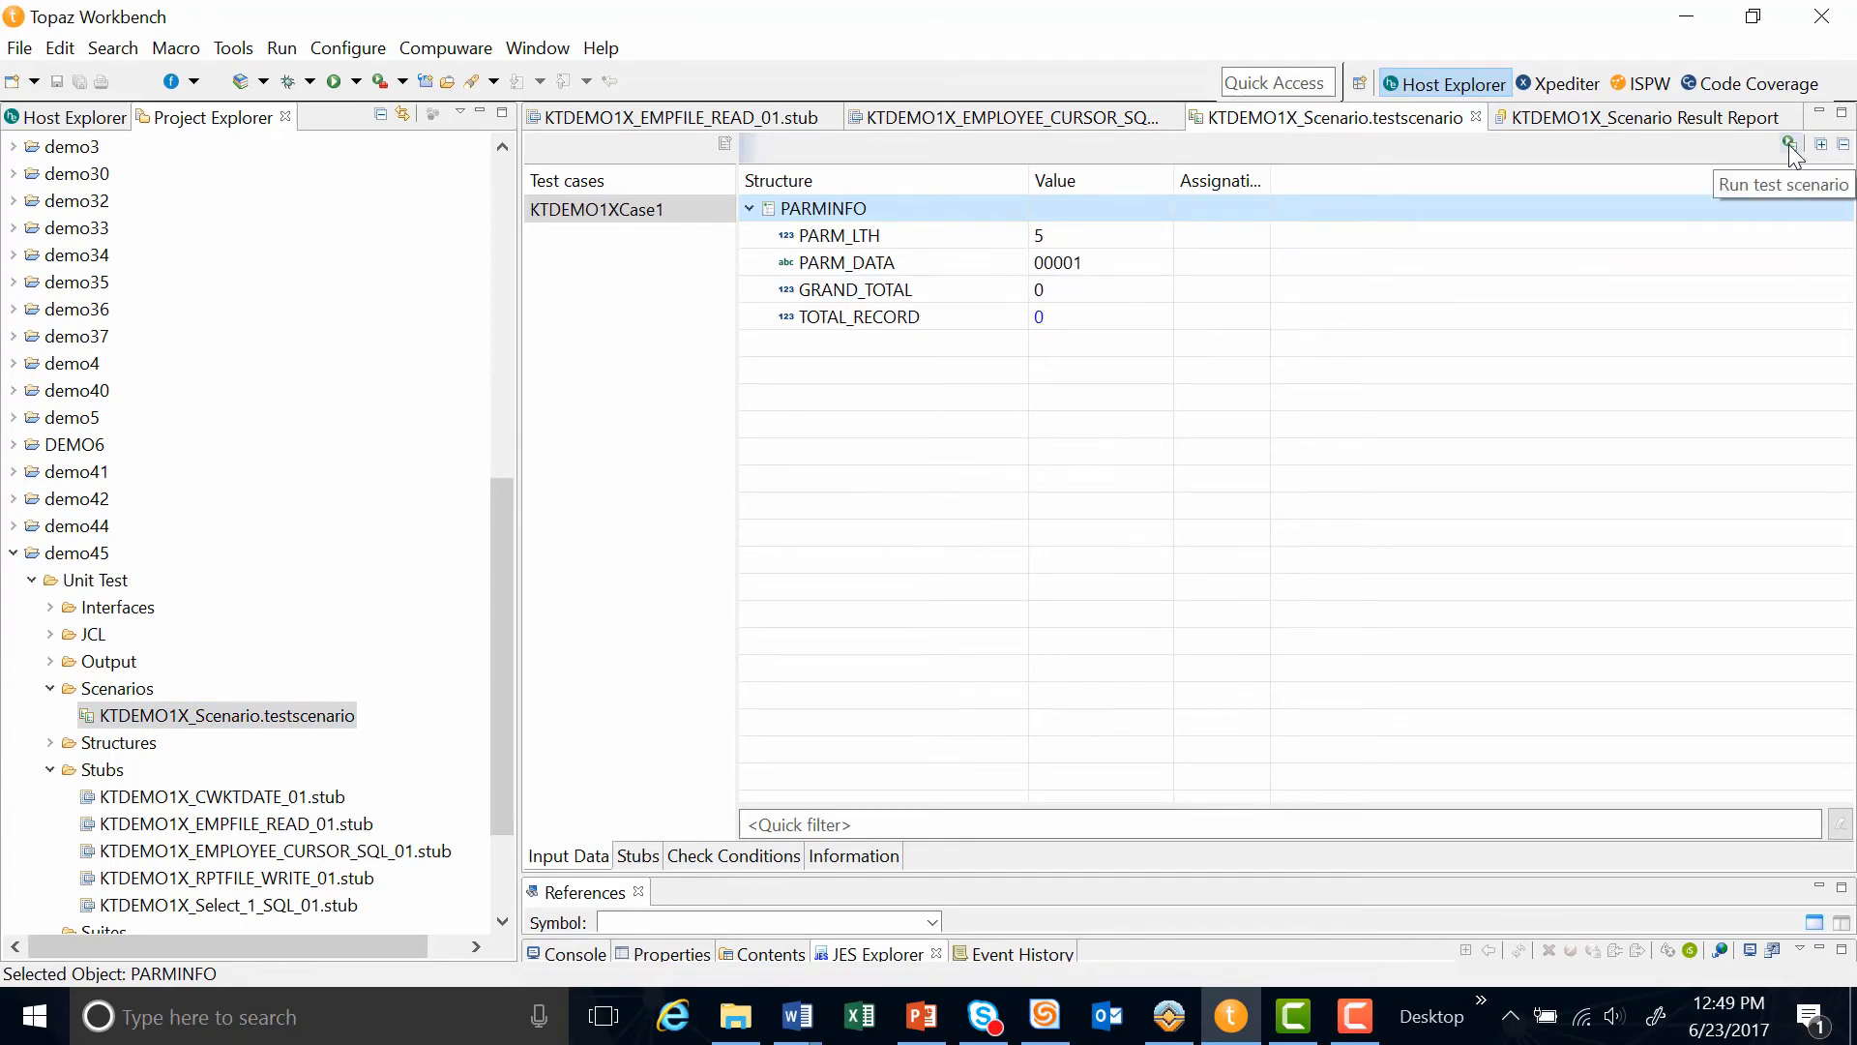
{"action": "left_click", "coordinate": [1787, 143]}
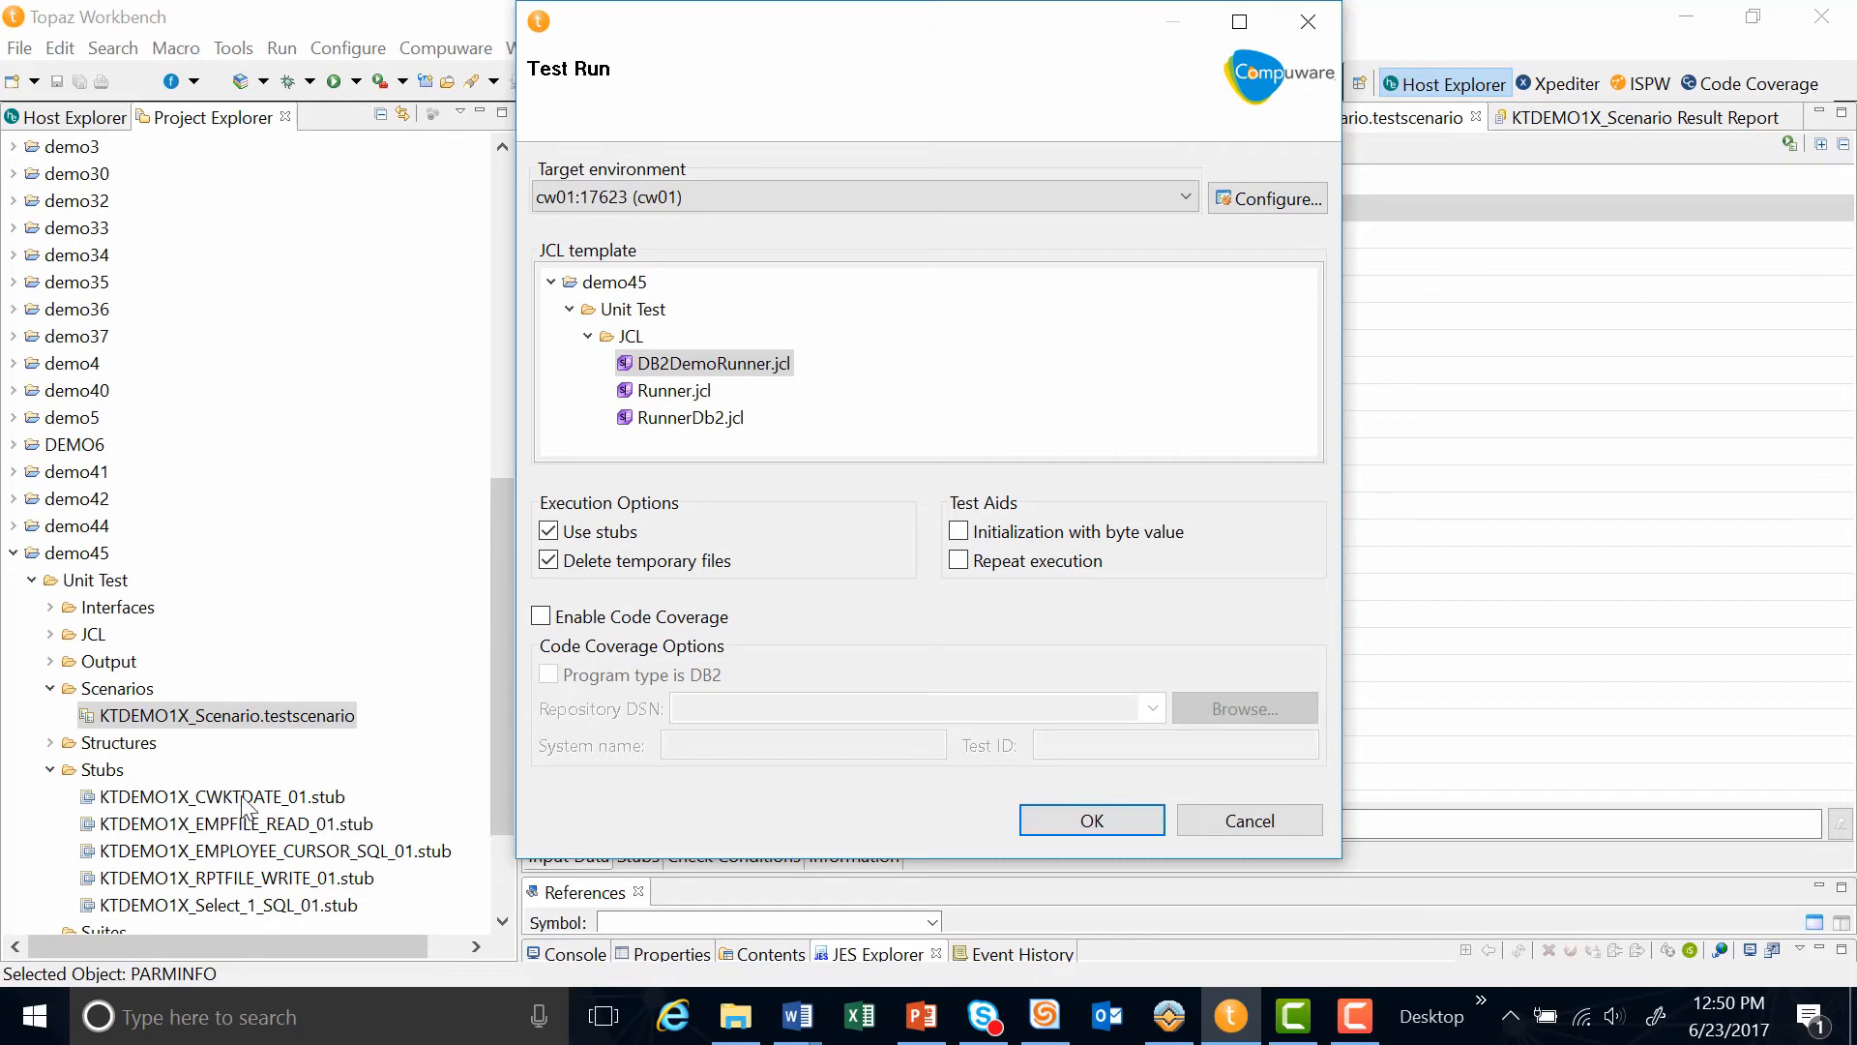
{"action": "mouse_move", "coordinate": [227, 811]}
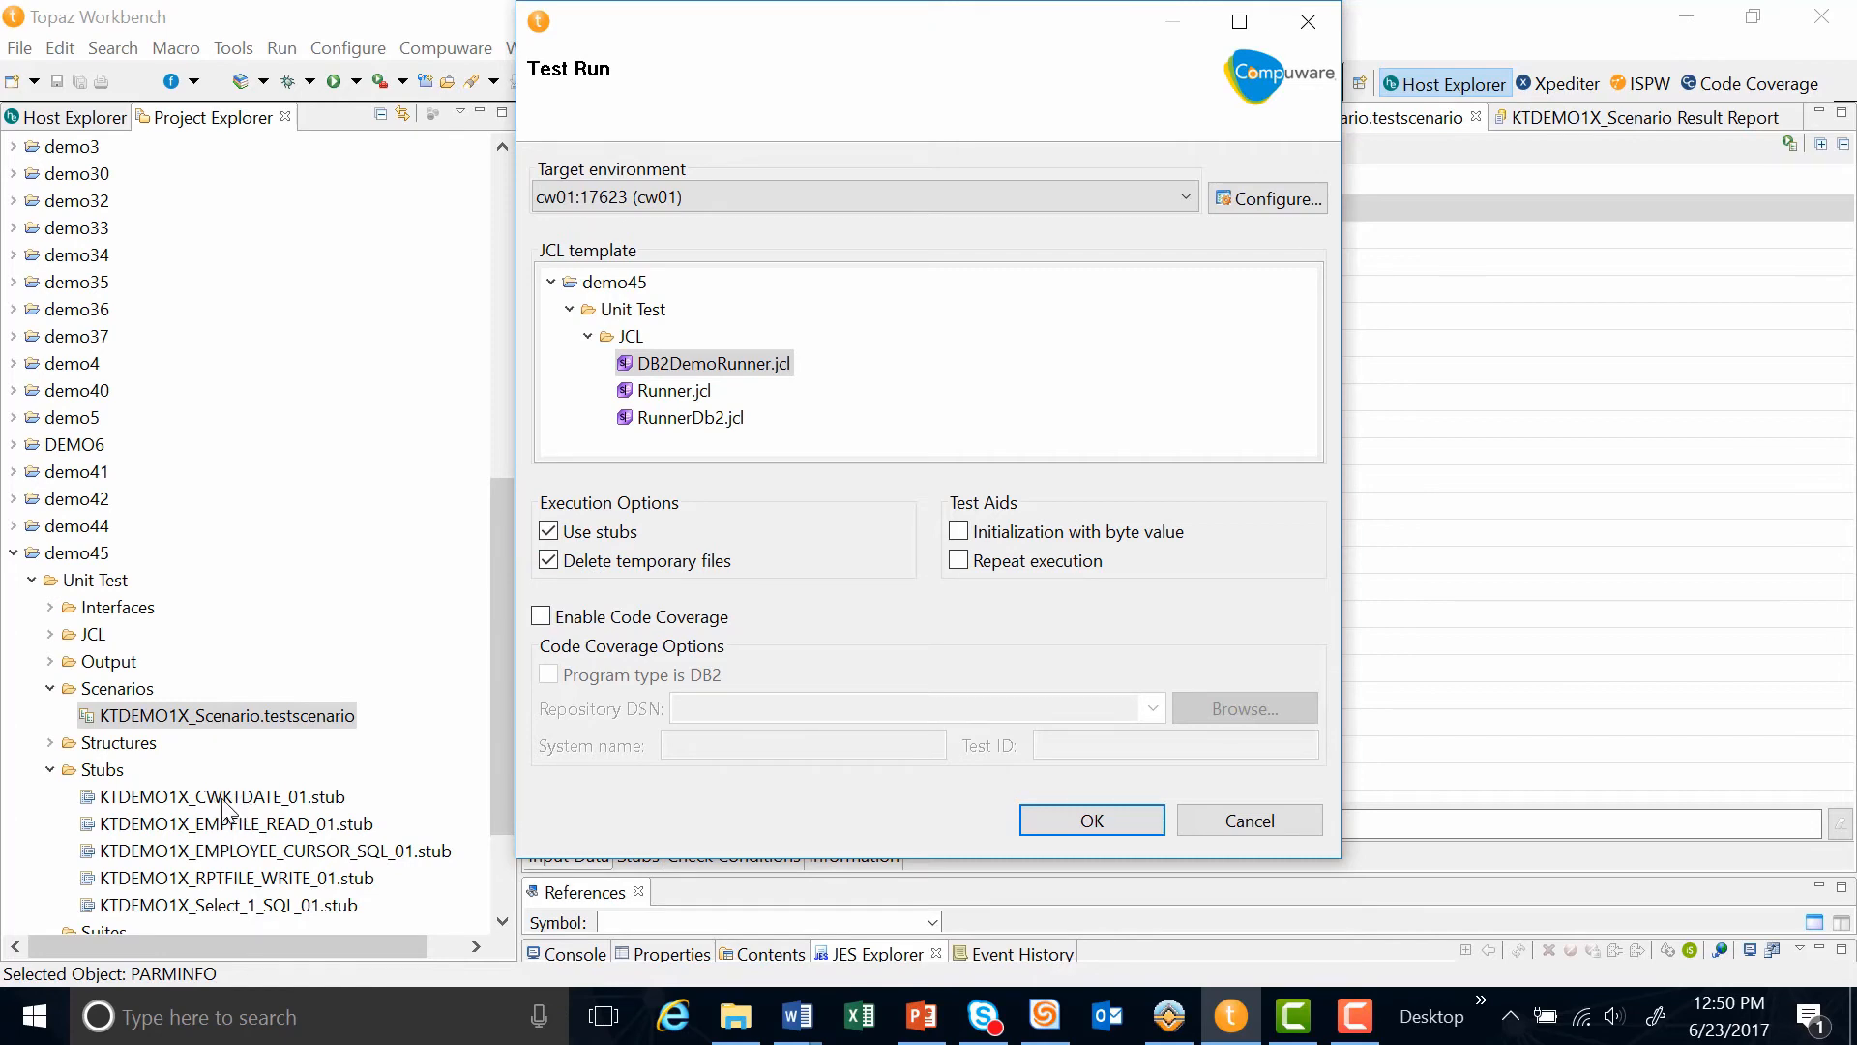
{"action": "mouse_move", "coordinate": [305, 866]}
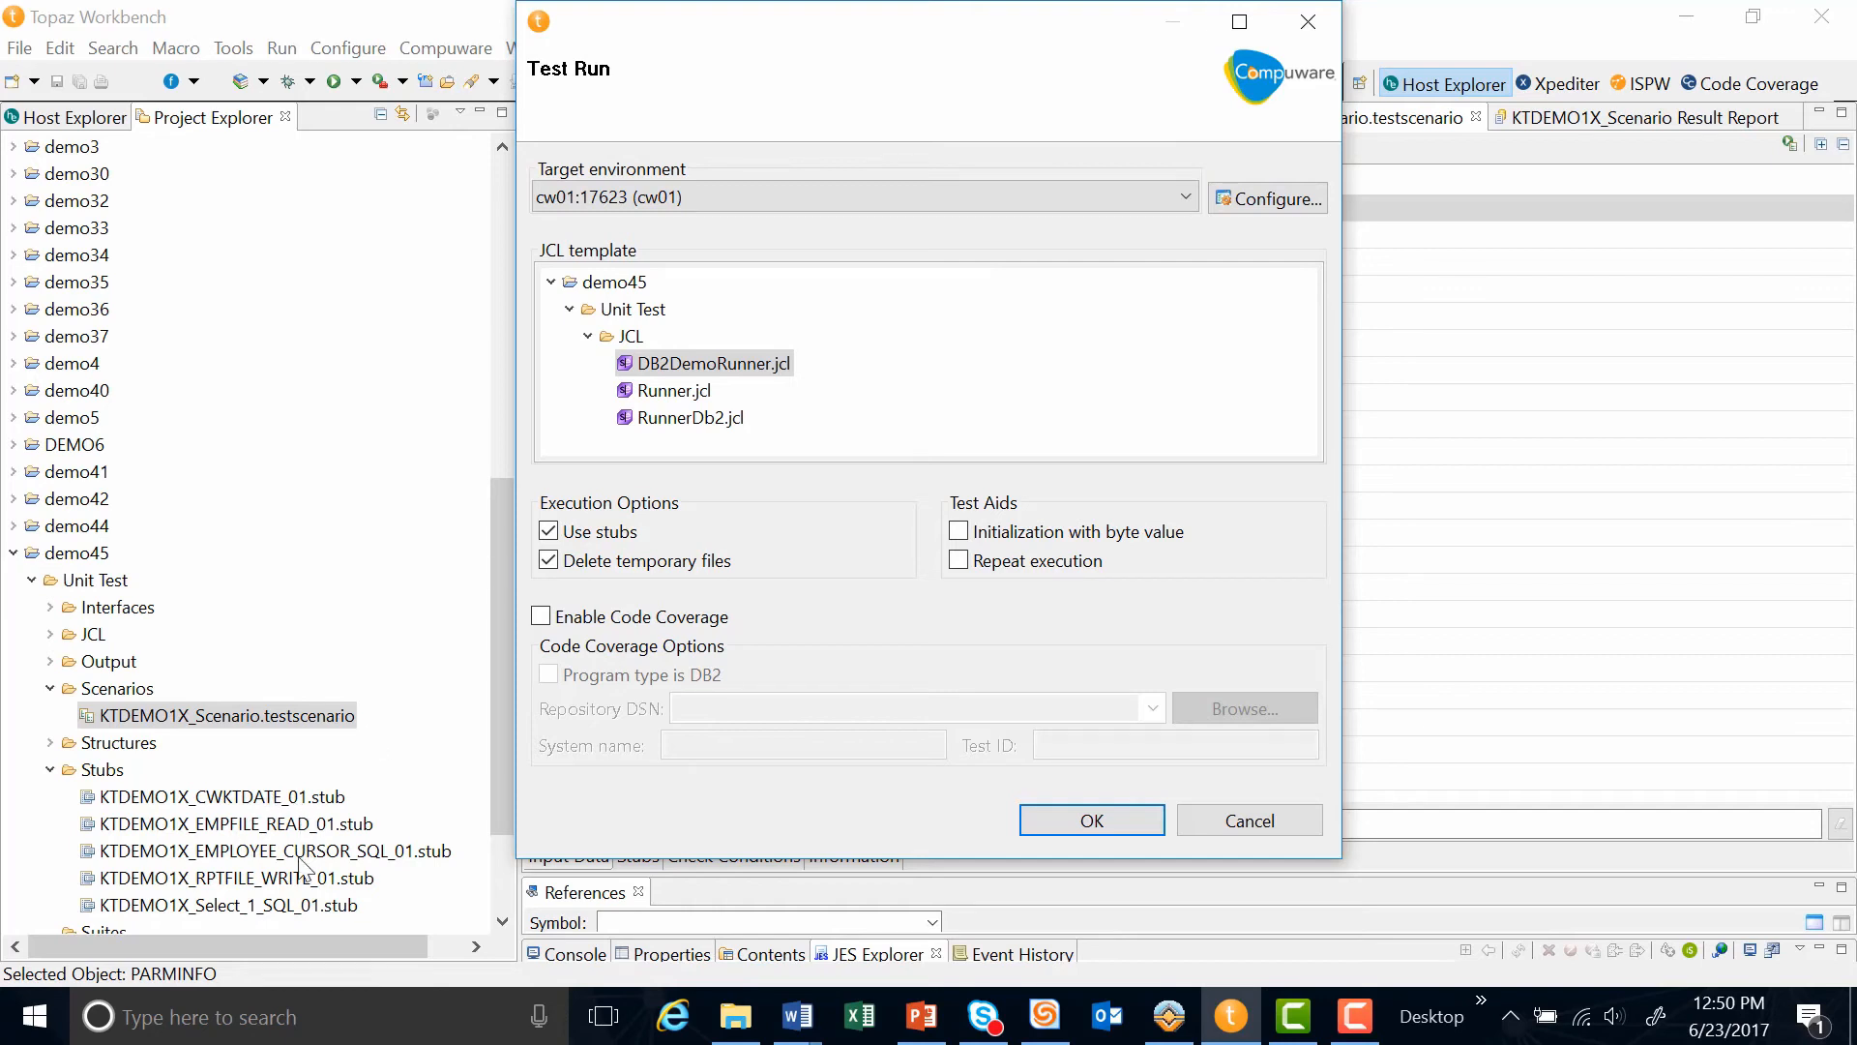
{"action": "mouse_move", "coordinate": [345, 867]}
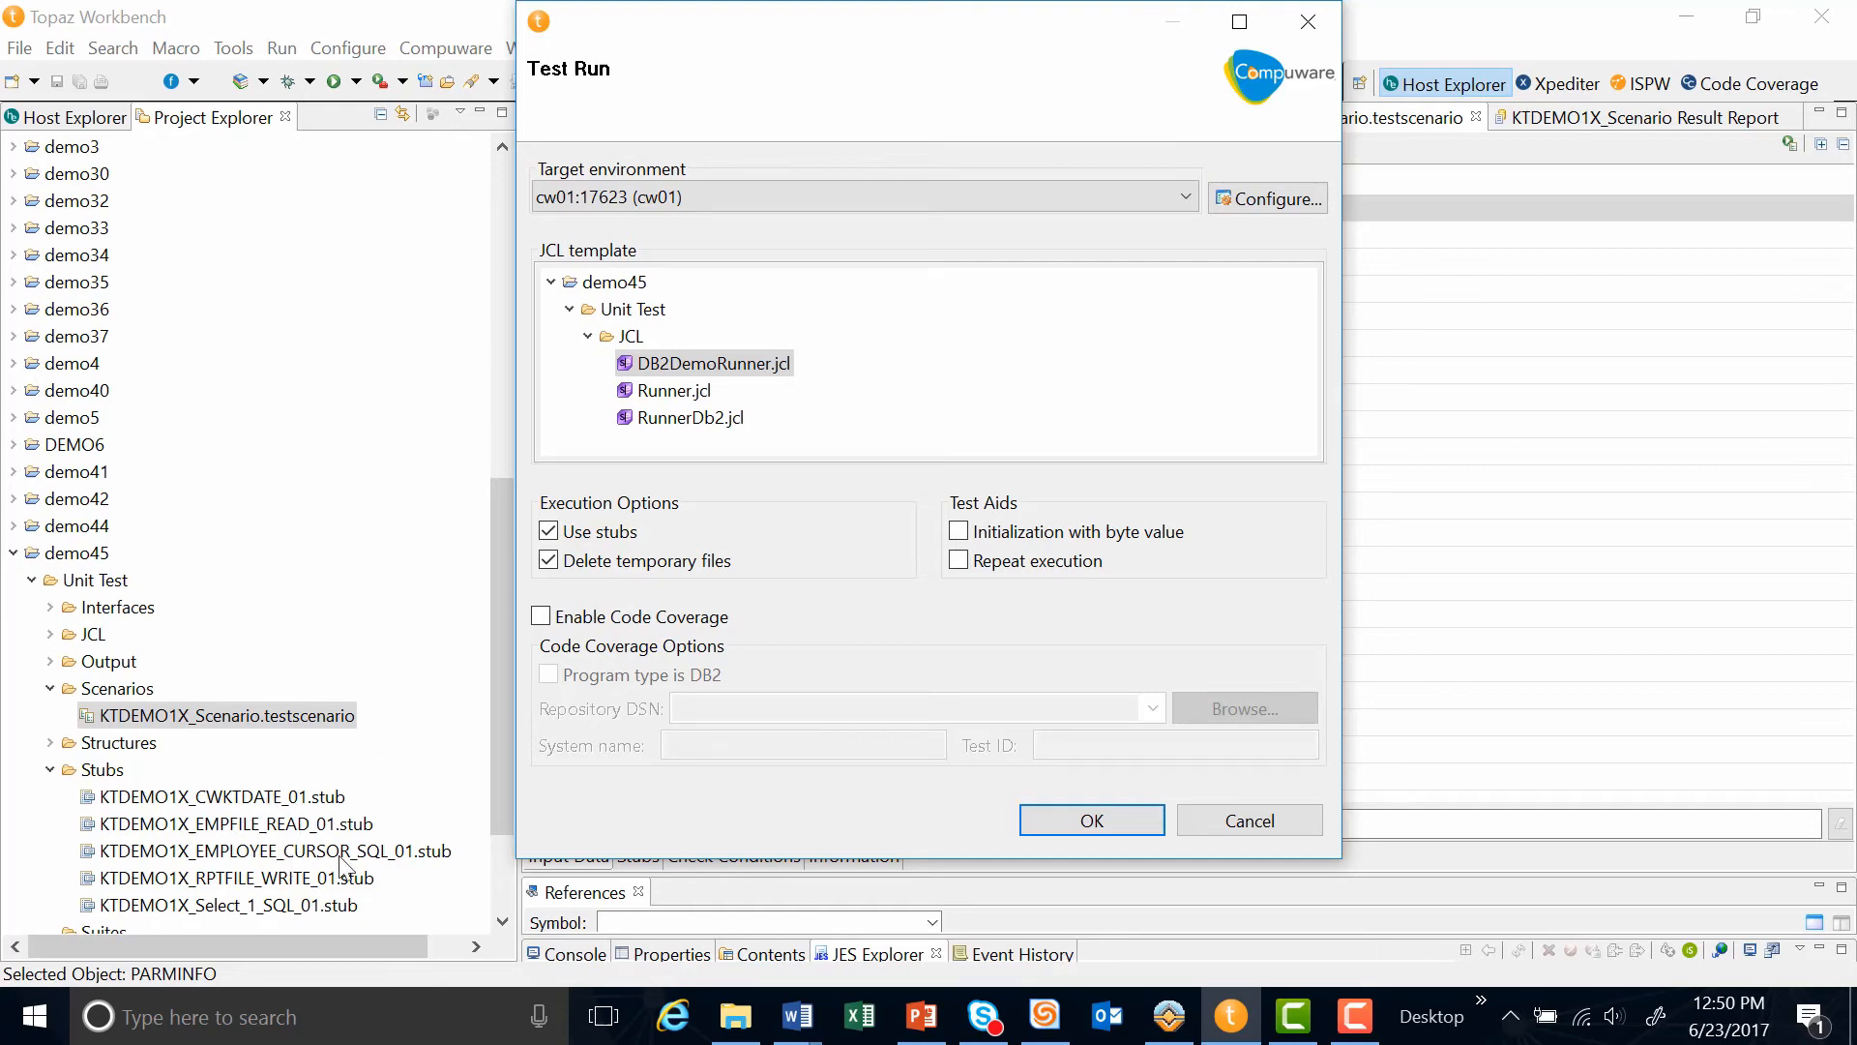
Step: Run the scenario and scroll the Result Report details: 117 tests, 100% success
{"action": "left_click", "coordinate": [1092, 819]}
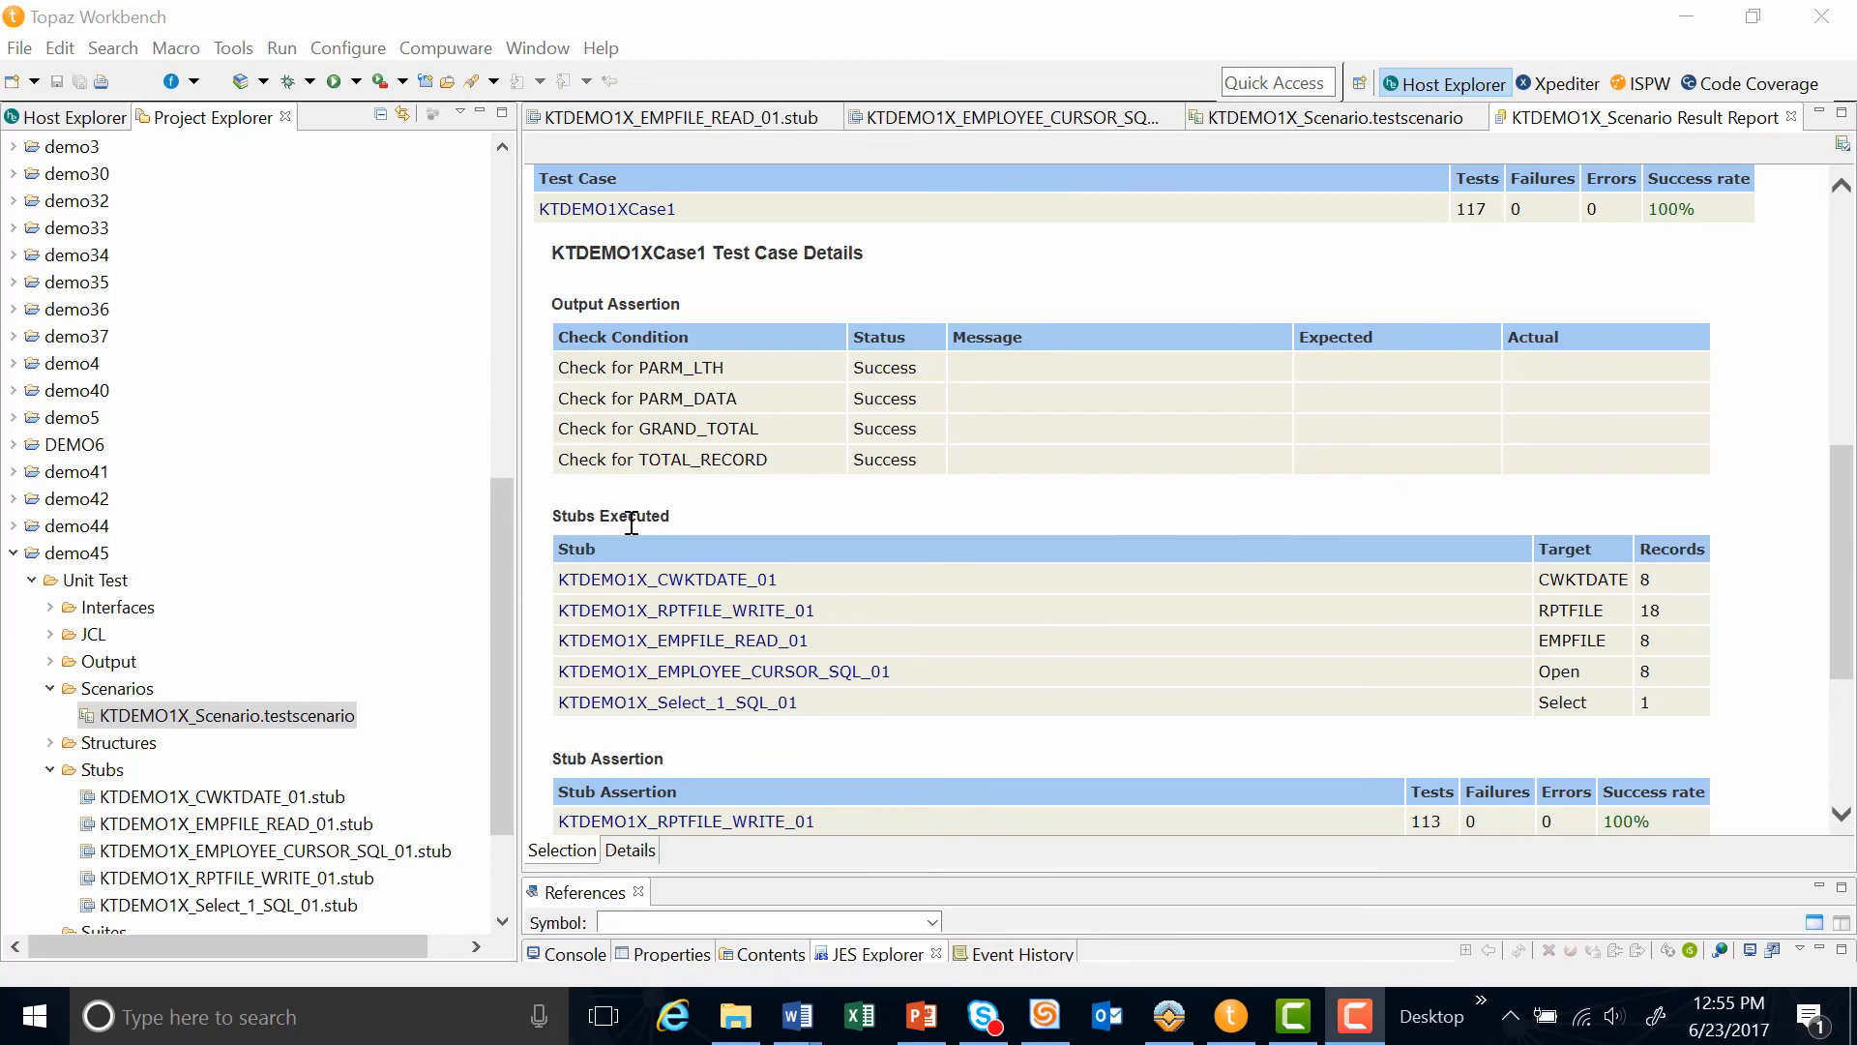
{"action": "mouse_move", "coordinate": [1061, 592]}
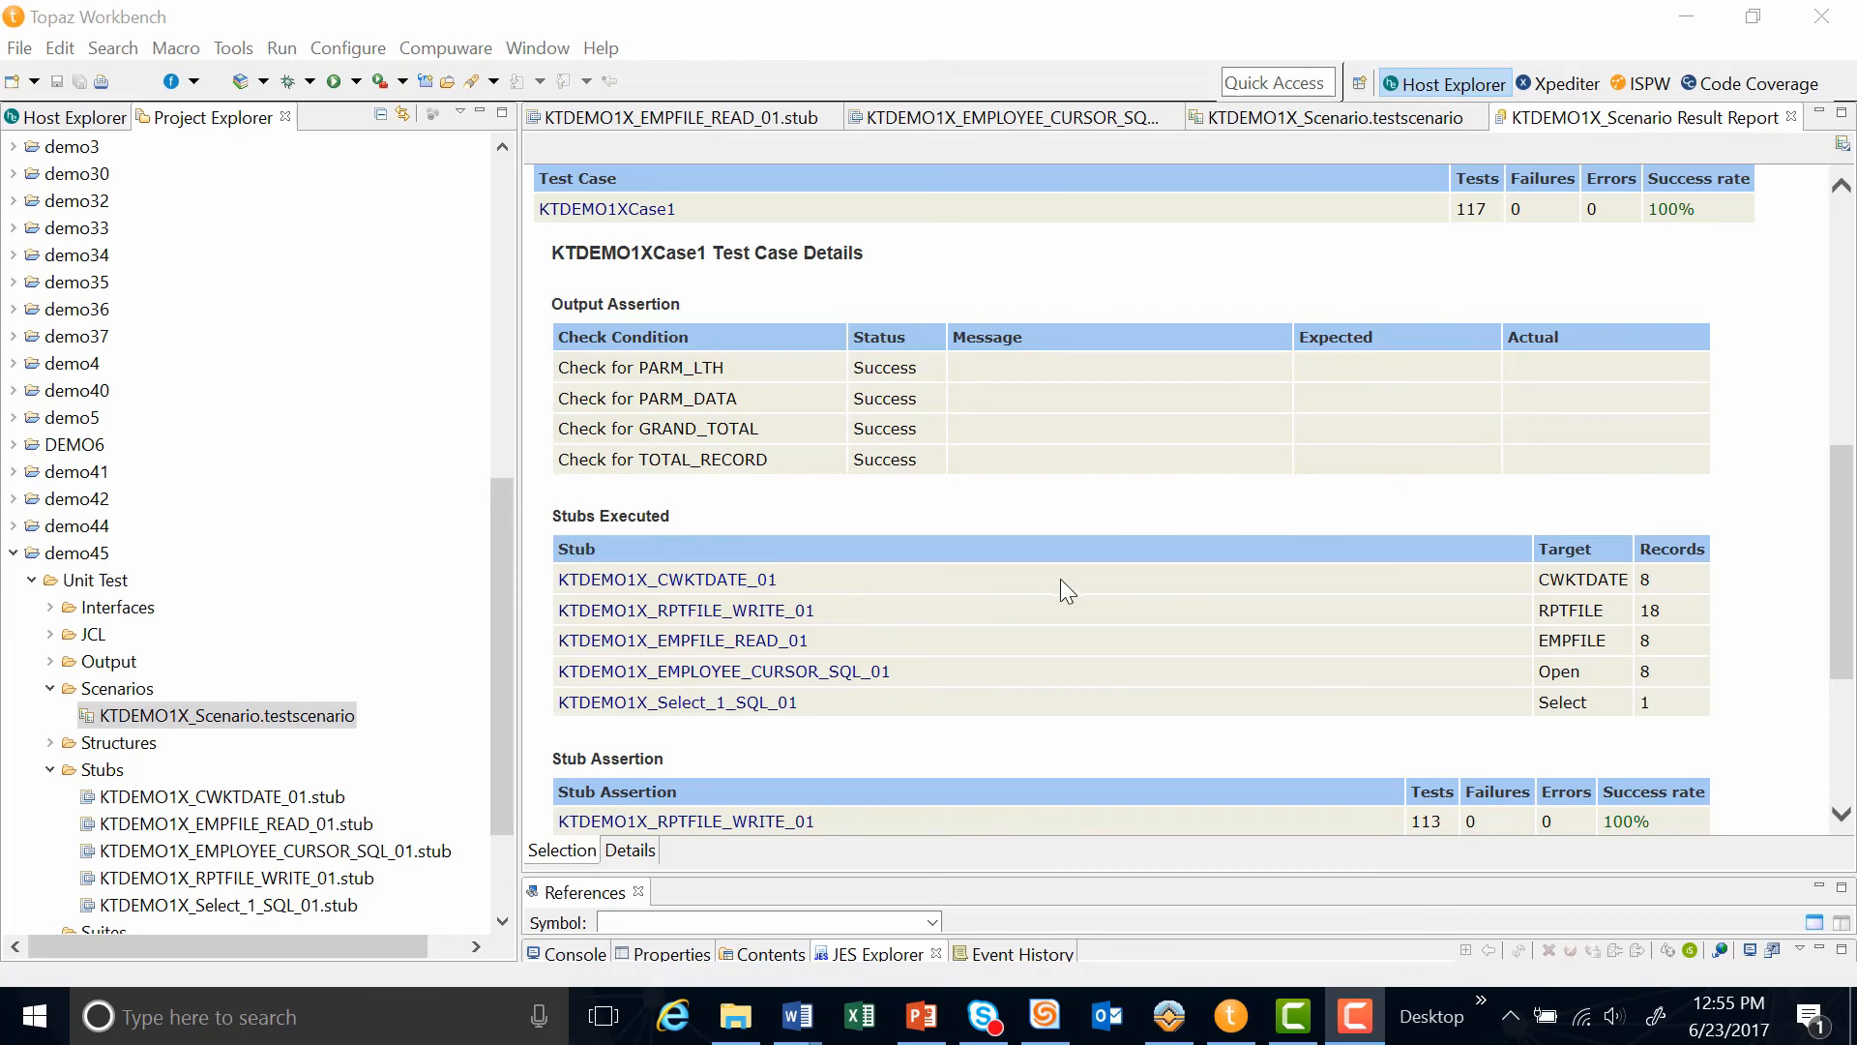
{"action": "mouse_move", "coordinate": [1598, 579]}
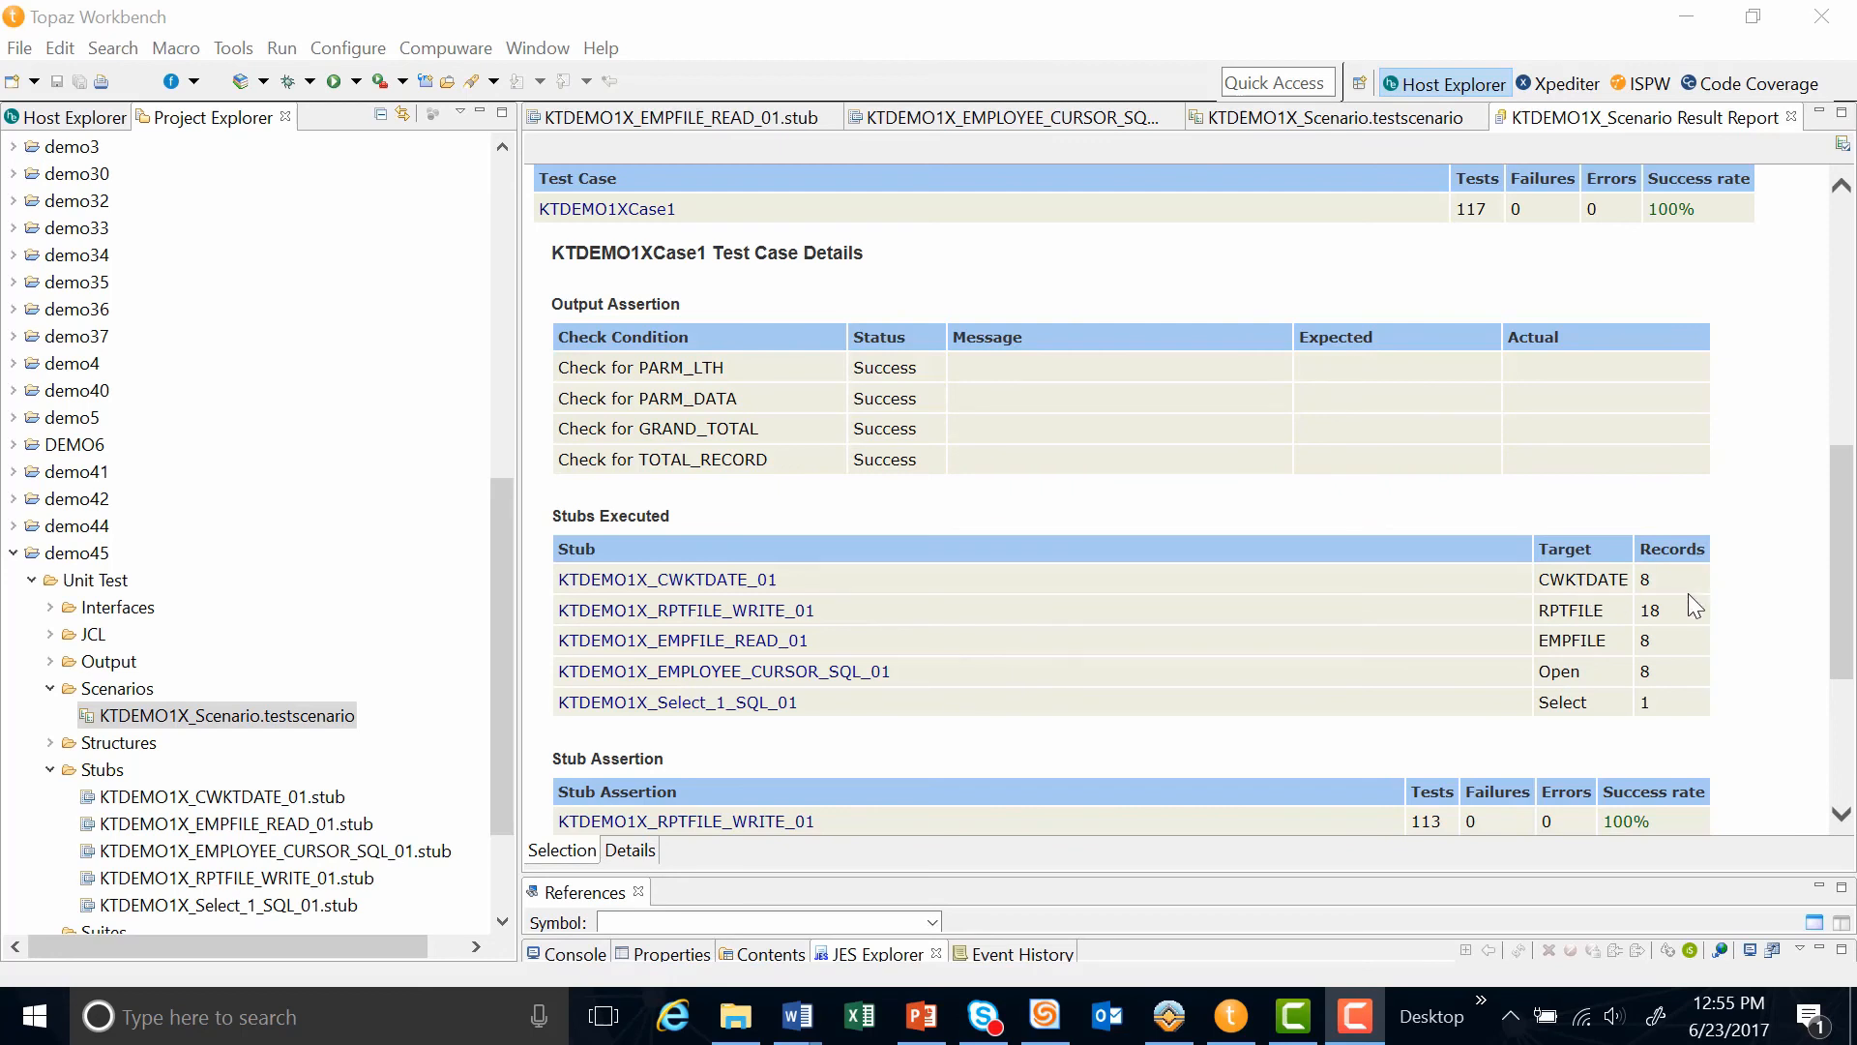
{"action": "scroll", "scroll_direction": "down", "scroll_amount": 3}
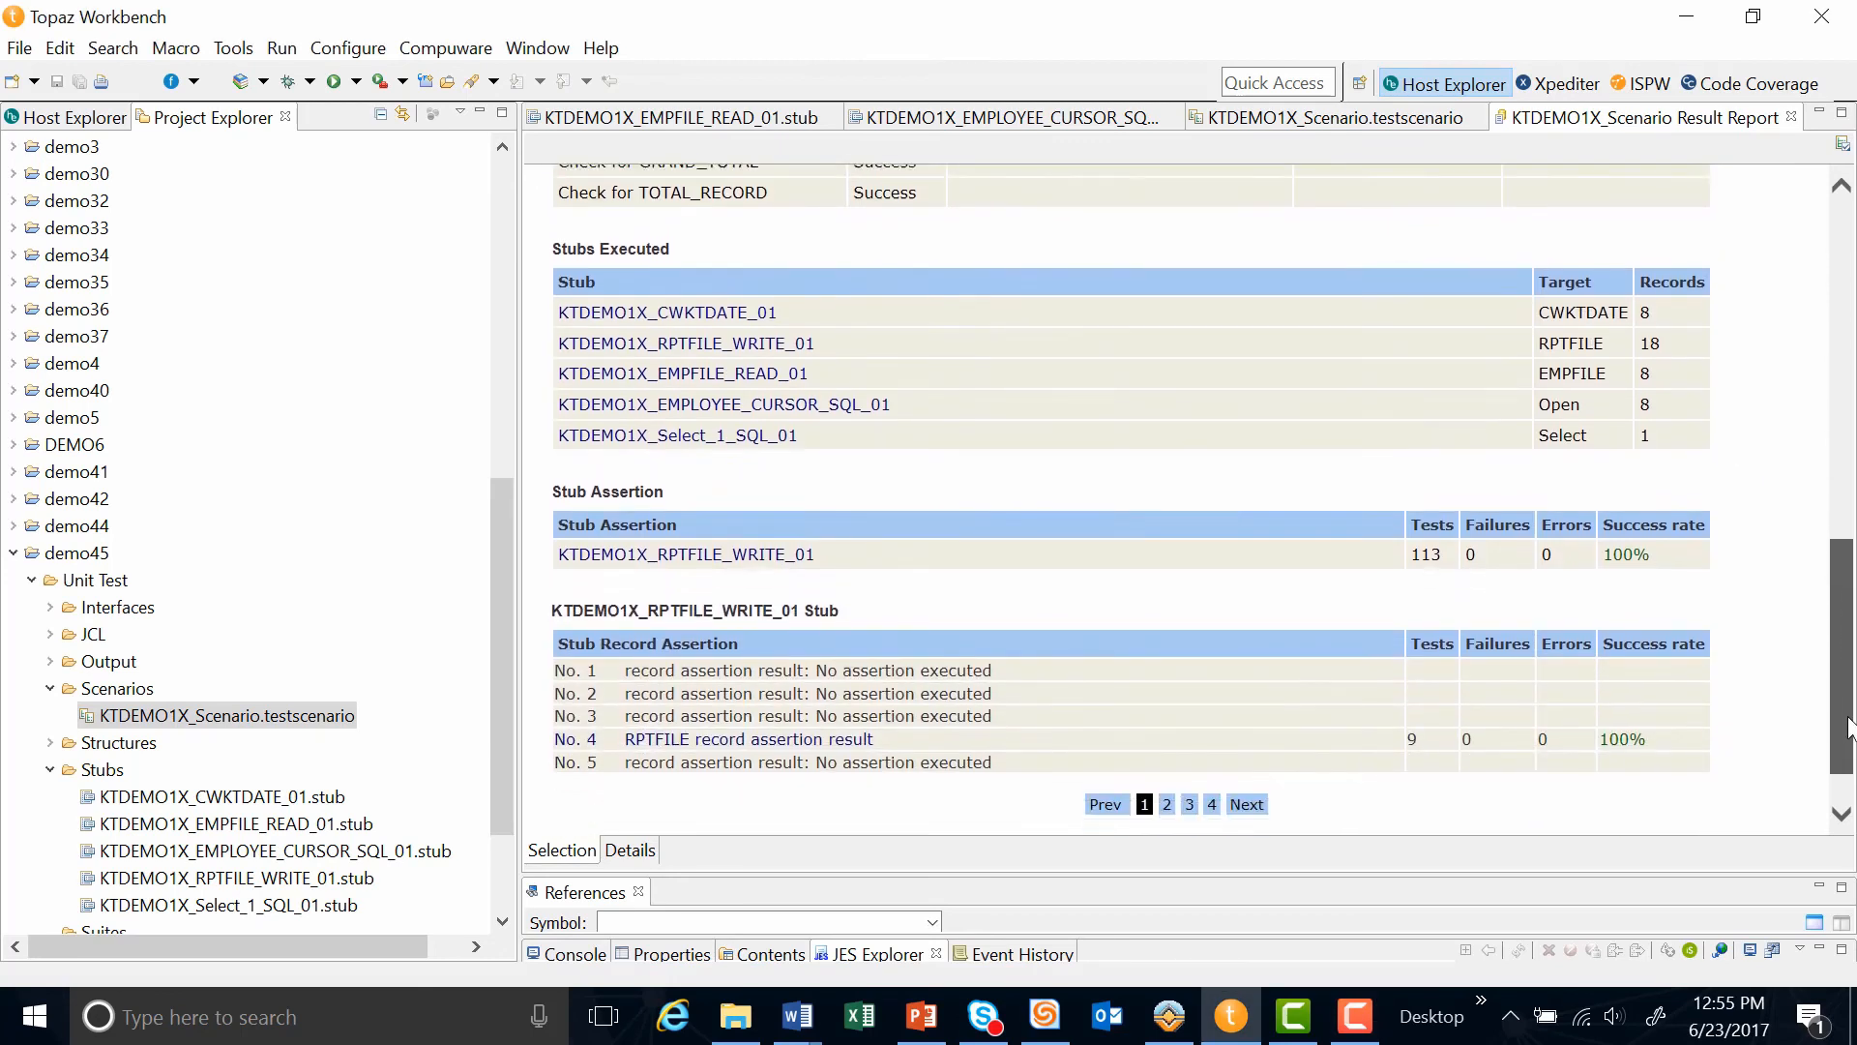
{"action": "scroll", "scroll_direction": "down", "scroll_amount": 3}
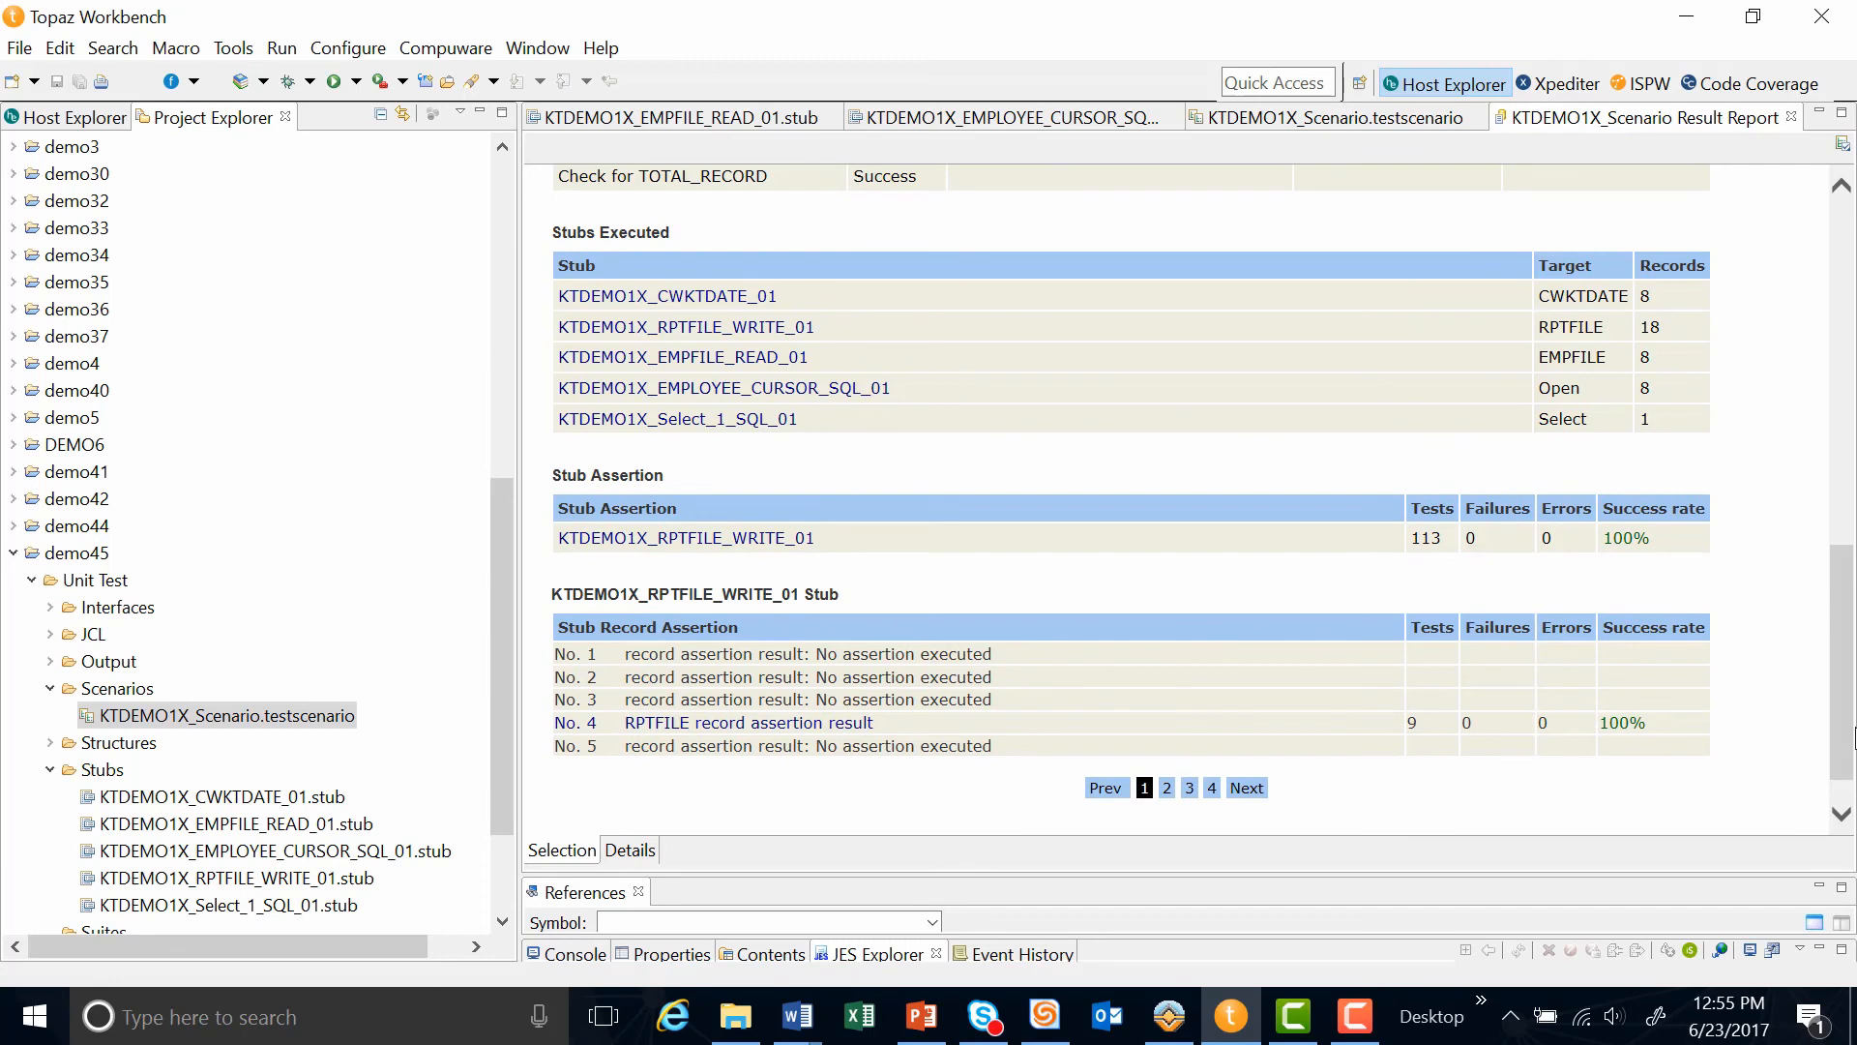